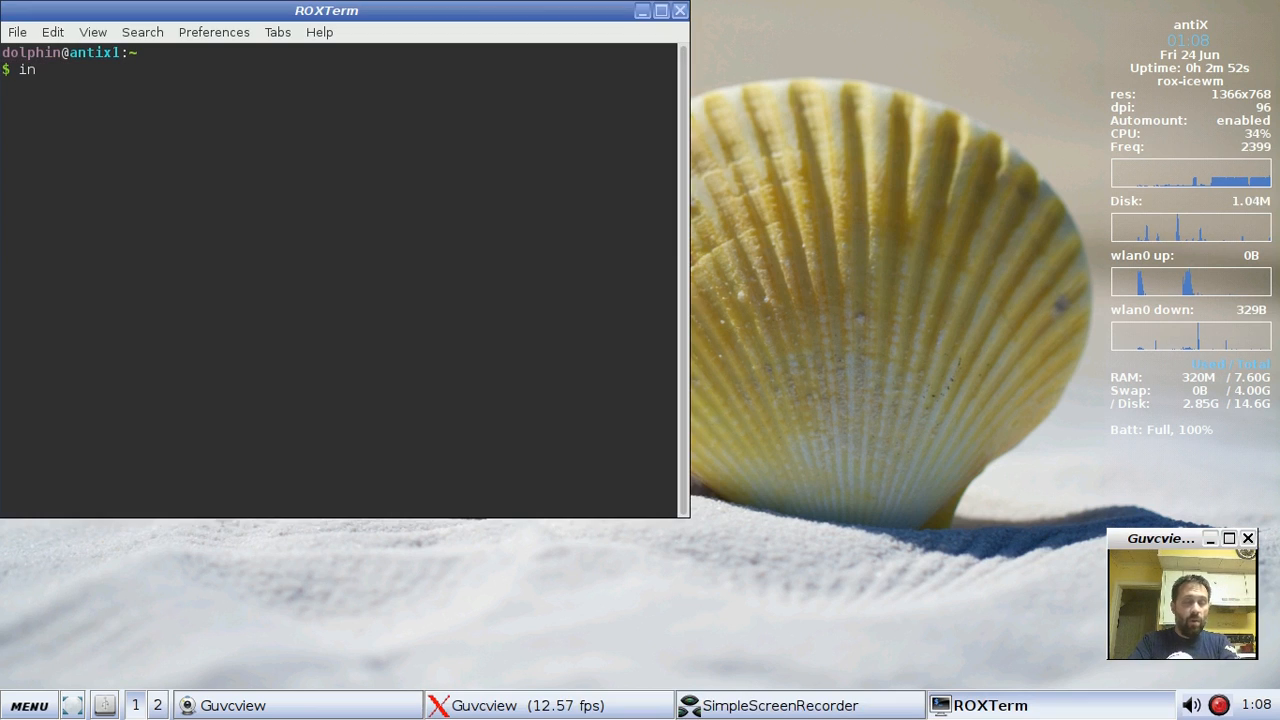
Step: Run uname -r to show the running kernel, 4.4.10-antix.1-amd64-smp
type("u")
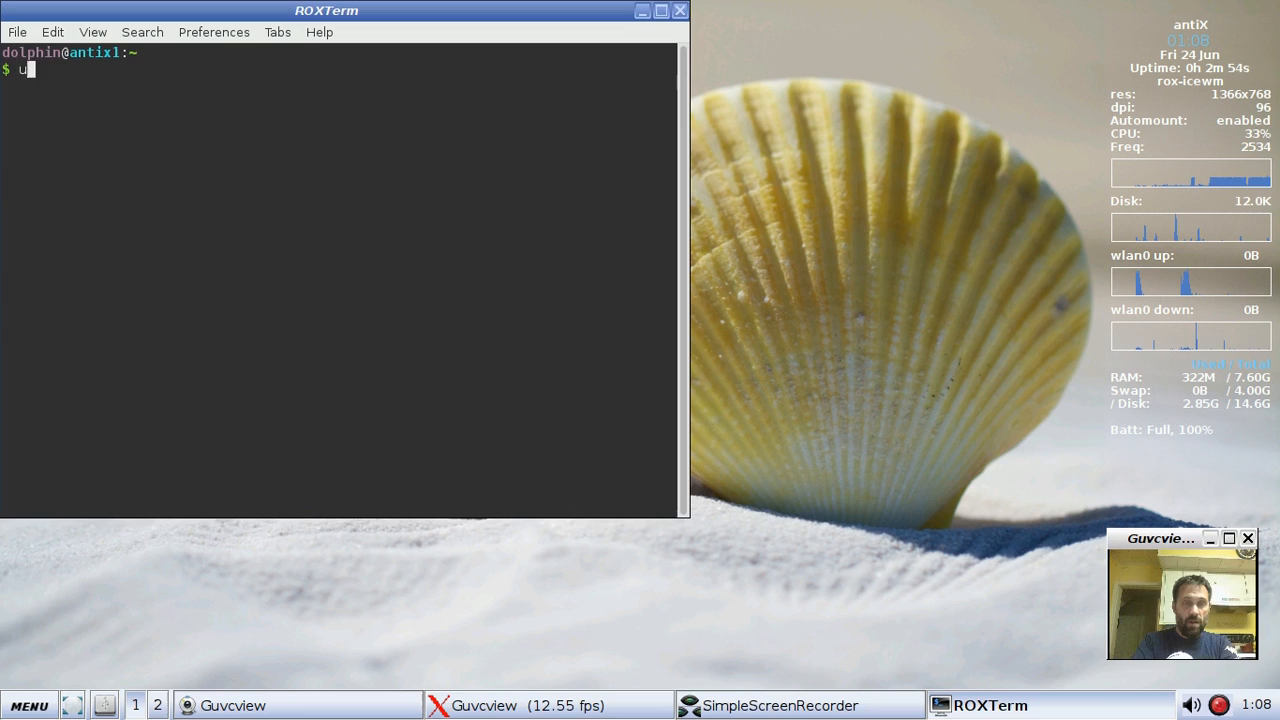
key("Return")
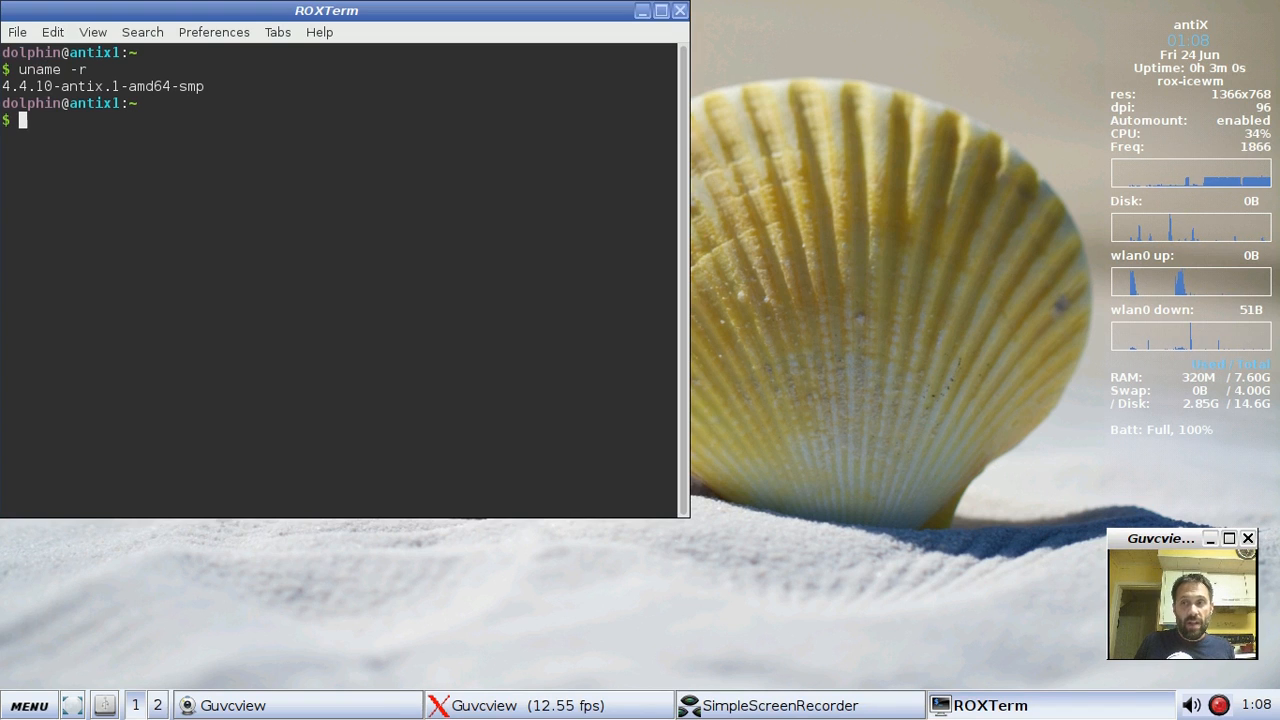
Step: Close the ROXTerm window, leaving the desktop clear
left_click(680, 12)
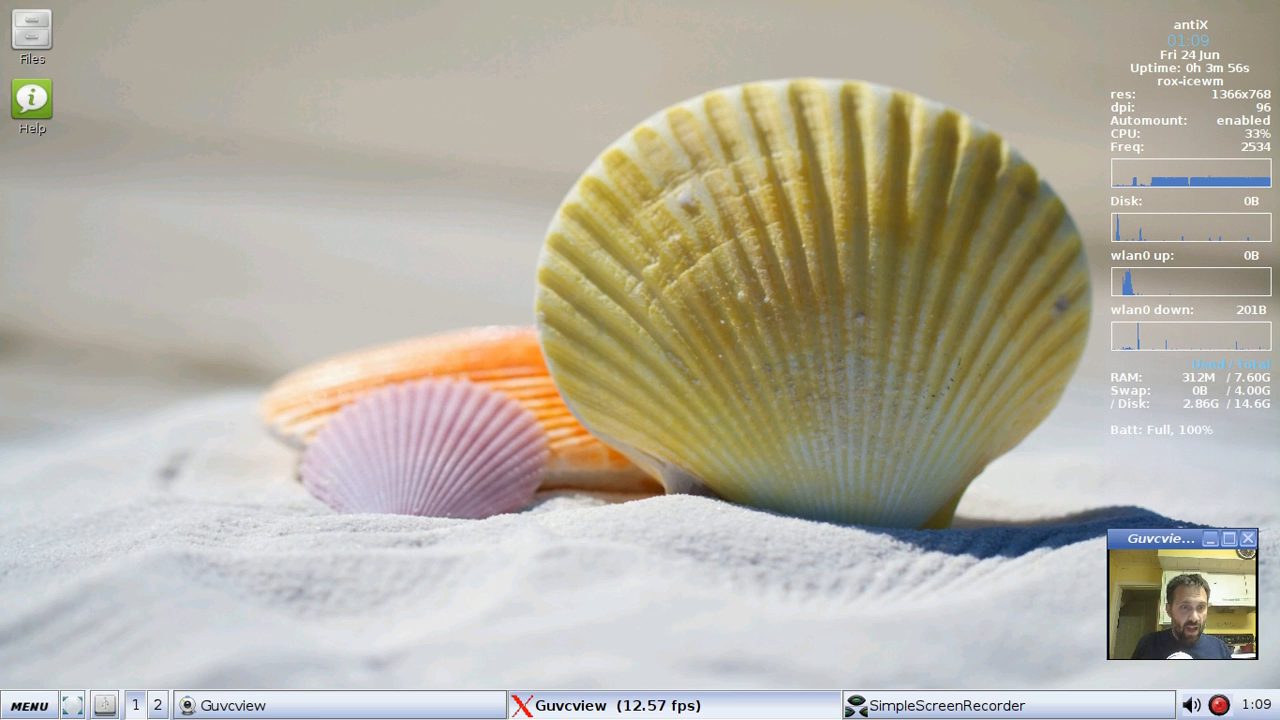
left_click(28, 704)
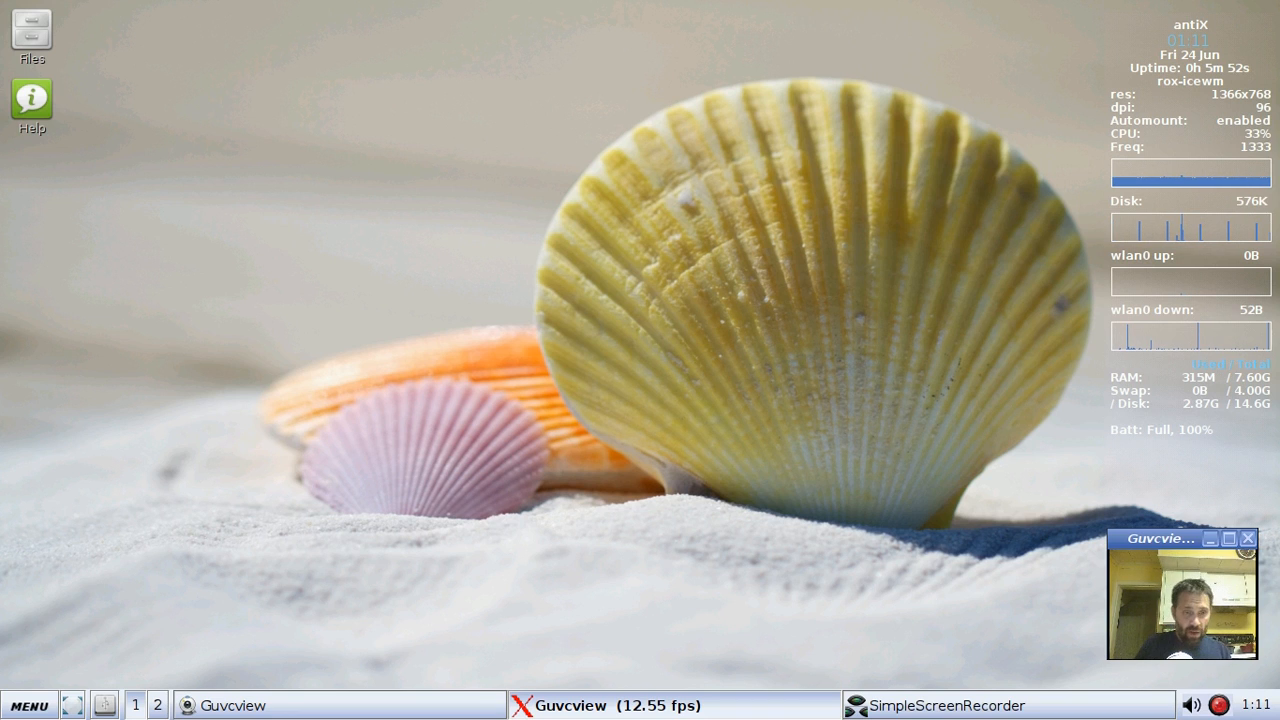
Step: Launch the antiX Control Centre from the main menu onto its Desktop section
left_click(28, 704)
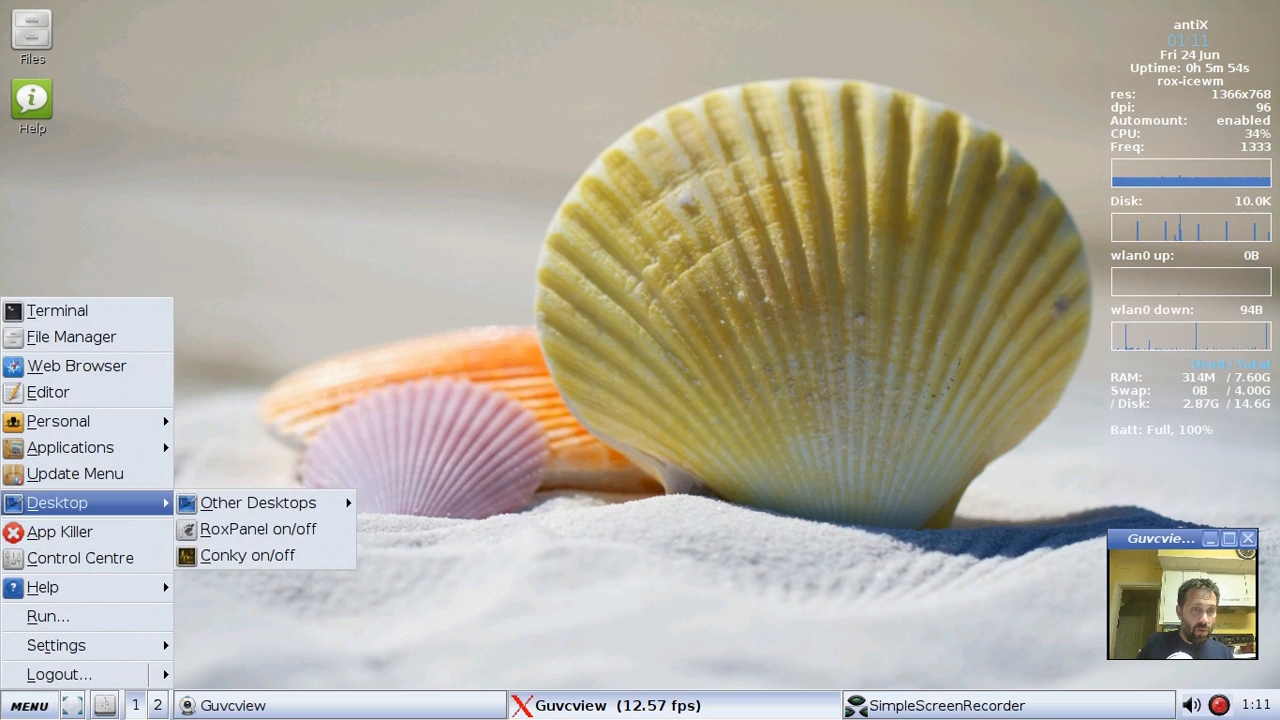
left_click(80, 556)
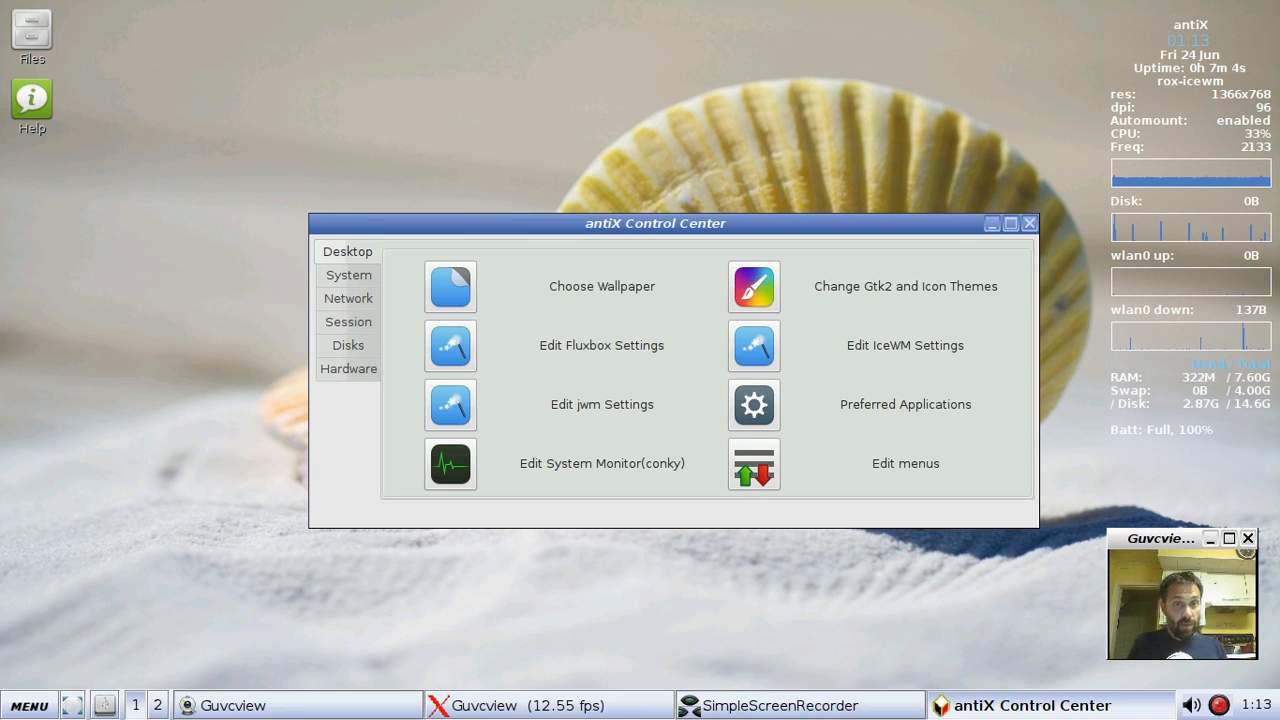
Step: Start the Meta Package Installer from the System section, confirming the administrator password
left_click(348, 276)
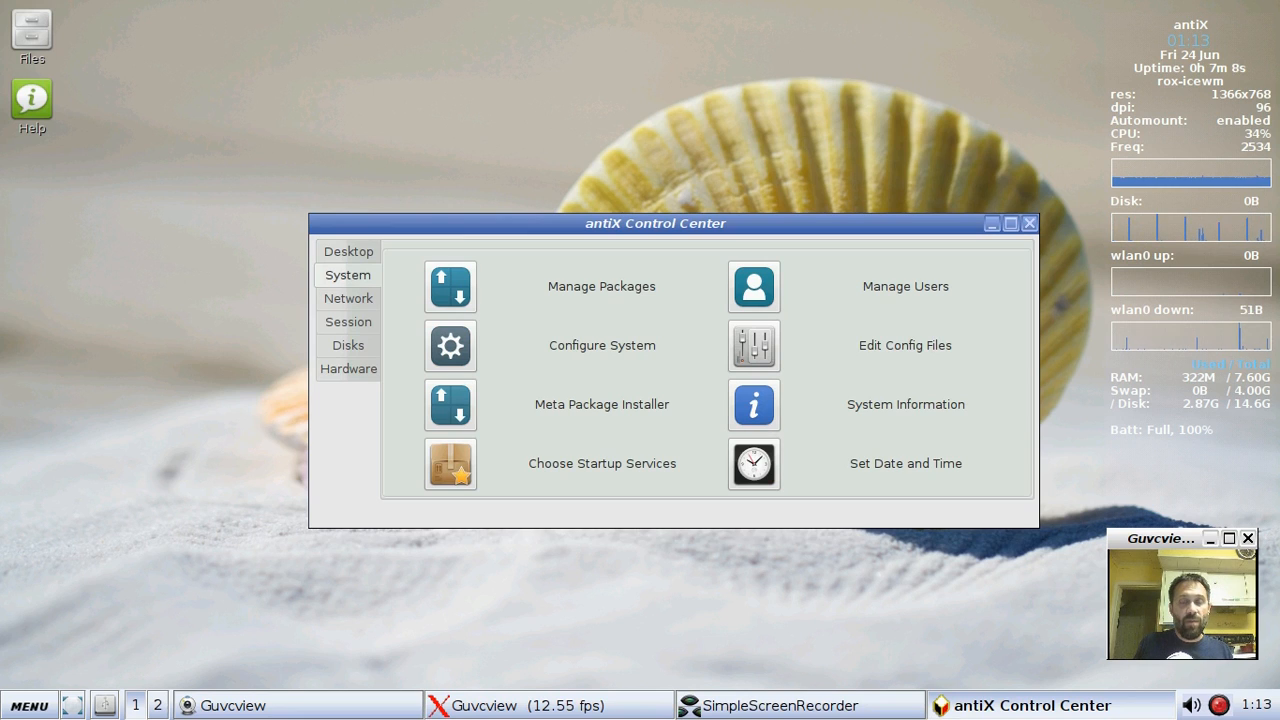
left_click(452, 404)
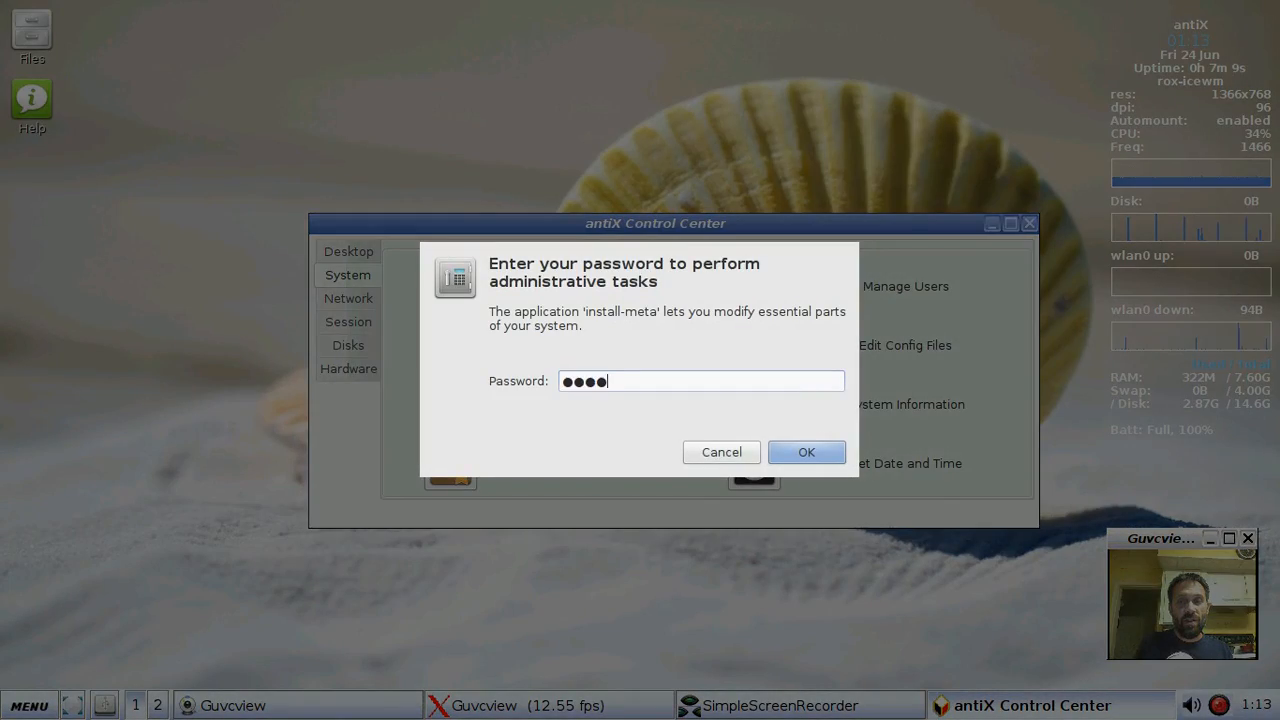
left_click(806, 452)
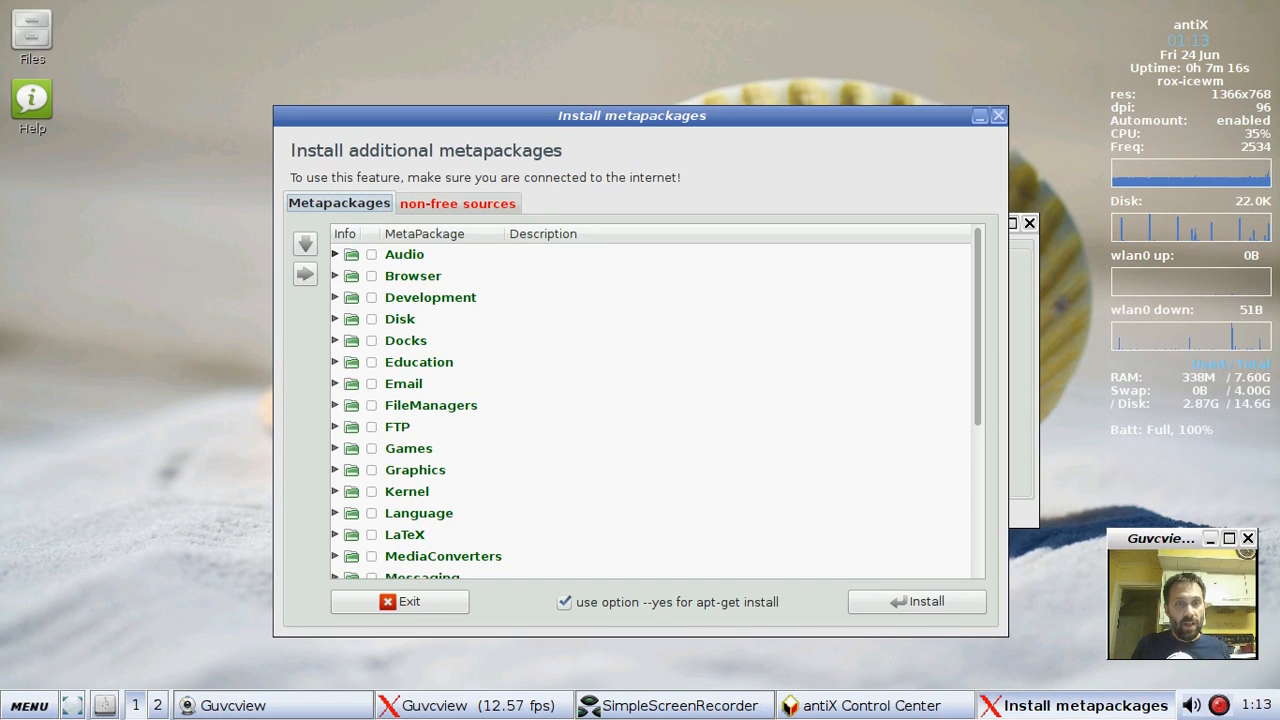
Step: Expand the Audio, Browser and Graphics categories to list their packages
left_click(336, 254)
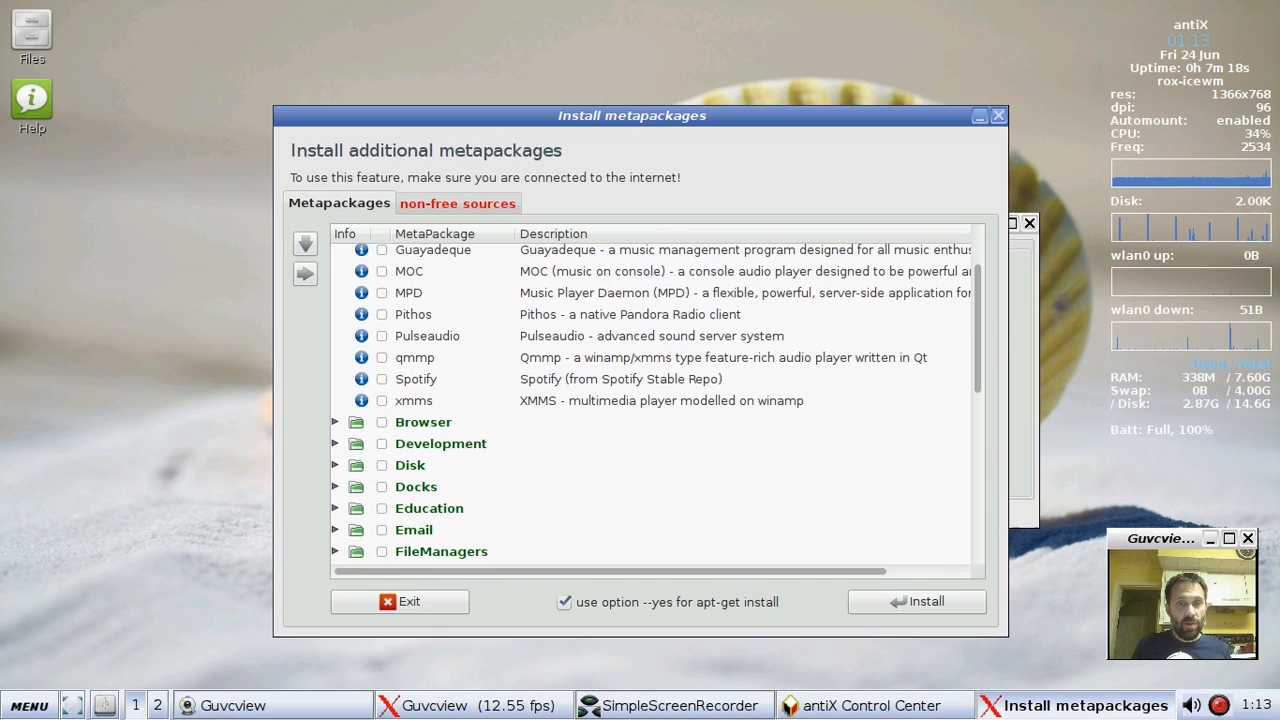
scroll("down", 3)
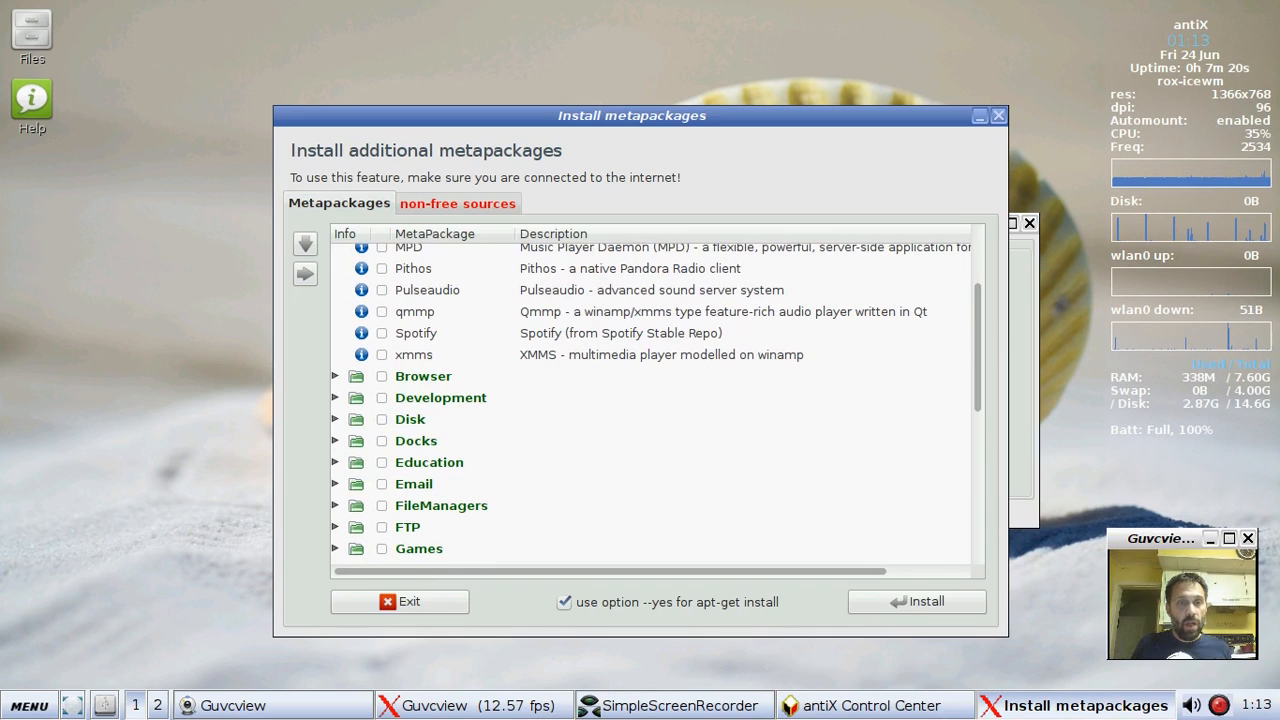
left_click(336, 376)
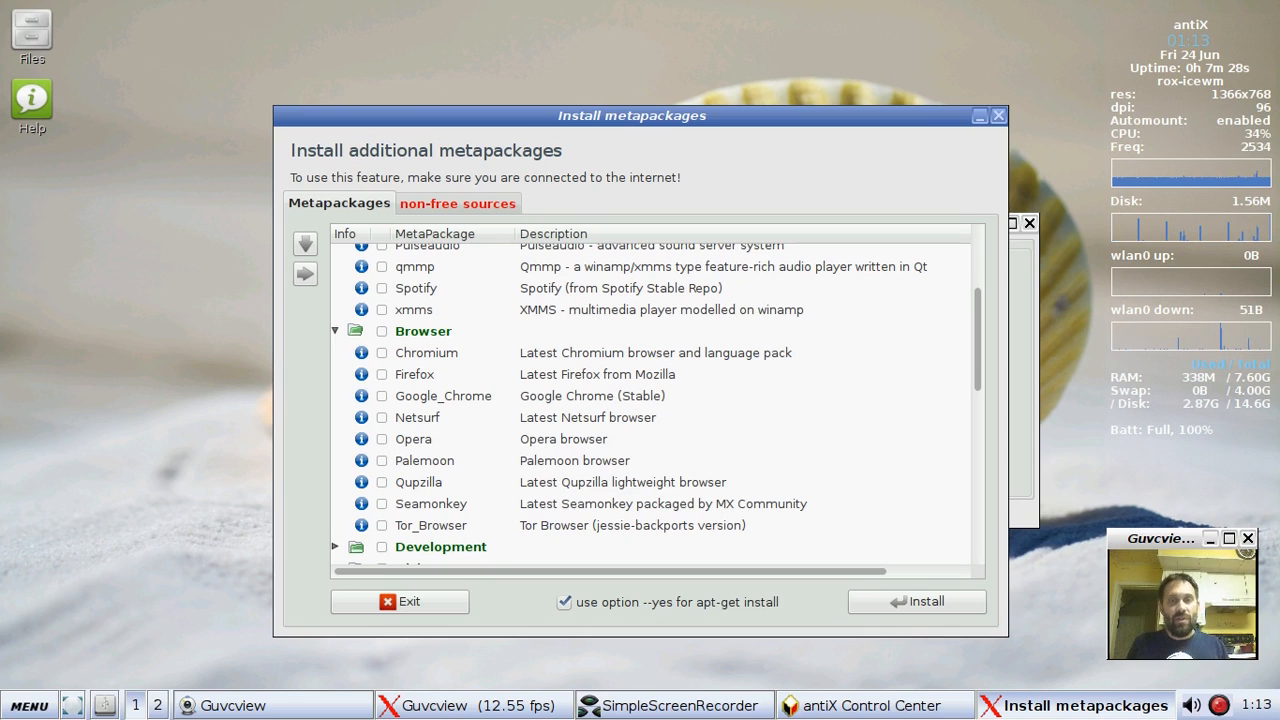
scroll("down", 3)
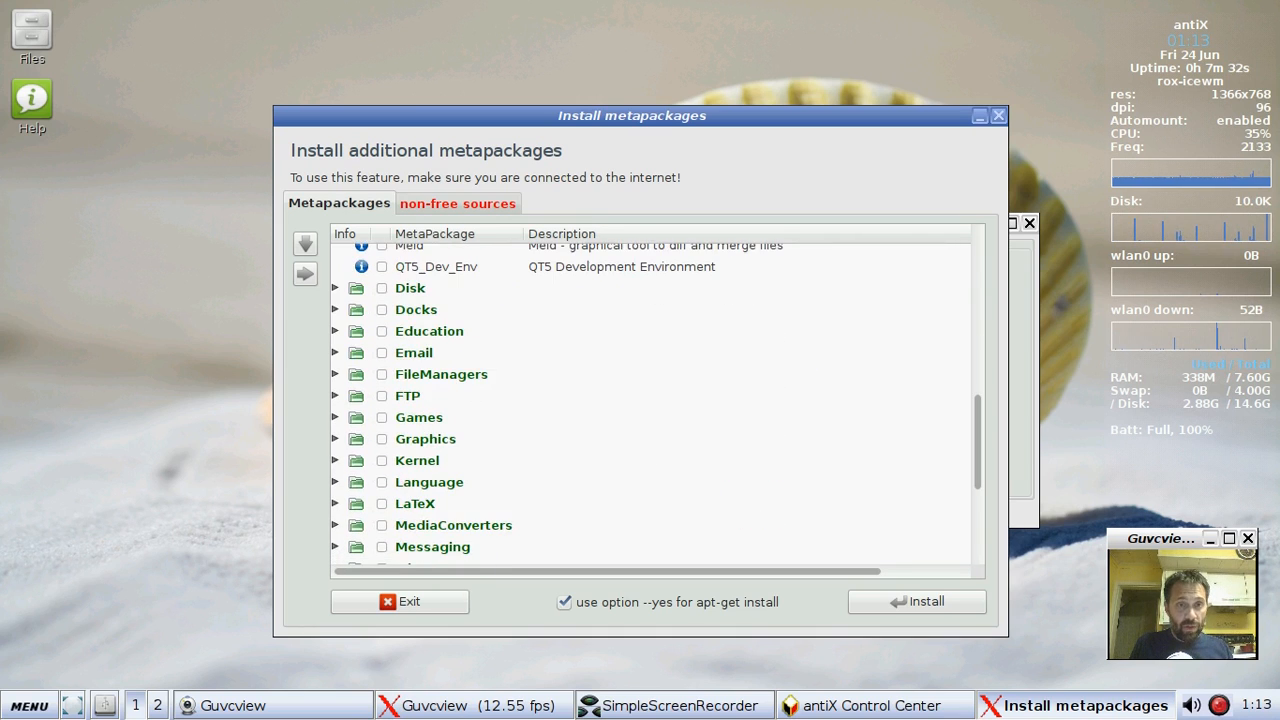
scroll("down", 3)
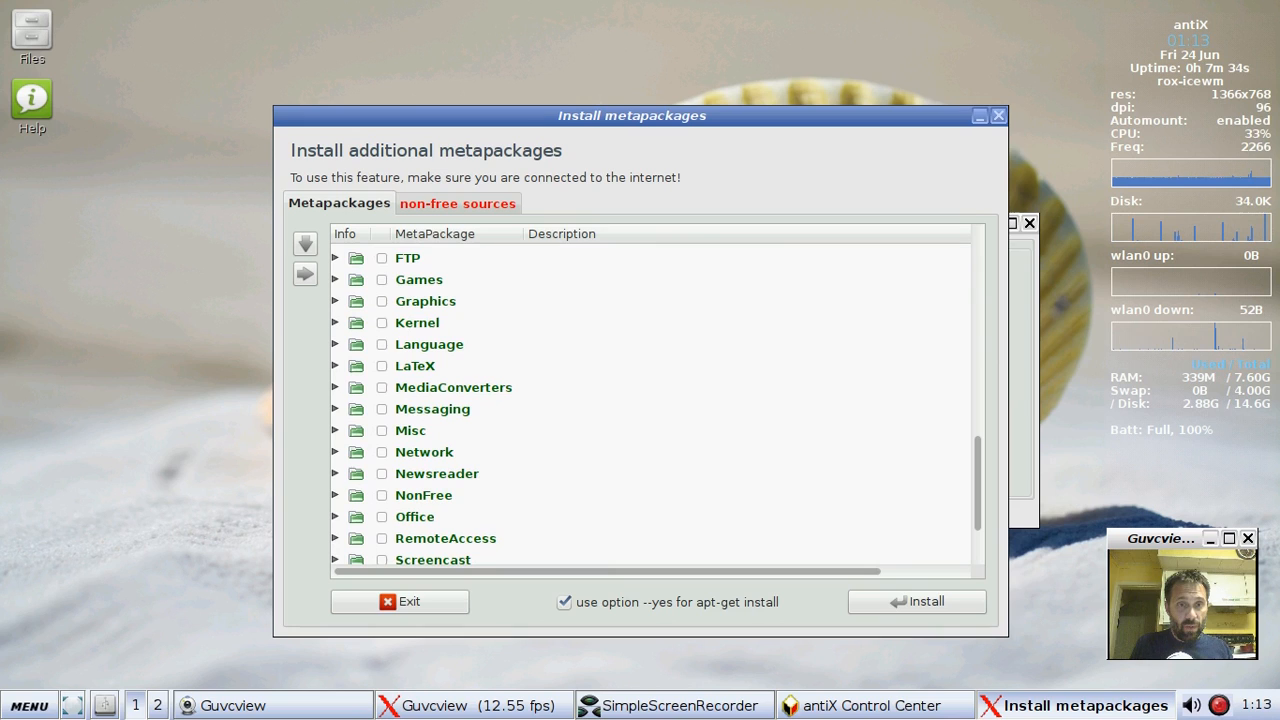
left_click(336, 322)
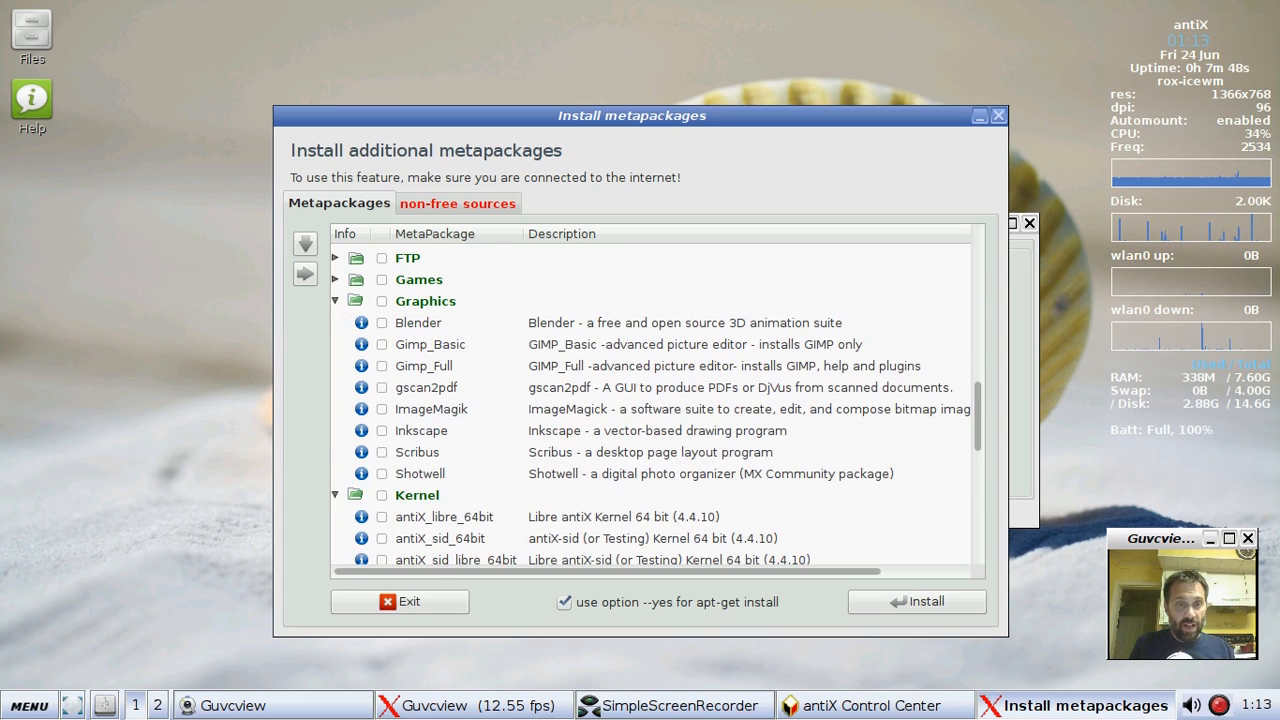
Step: Browse further categories including the one with Gimp_Full, Inkscape and Scribus, then exit without installing
scroll("down", 3)
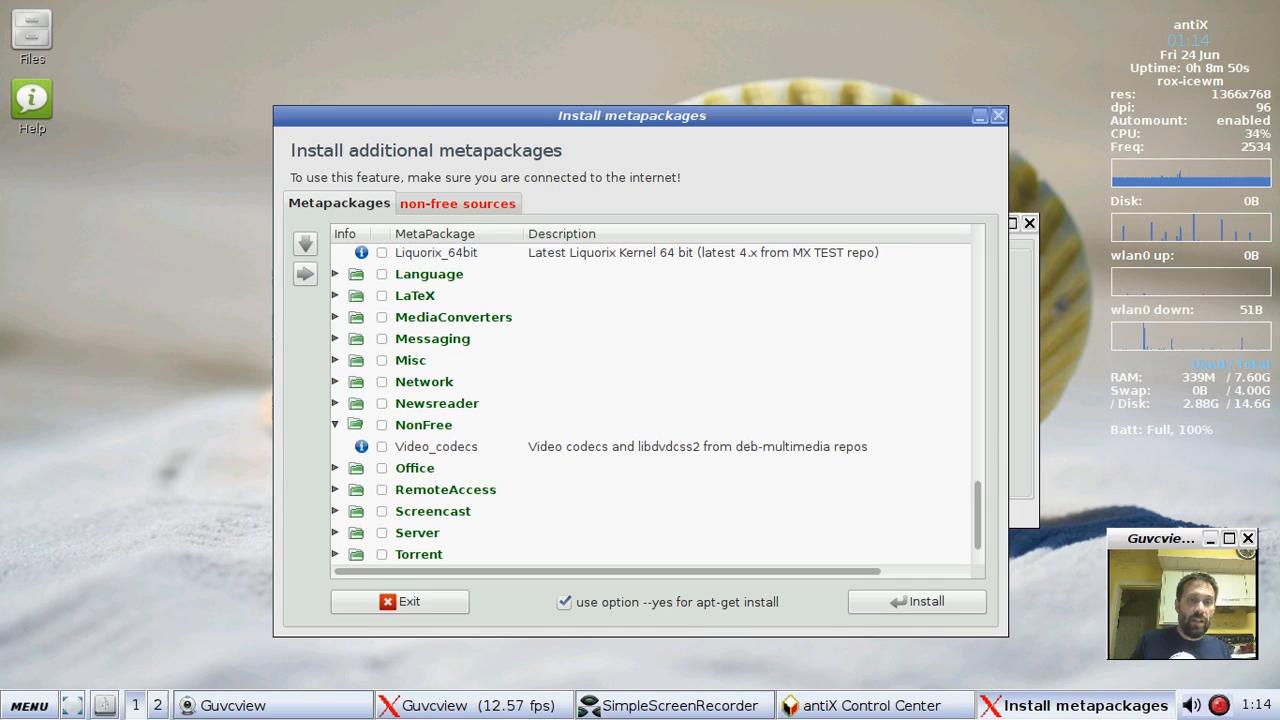
left_click(336, 424)
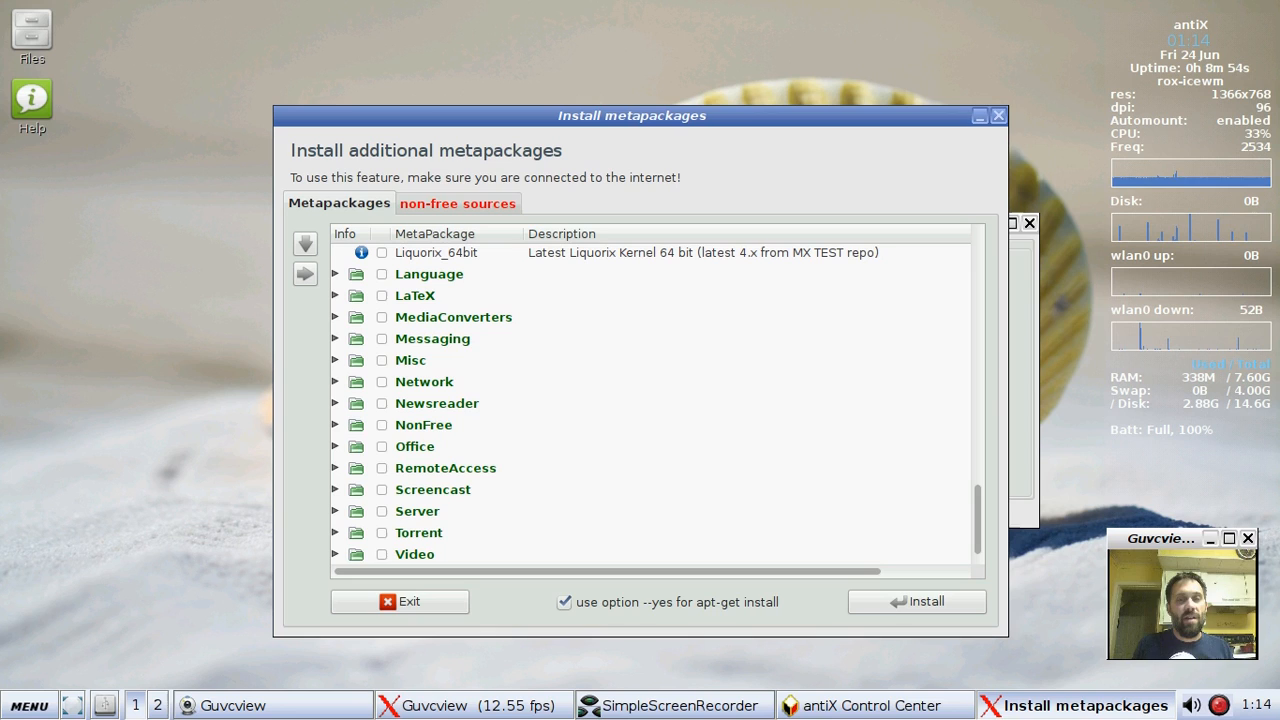
left_click(336, 468)
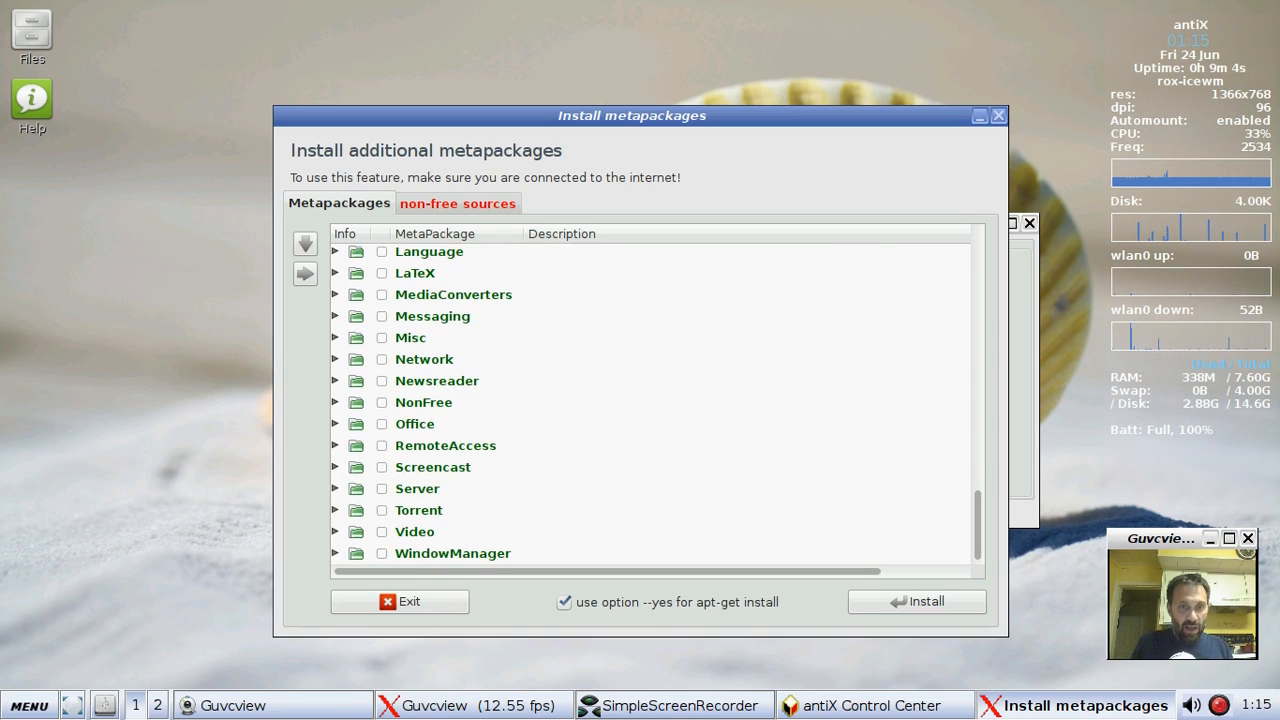
left_click(336, 468)
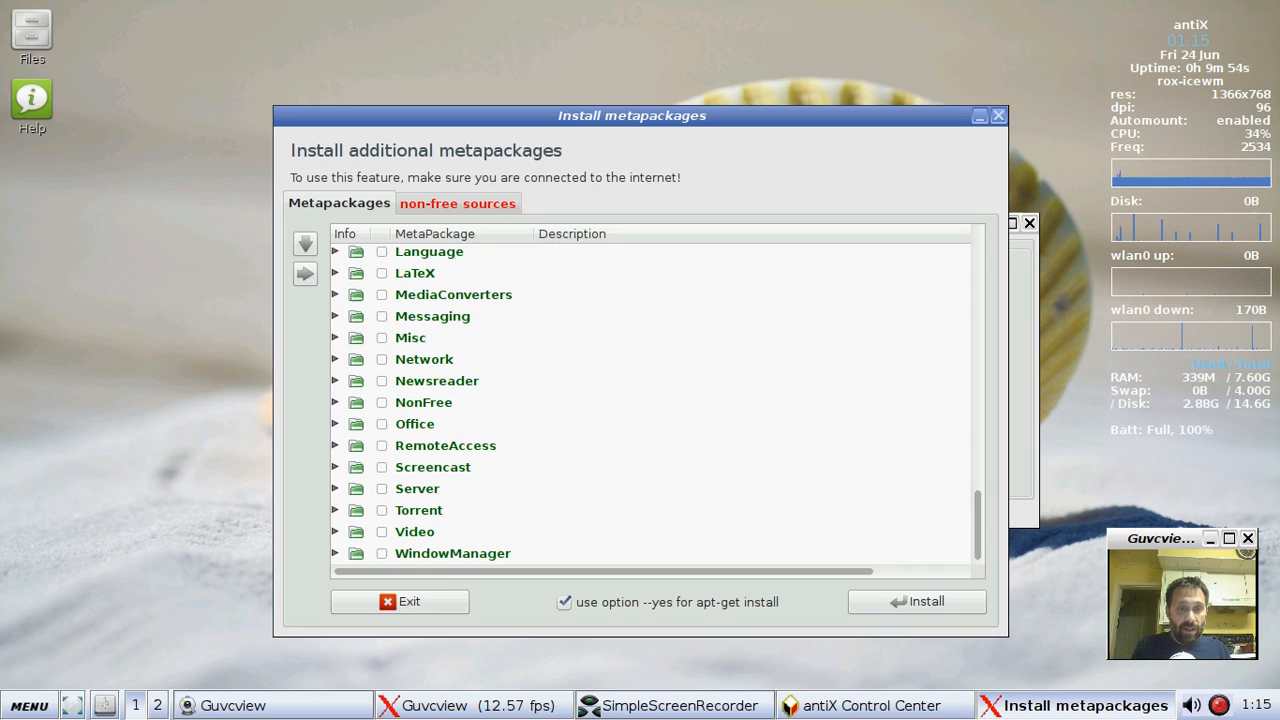
left_click(336, 424)
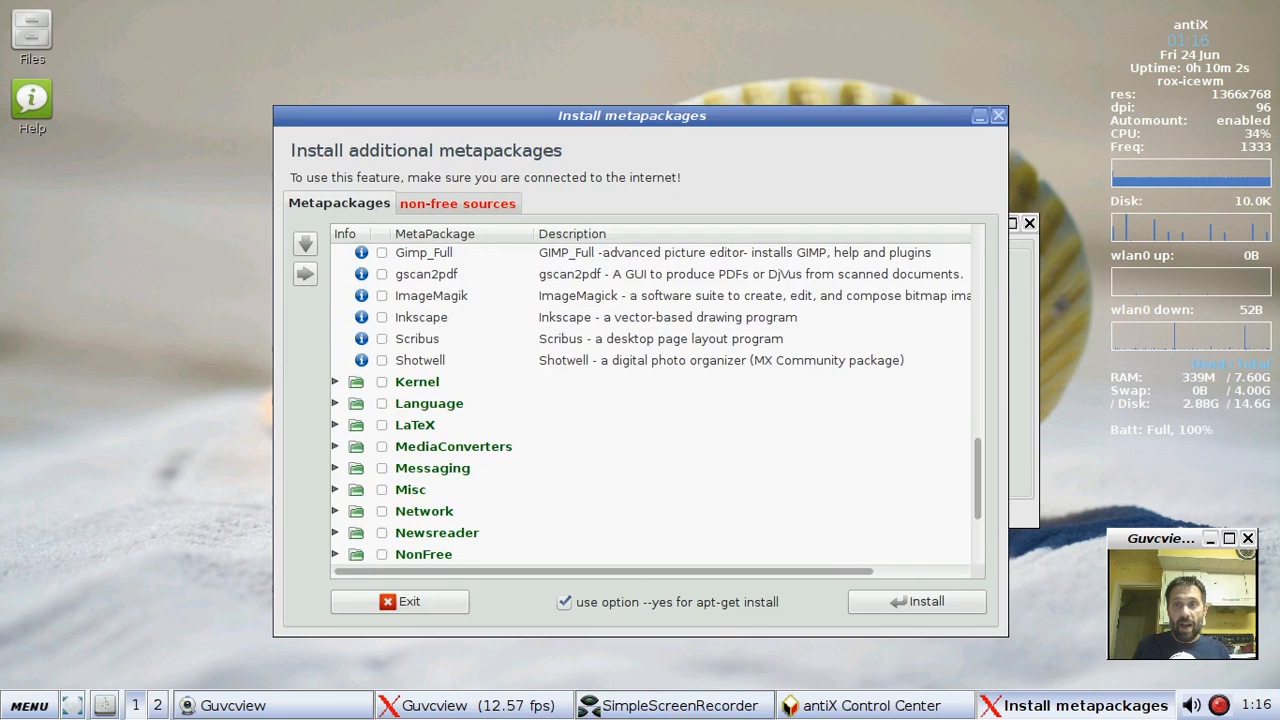
left_click(400, 600)
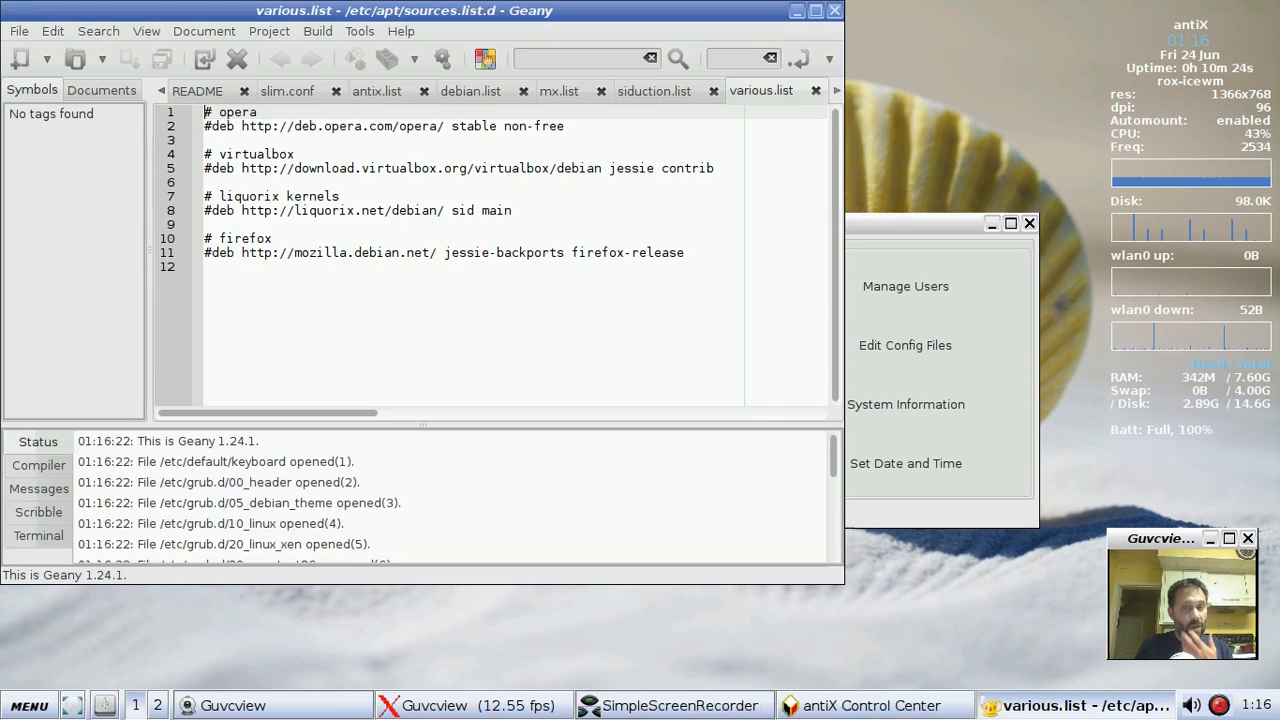
Step: Review the mx.list, antix.list and debian.list apt source files
left_click(558, 90)
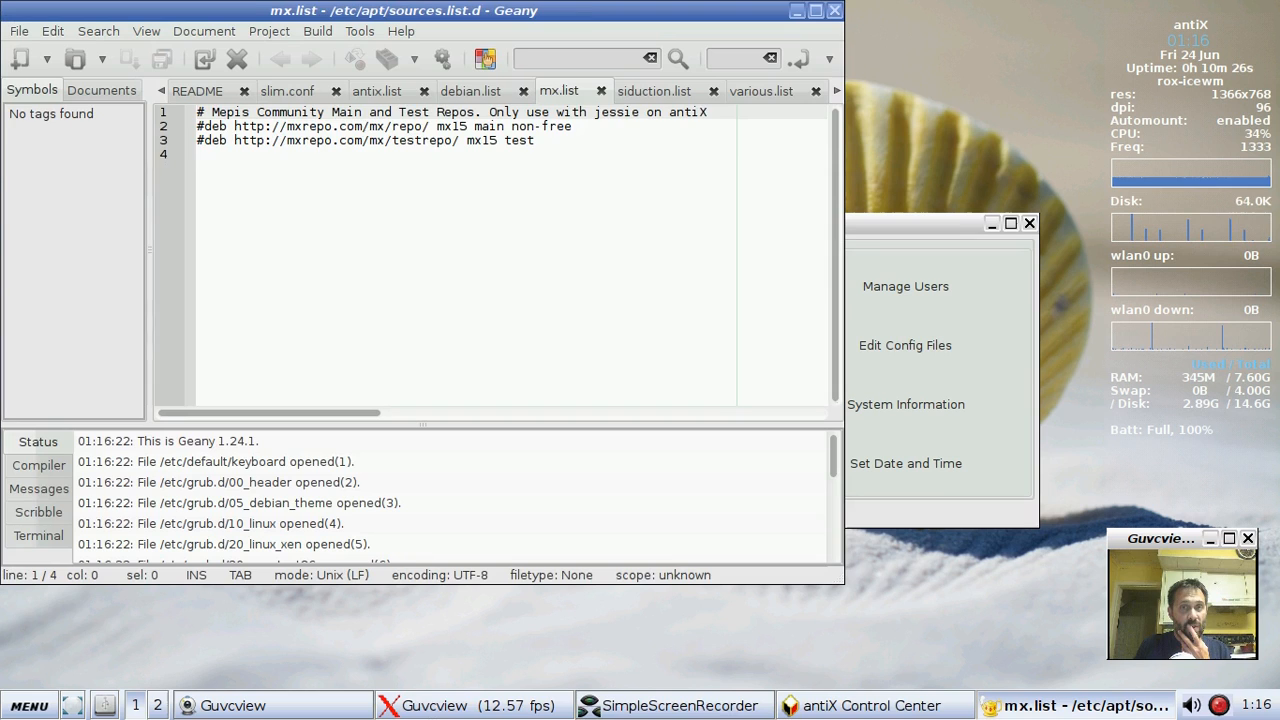
left_click(376, 90)
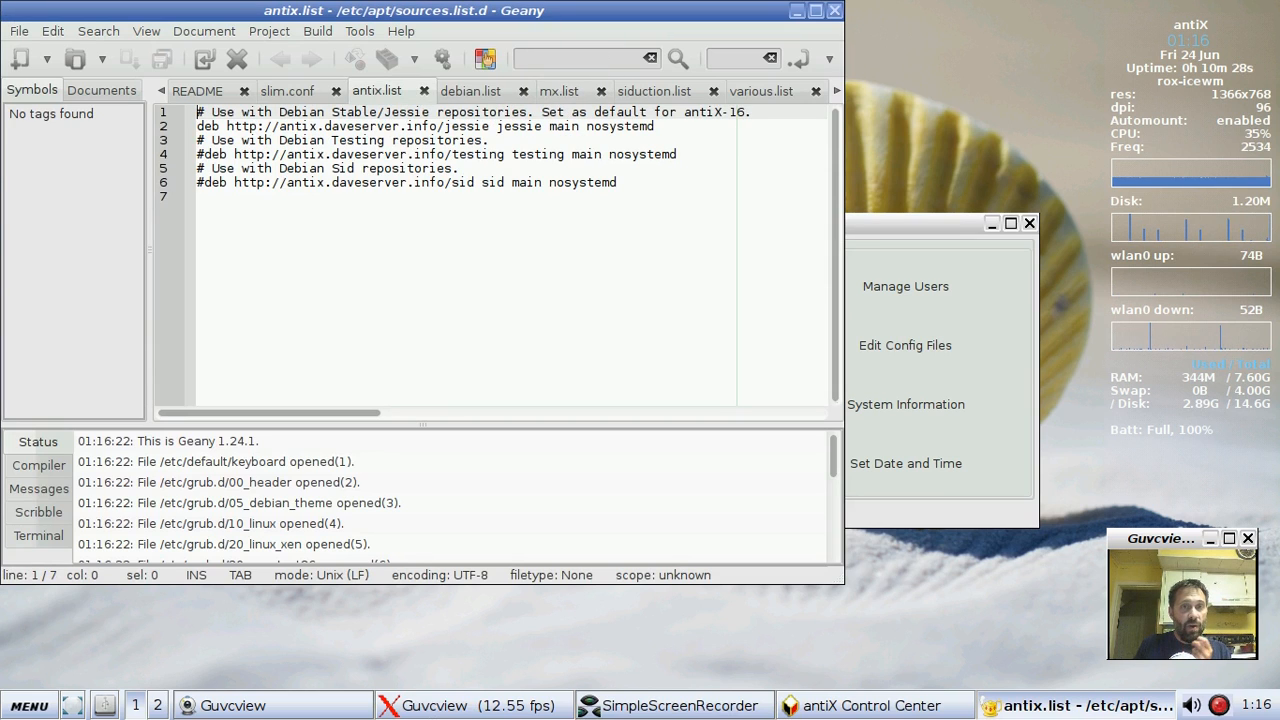
left_click(470, 90)
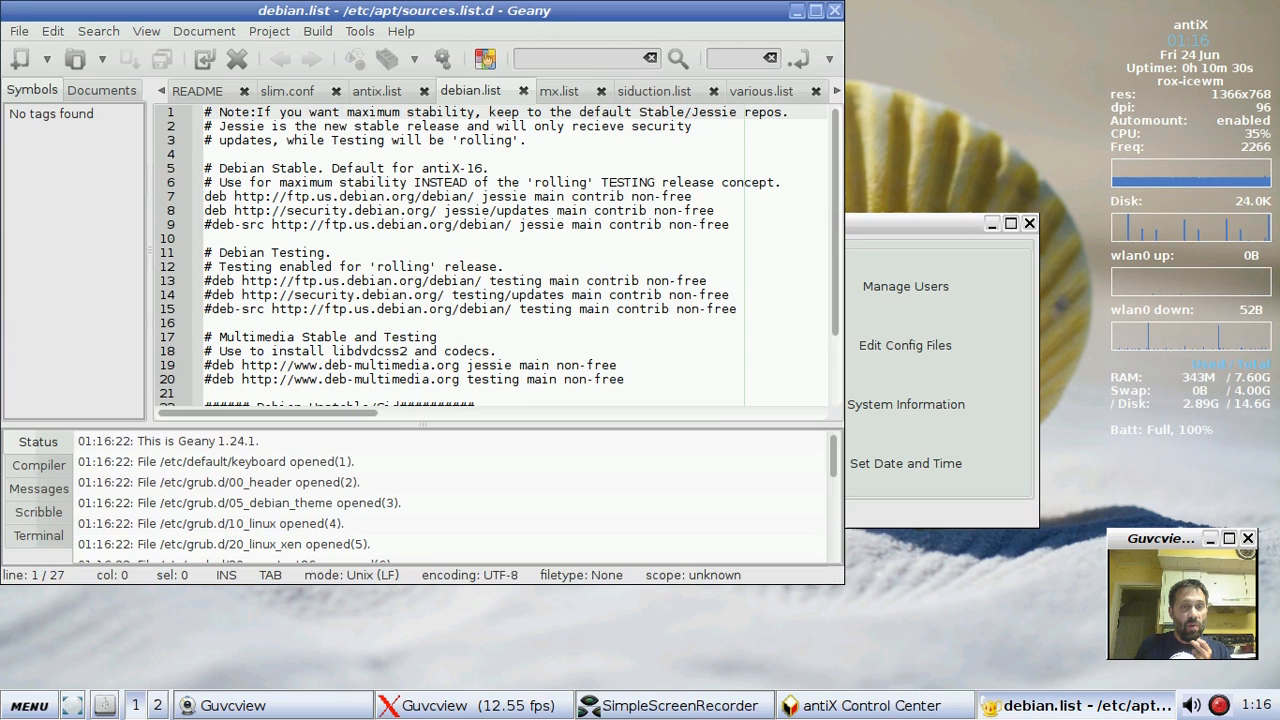
scroll("down", 3)
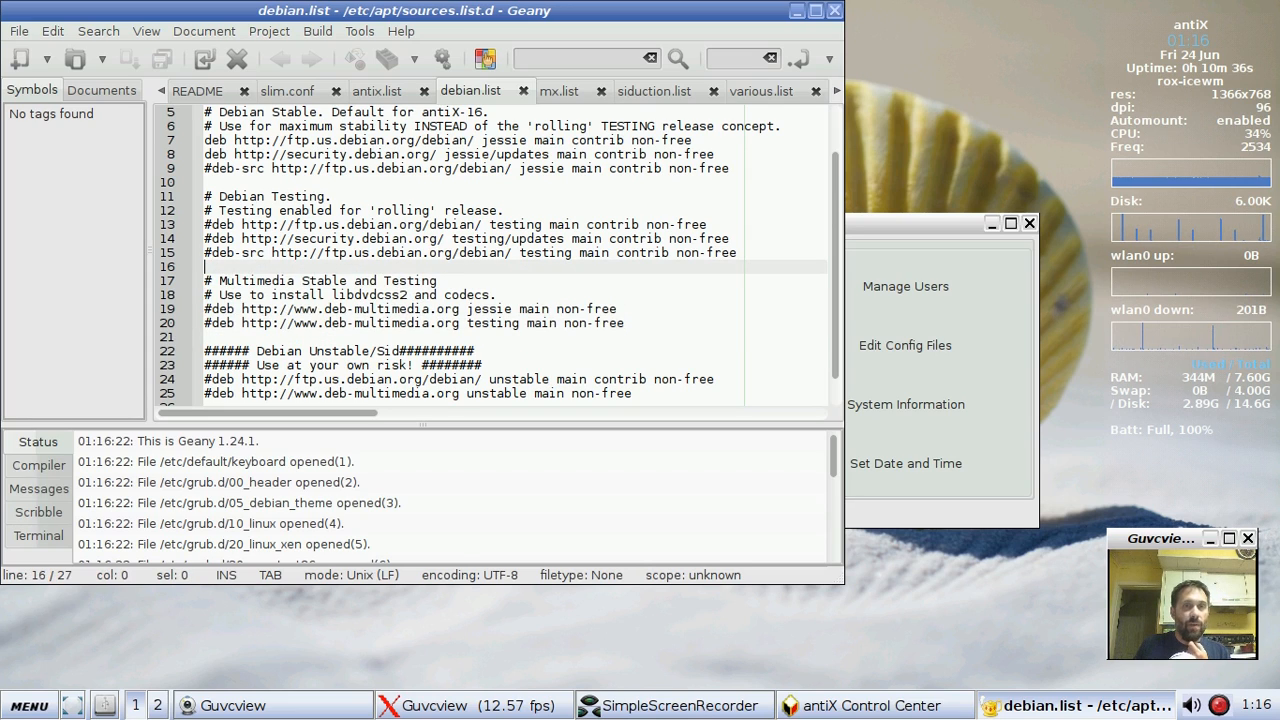
Step: Review the mx and siduction repository lists and the next sources file
left_click(558, 92)
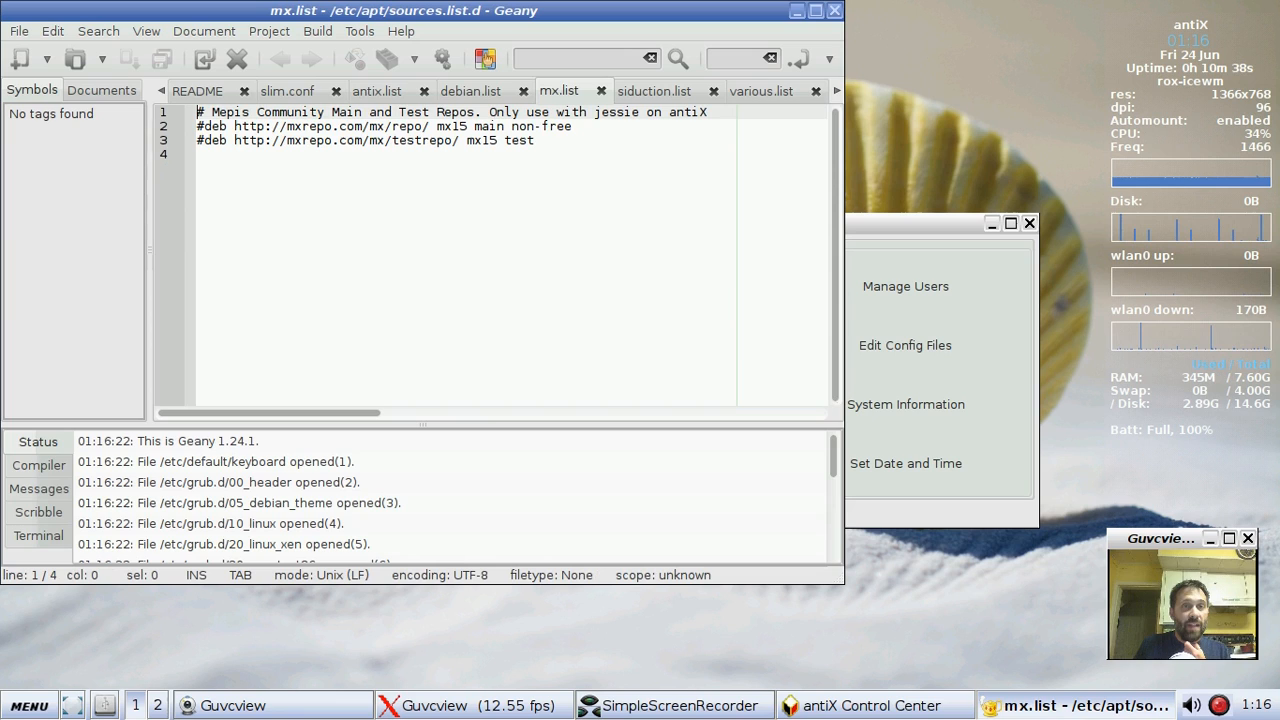
left_click(654, 92)
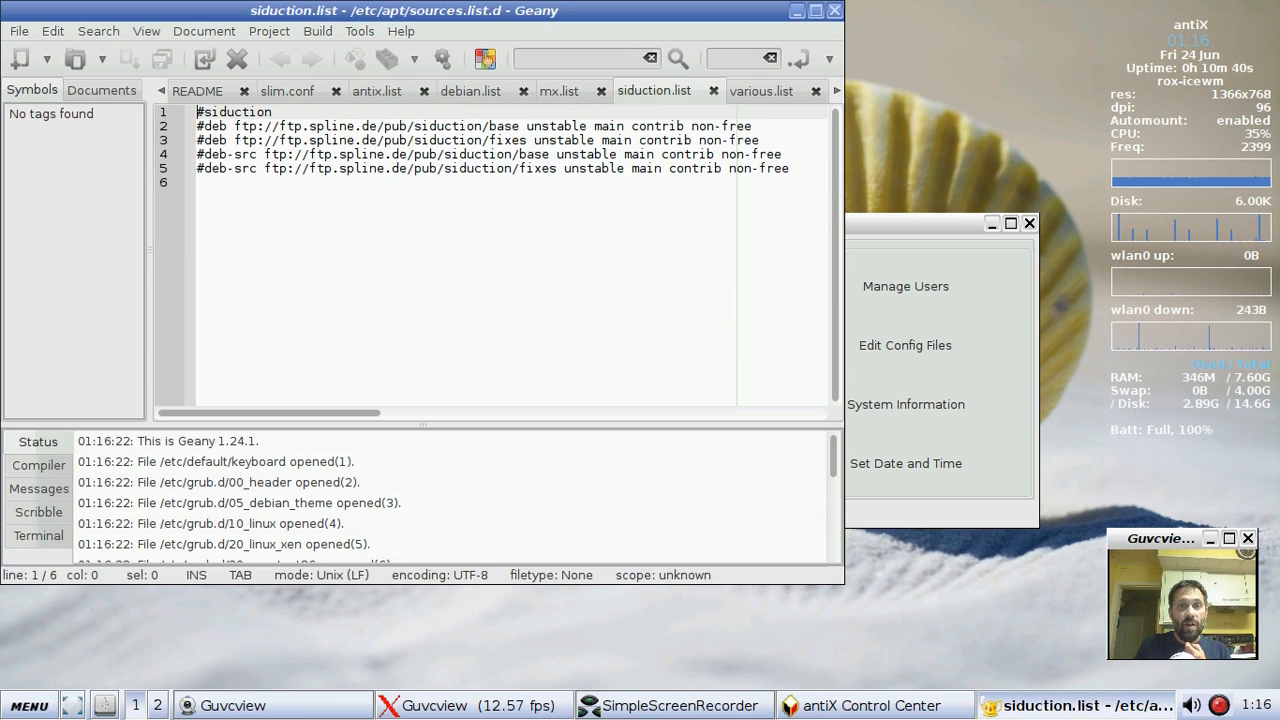
left_click(760, 90)
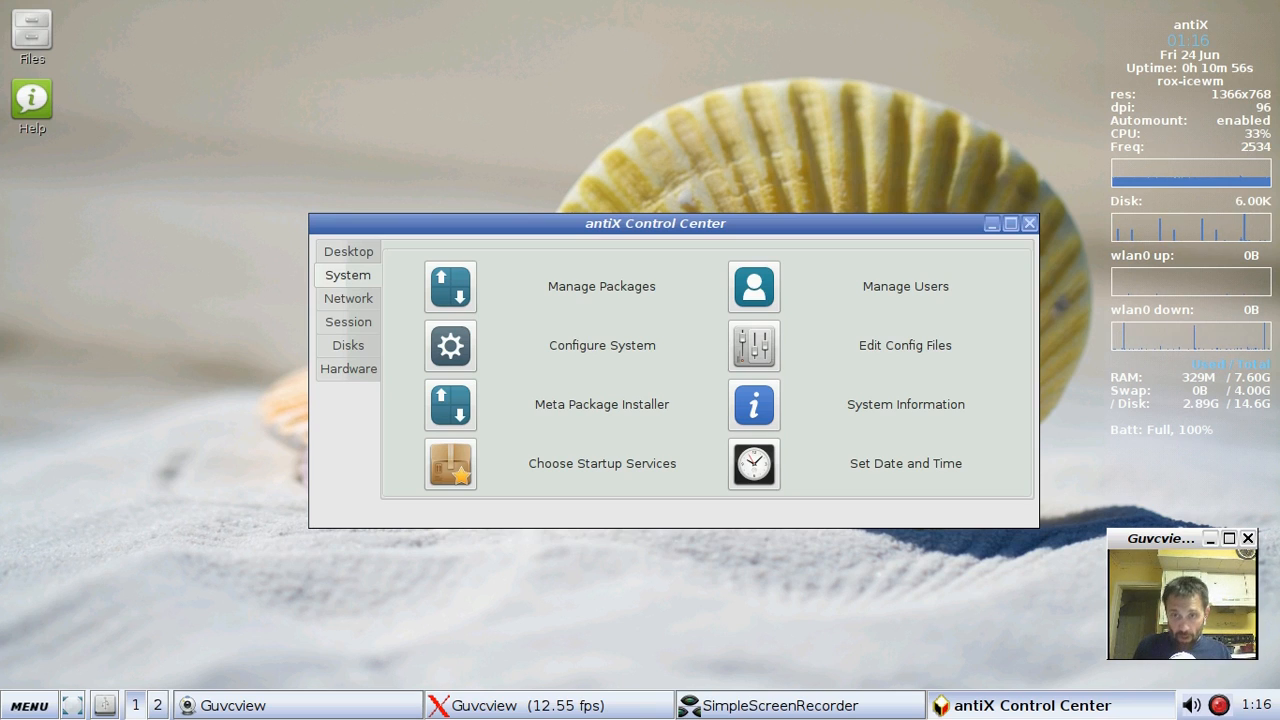
Step: Show the Network section with its interface, wireless, firewall and Adblock tools
left_click(348, 298)
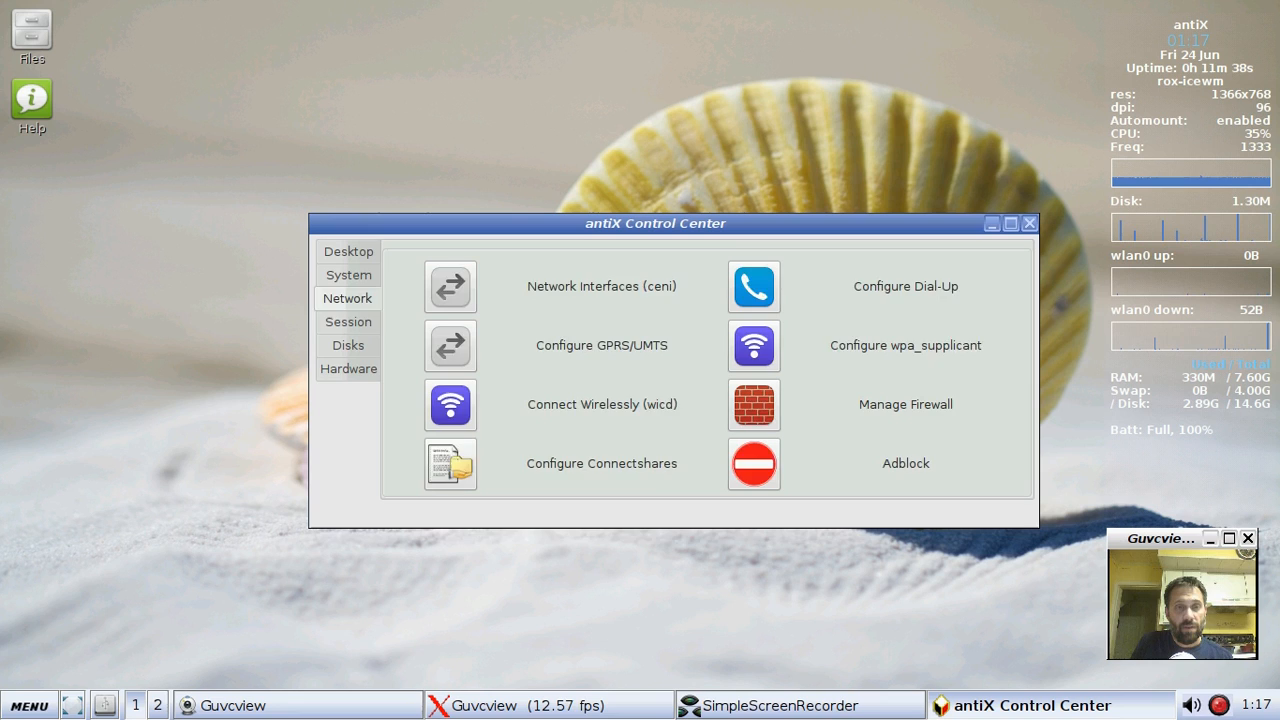
Step: In the Session section dismiss Set Screen Blanking unchanged, then edit the User Desktop-Session files
left_click(348, 320)
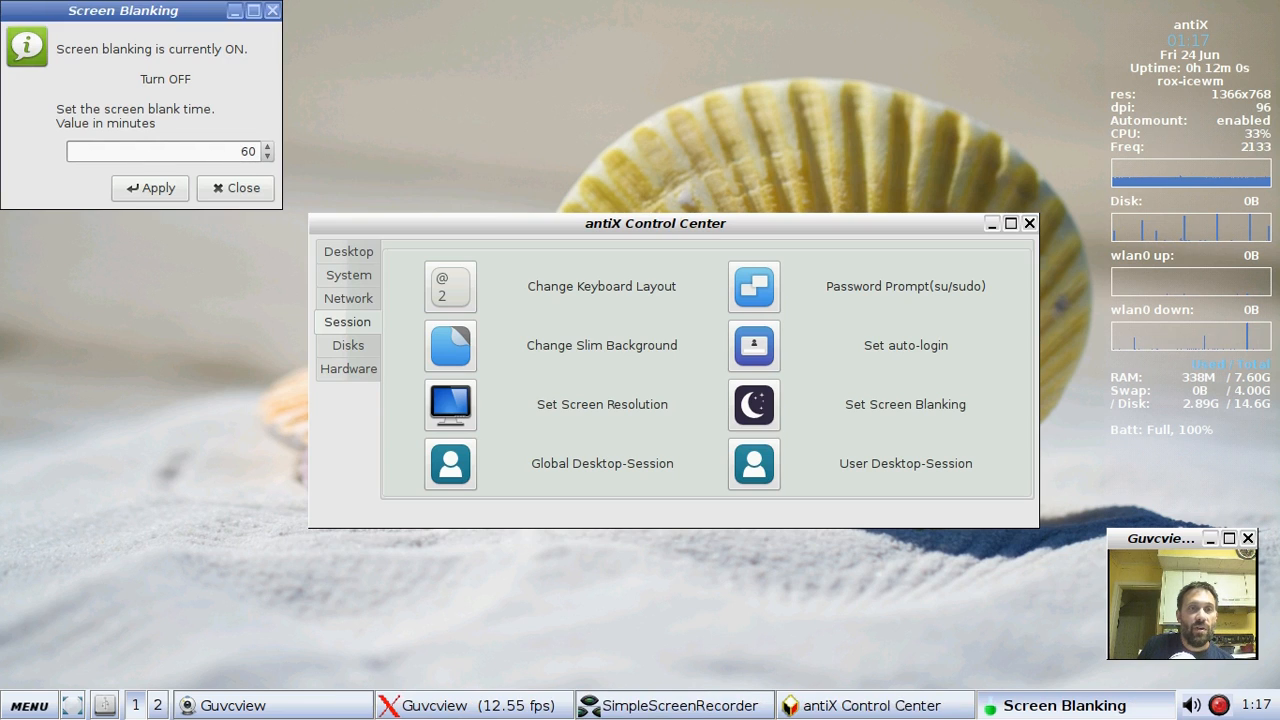
left_click(236, 188)
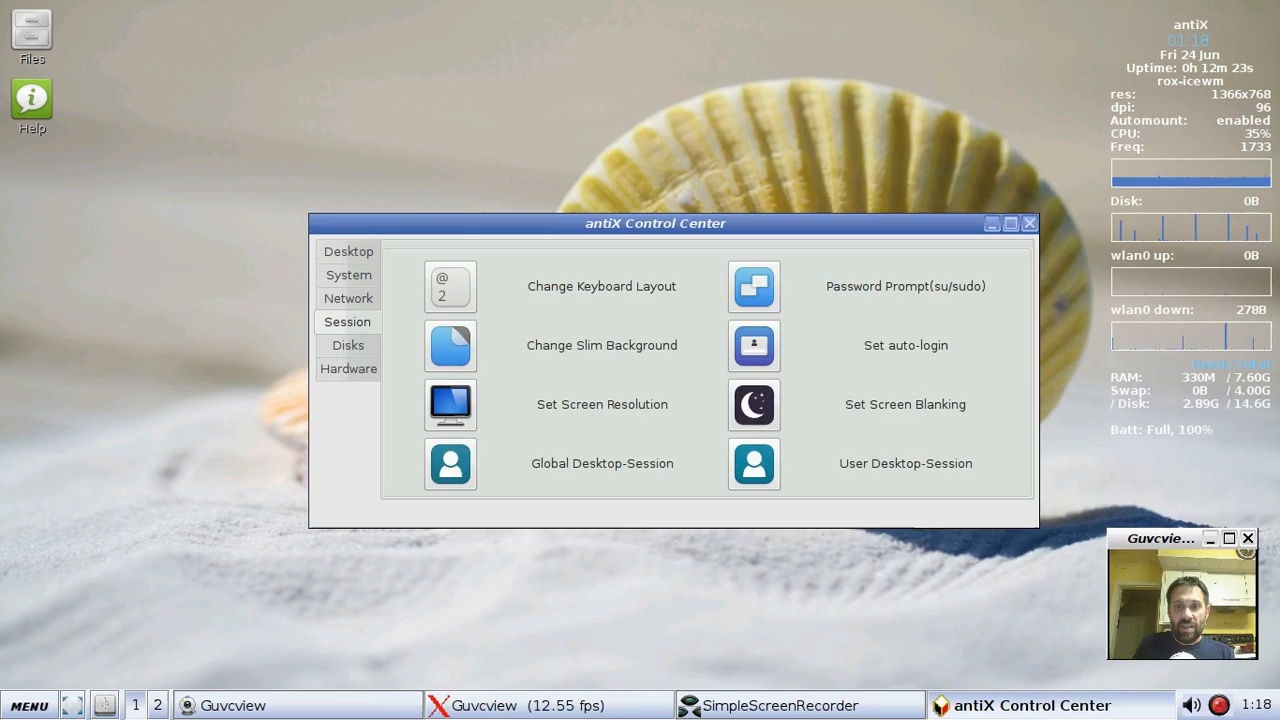
left_click(450, 464)
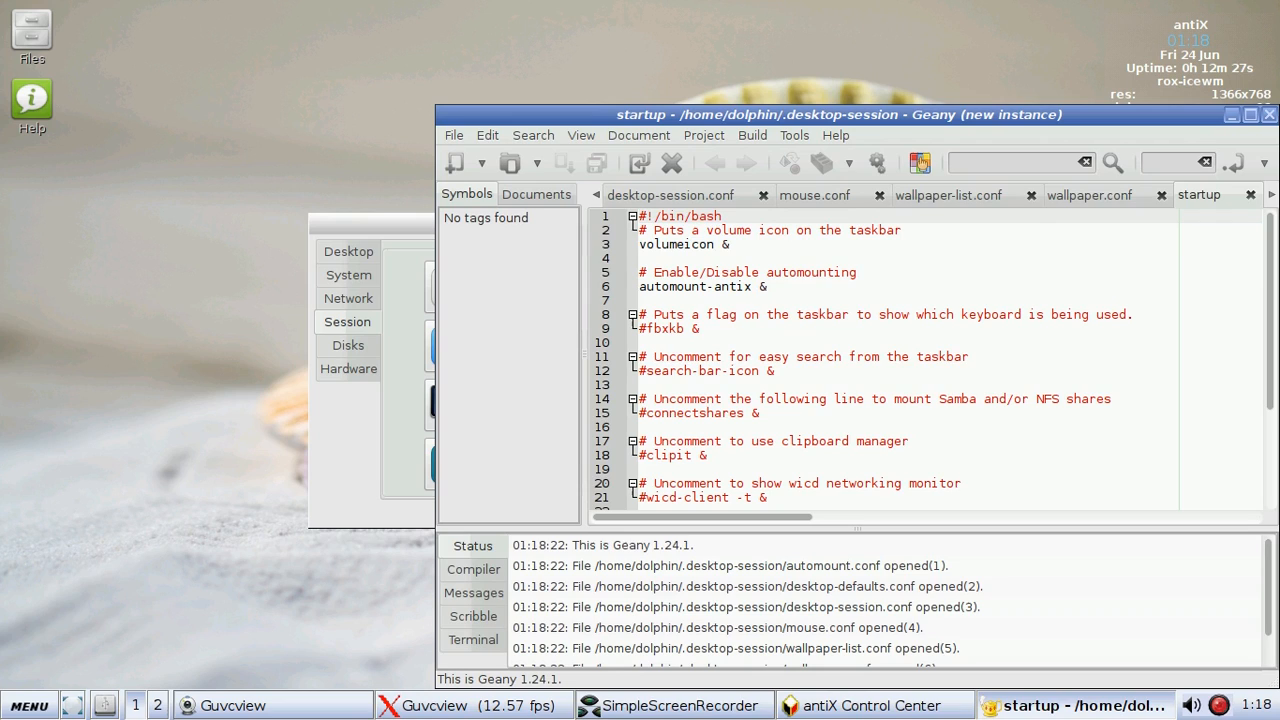
mouse_move(1088, 194)
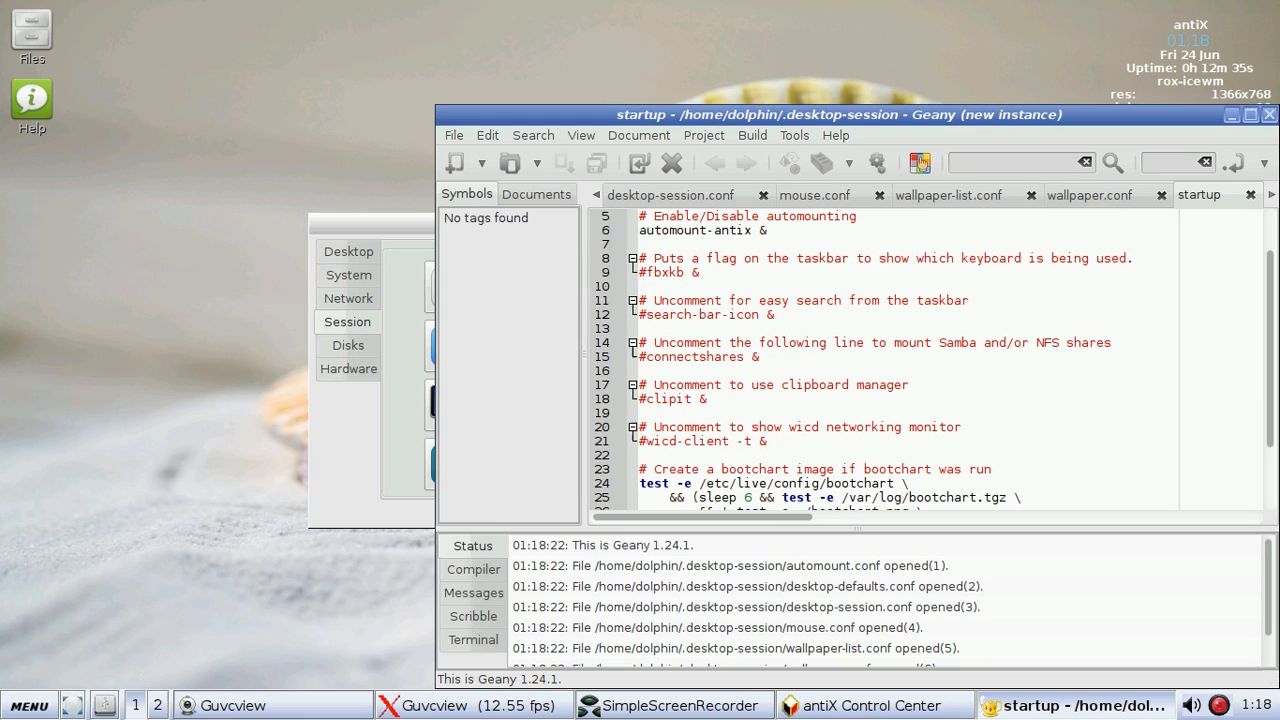
Step: Point out the clipit, connectshares and fbxkb autostart lines, then bring up desktop-session.conf
left_click(704, 442)
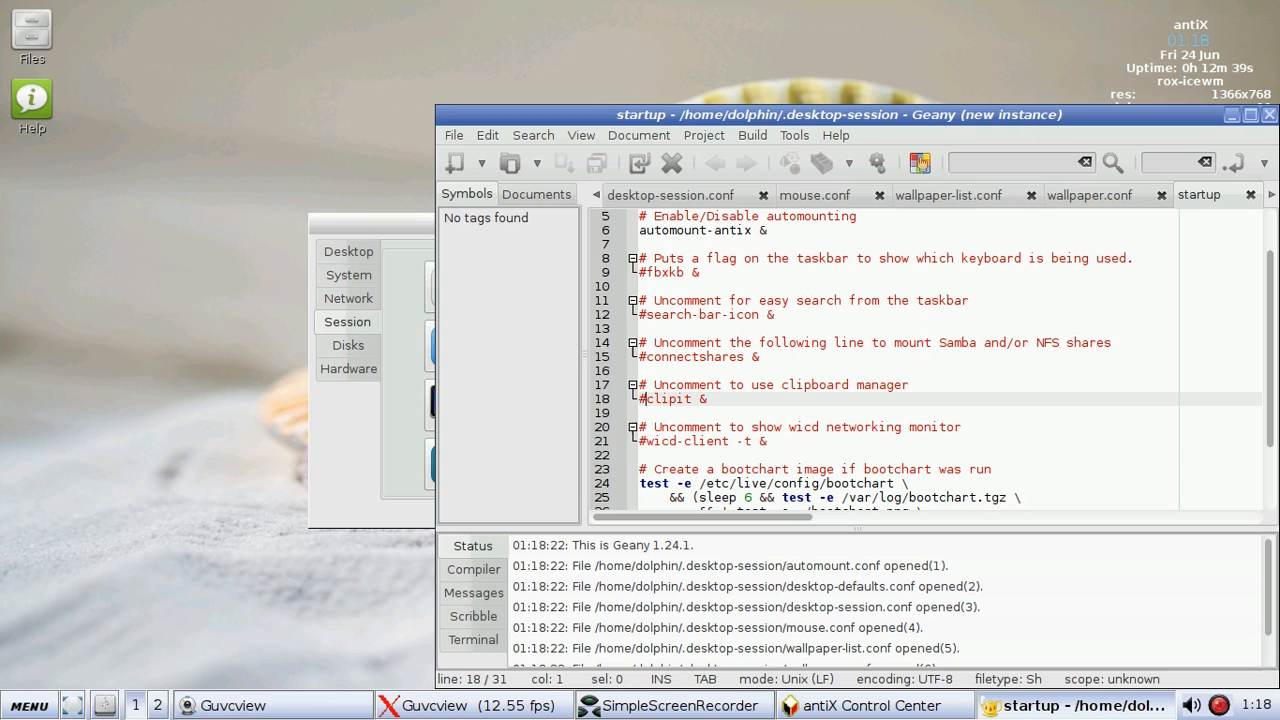
left_click(680, 356)
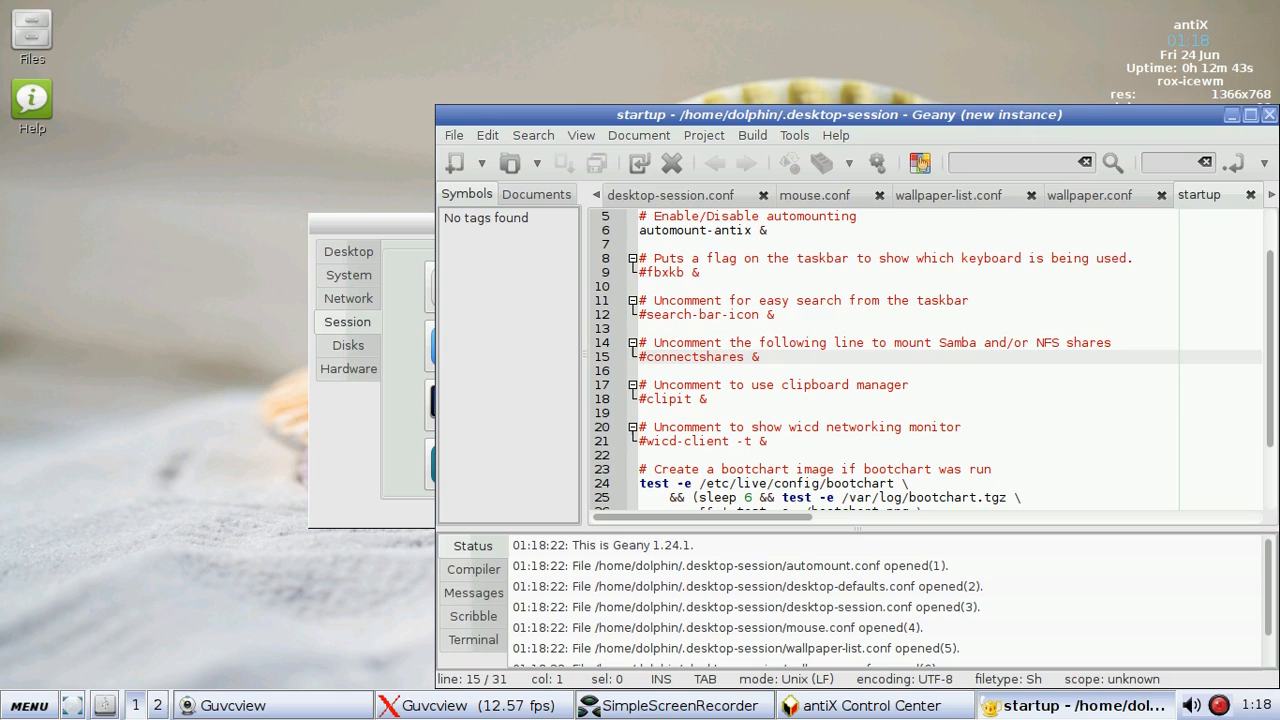
left_click(700, 314)
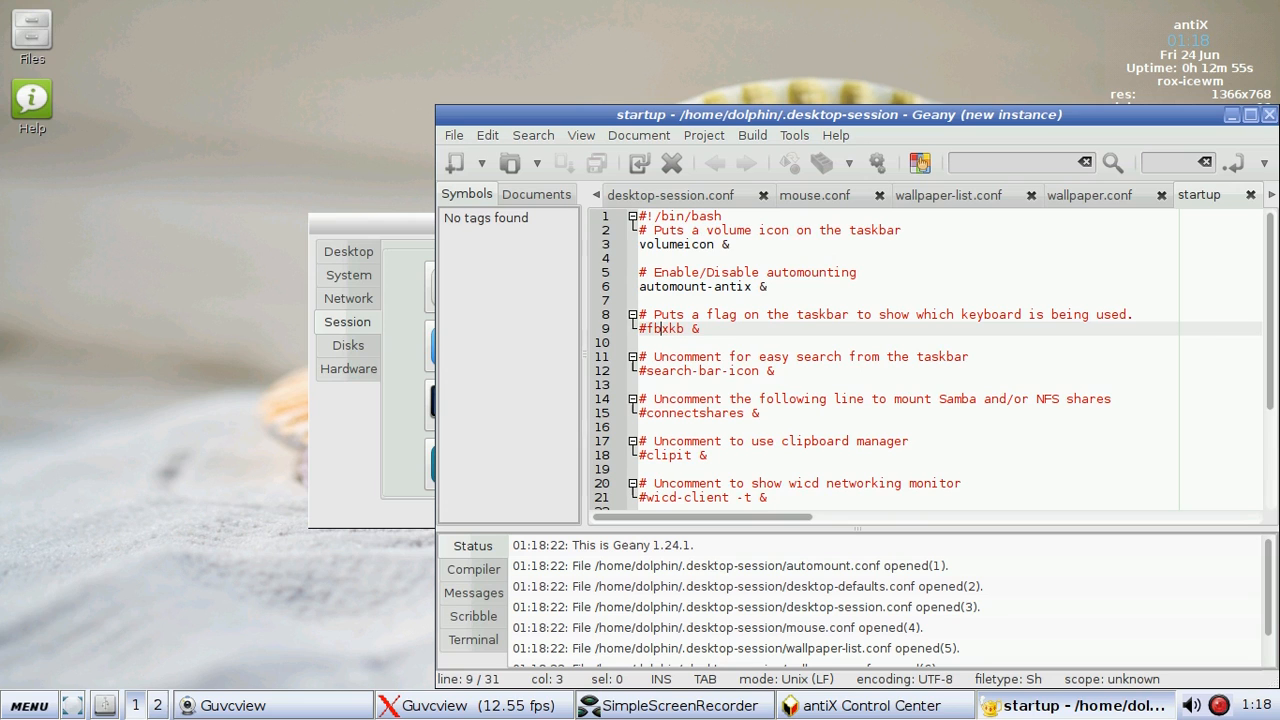
left_click(670, 194)
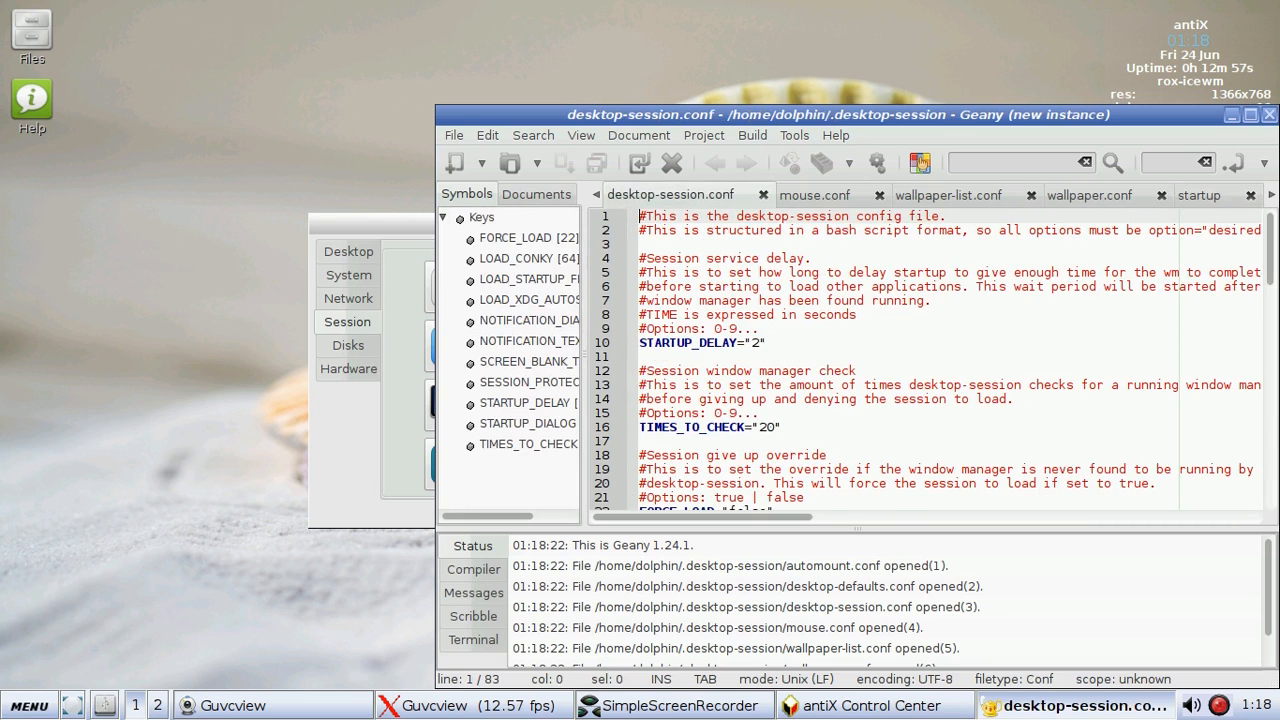
Step: Review the LOAD_XDG_AUTOSTART and conky options in desktop-session.conf, then close Geany
scroll("down", 3)
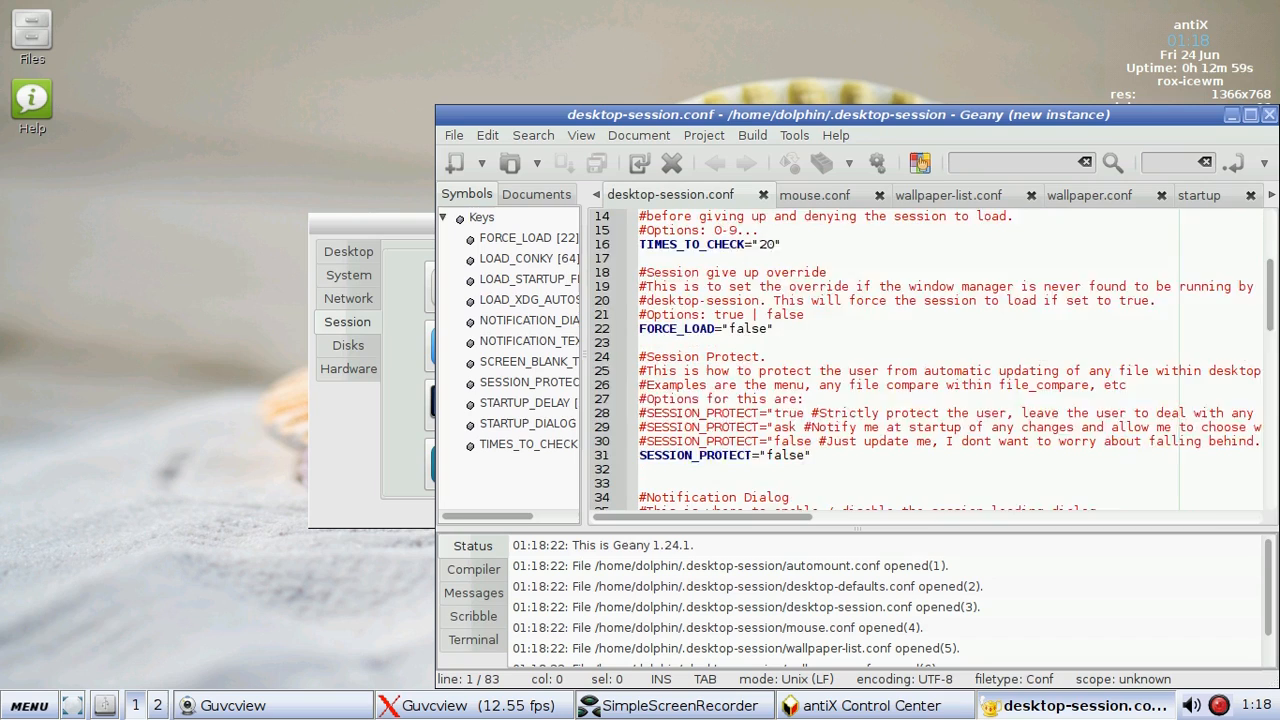
scroll("down", 3)
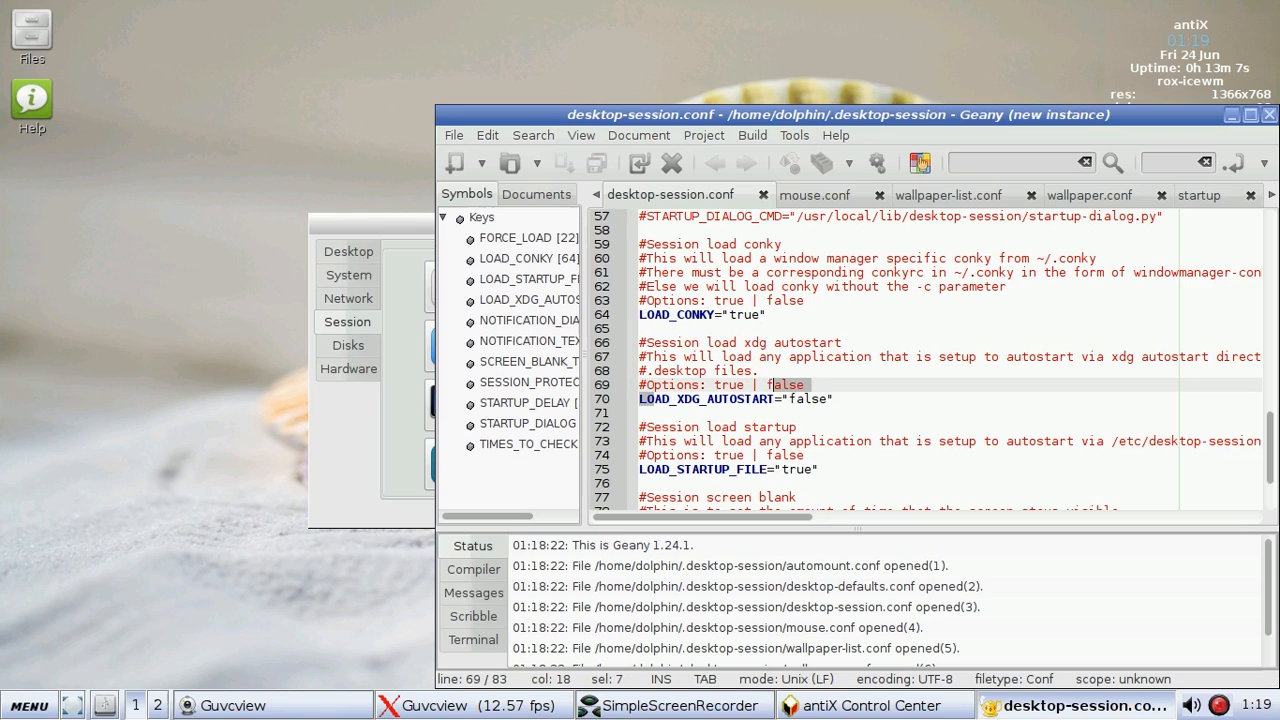
left_click(710, 400)
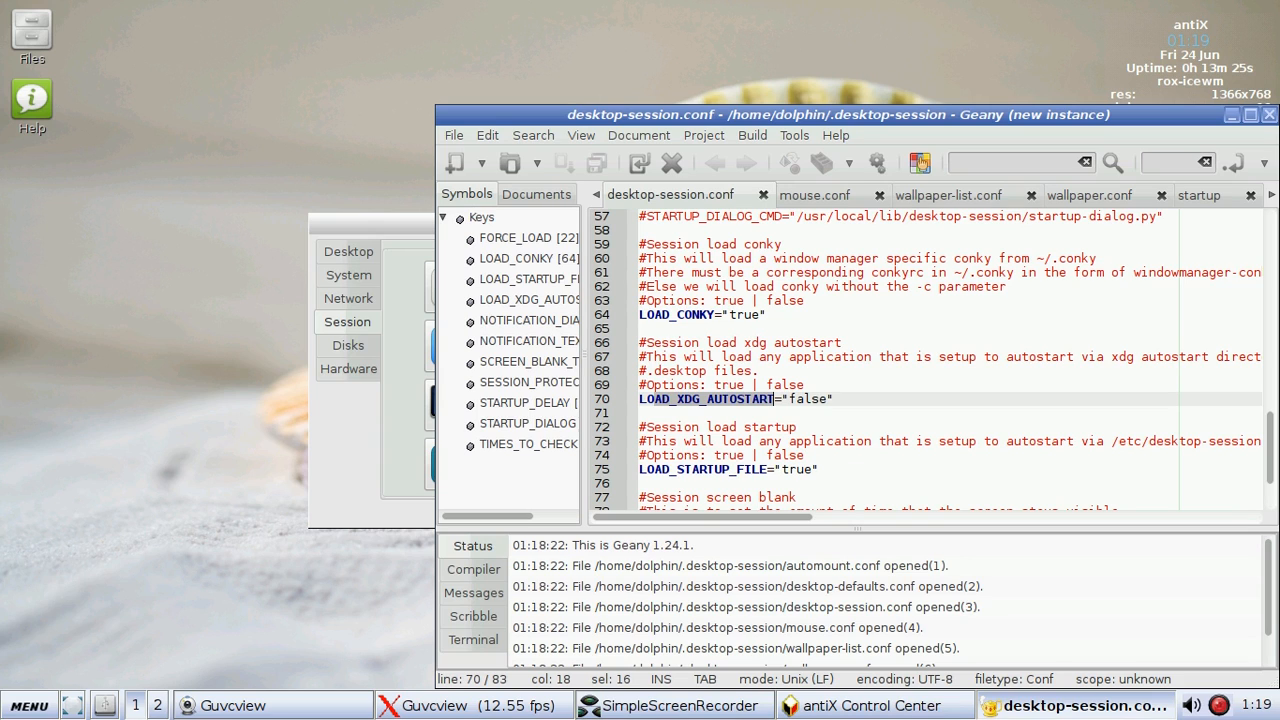
scroll("down", 3)
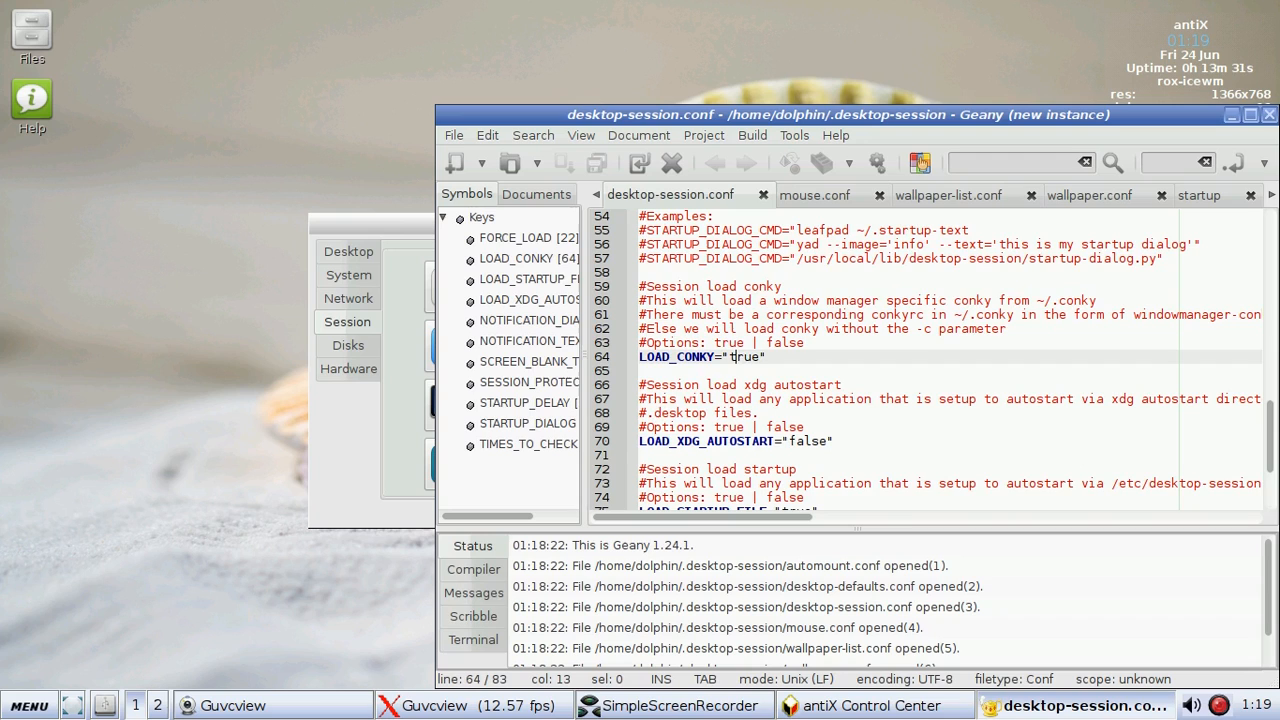
double_click(742, 356)
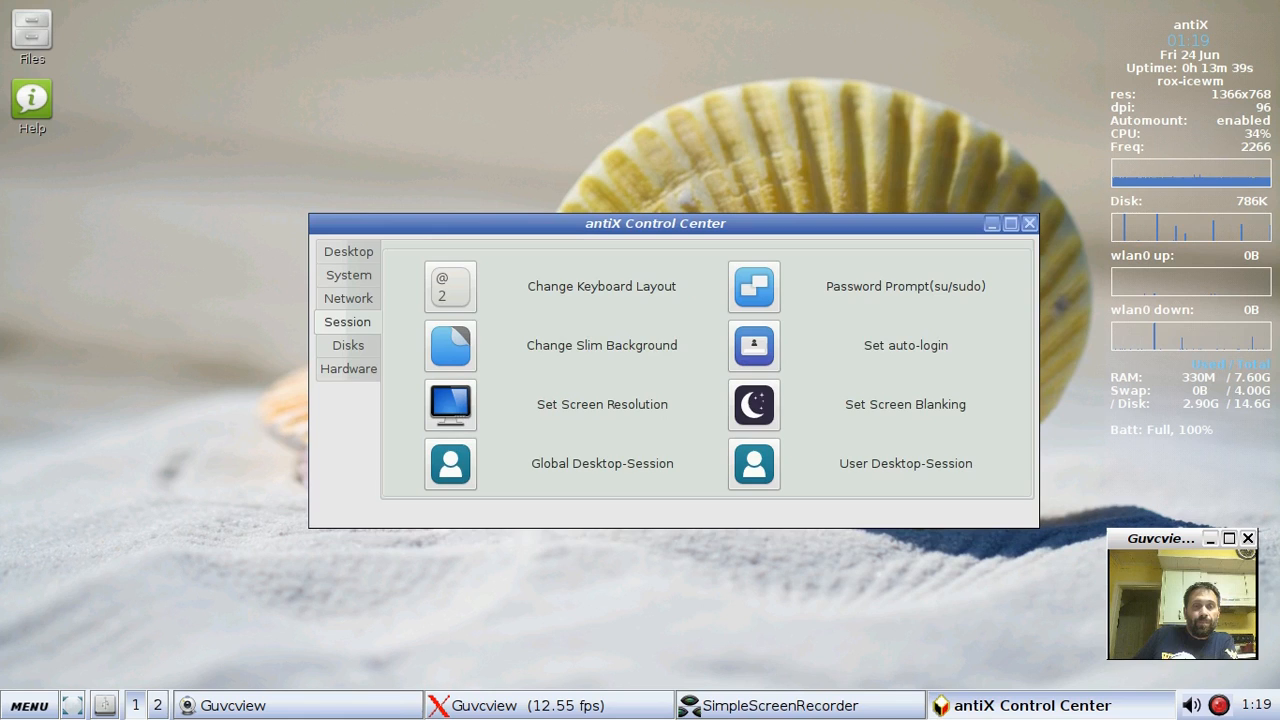
Step: View the Configure Automounting dialog from the Disks tools unchanged and return to Disks
left_click(348, 344)
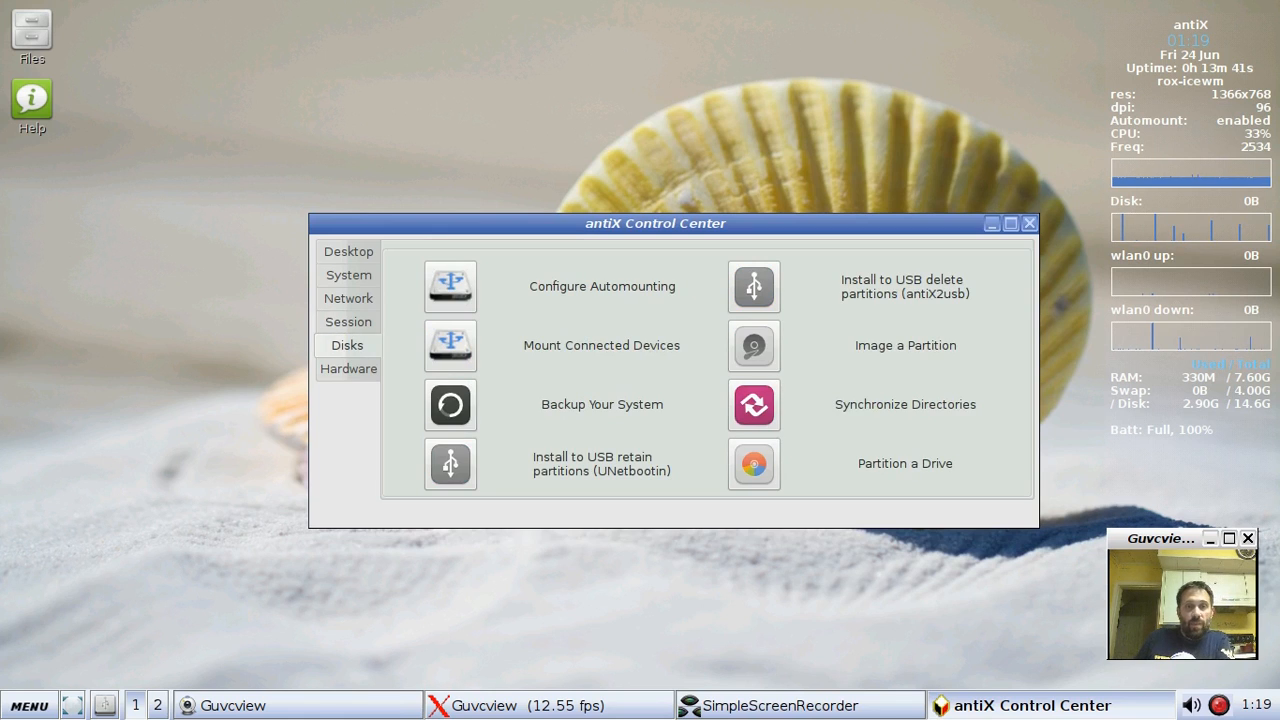
left_click(448, 286)
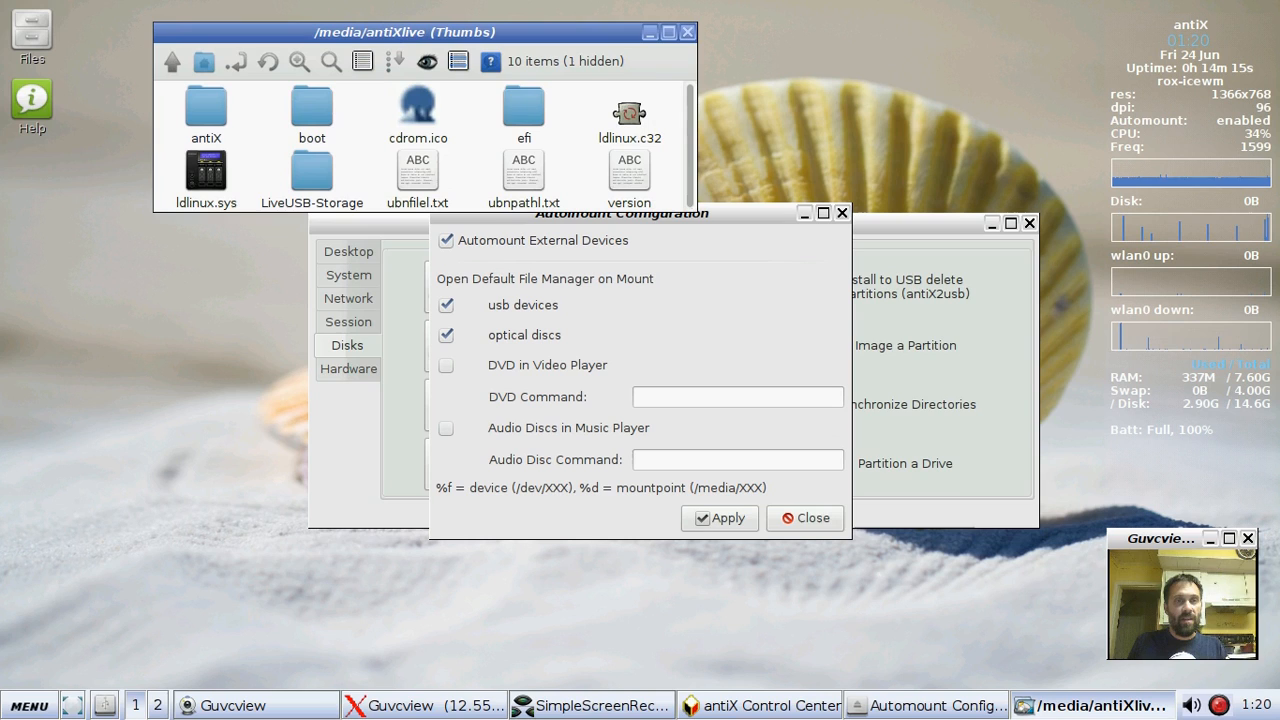
left_click(812, 516)
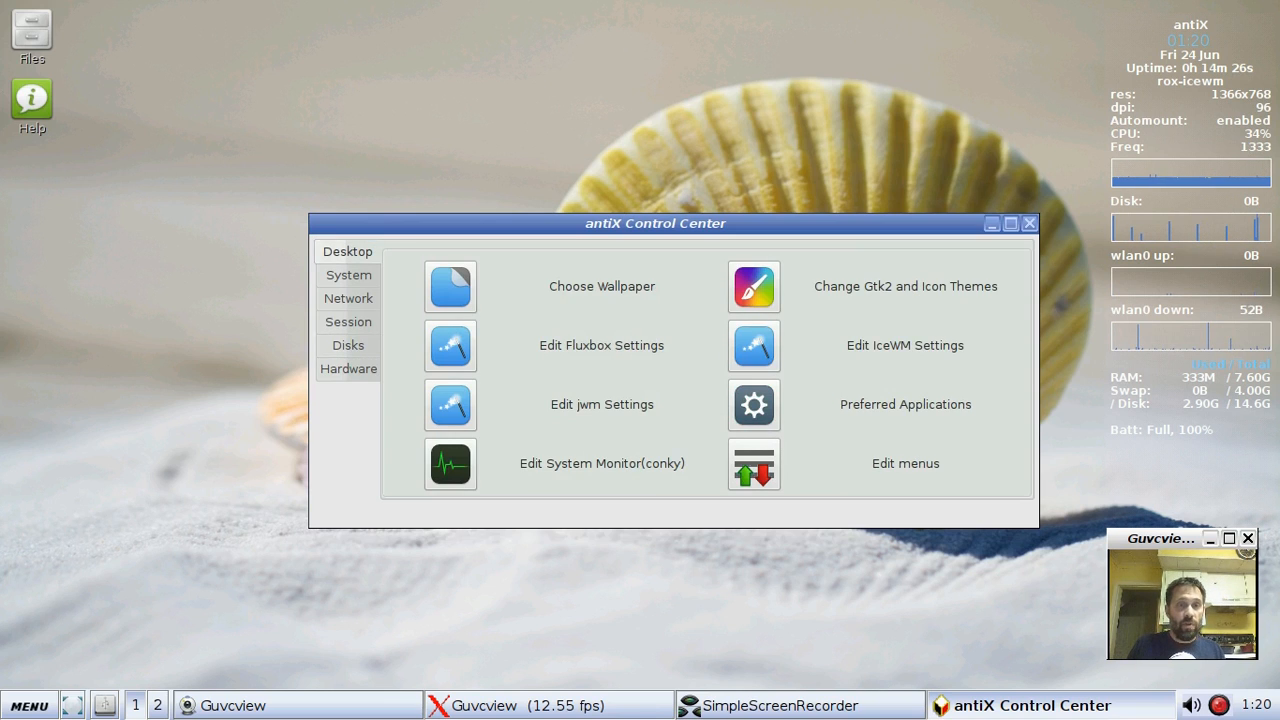
left_click(348, 344)
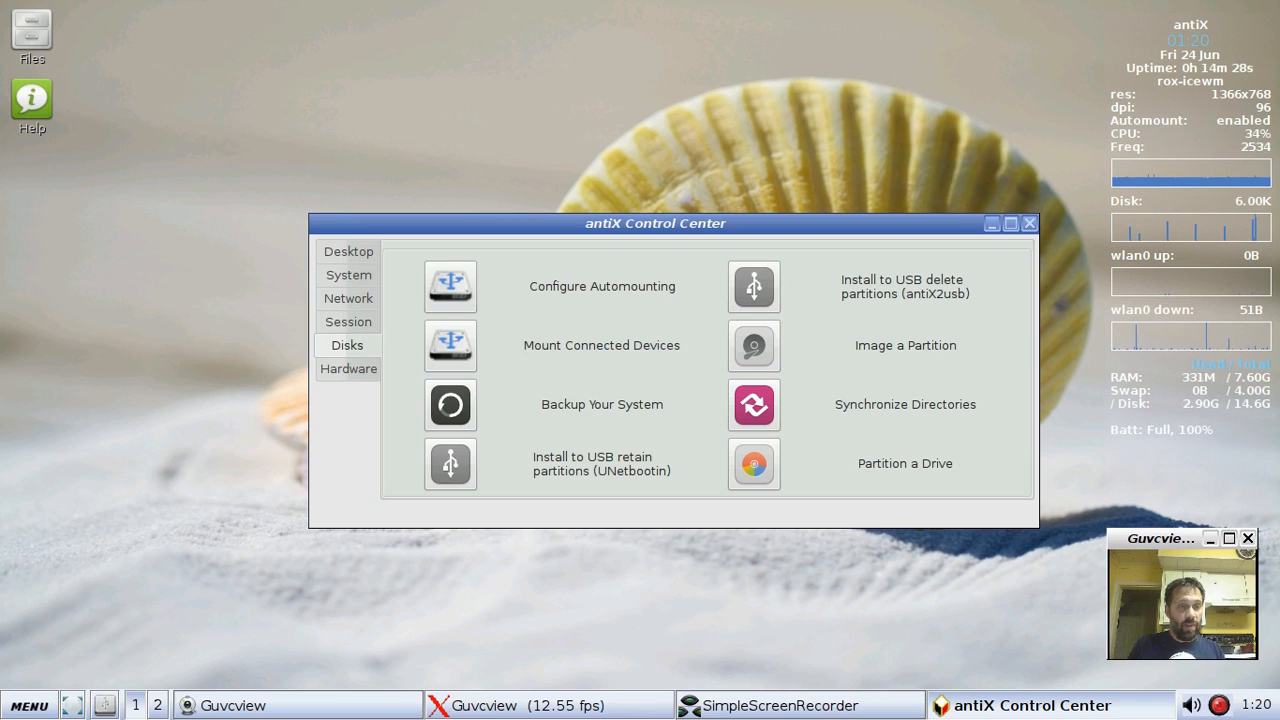
Step: Unmount /dev/sdb1 via Unmount Connected Devices, then briefly browse the root file system
left_click(450, 344)
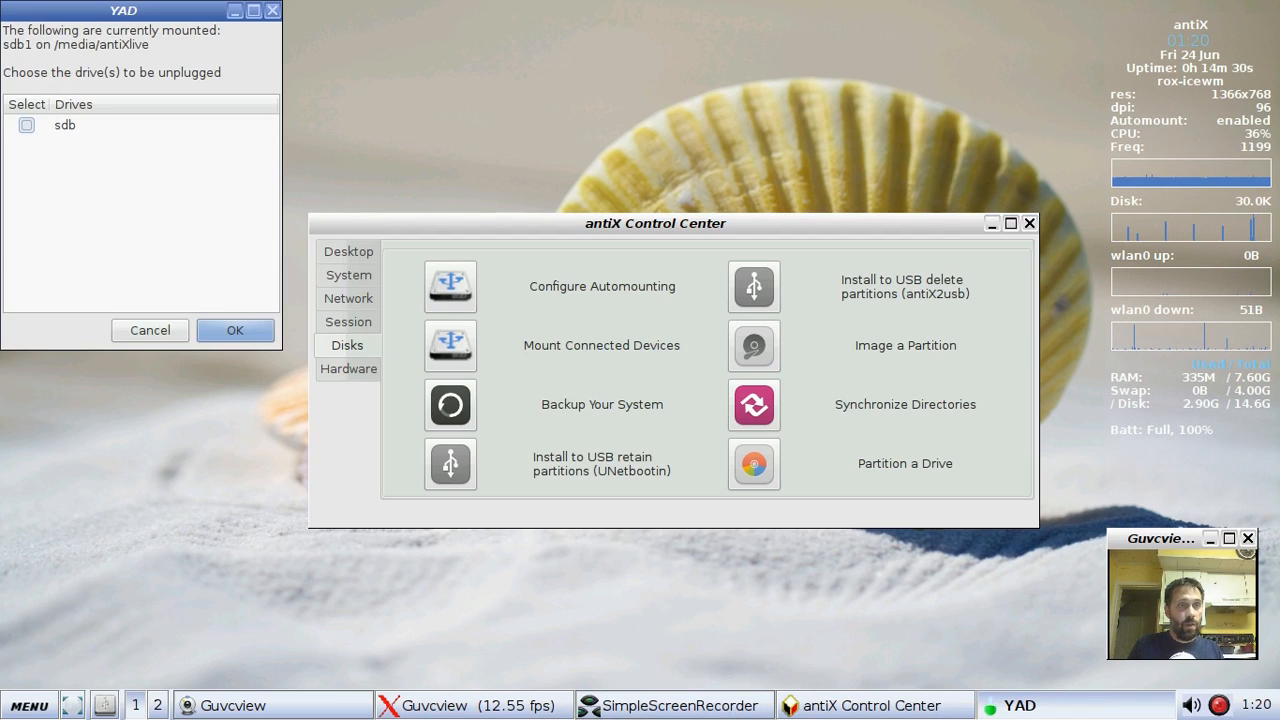
left_click(236, 330)
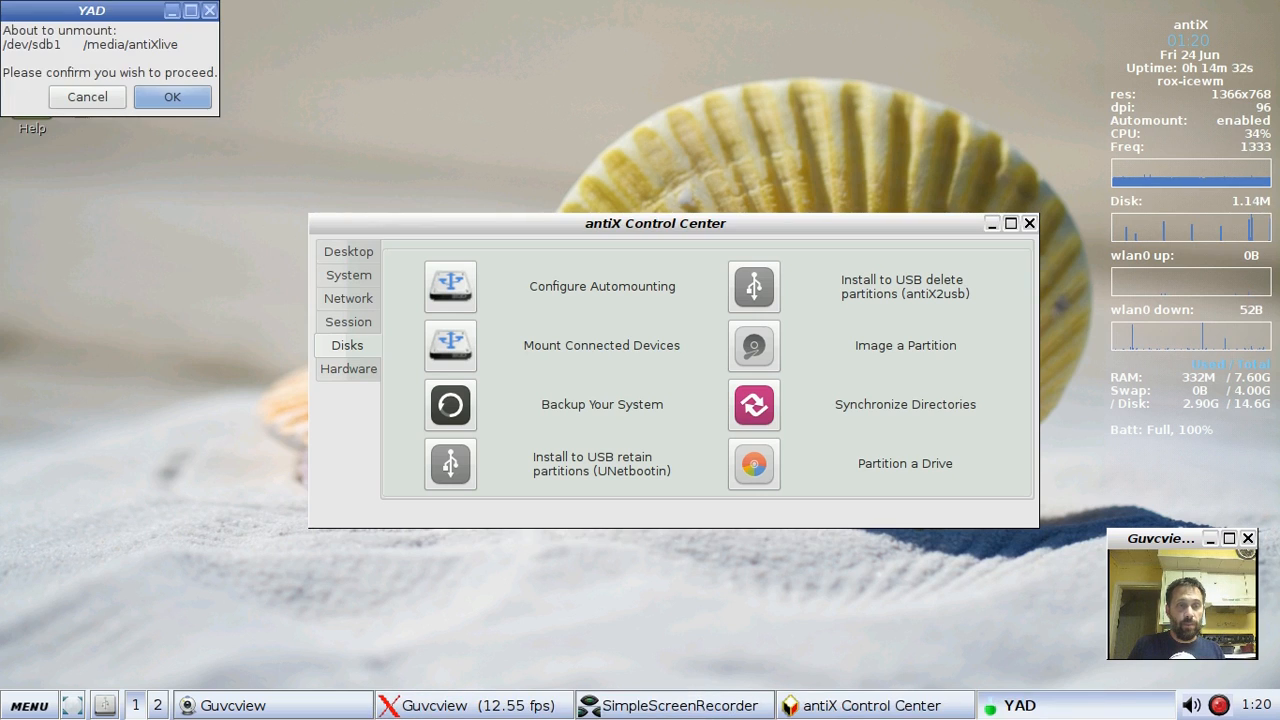
left_click(172, 96)
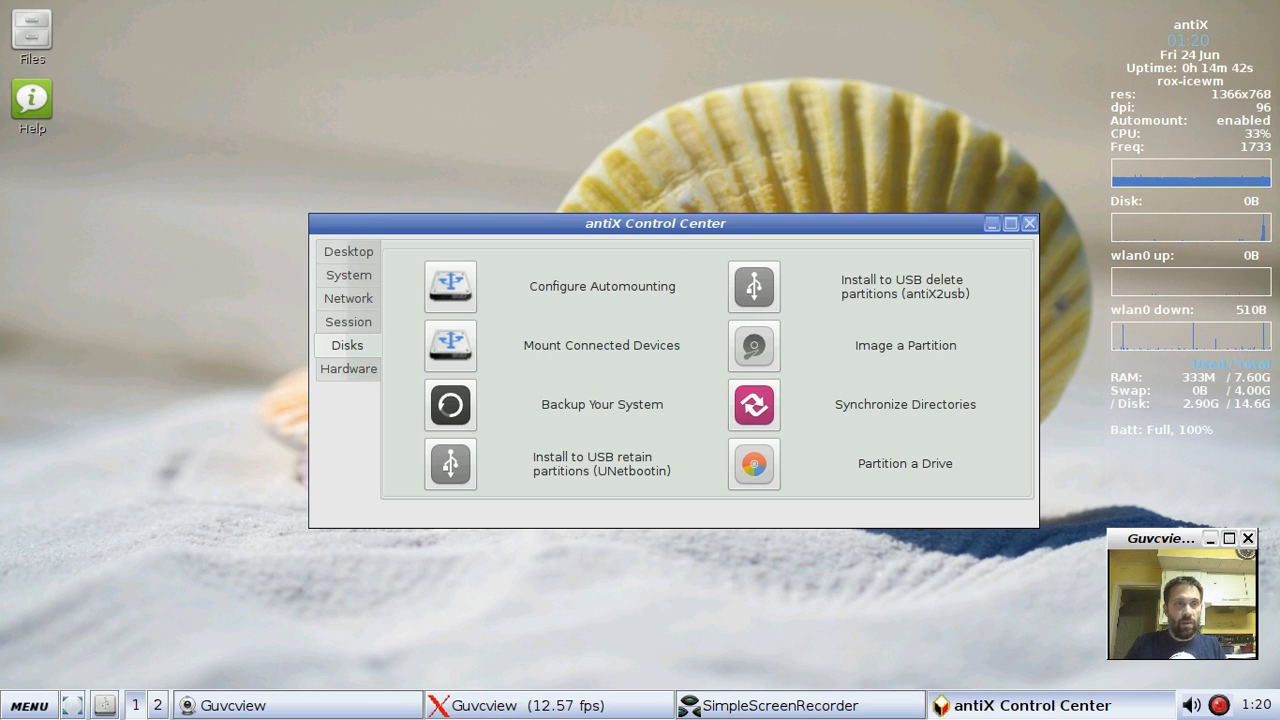
left_click(32, 36)
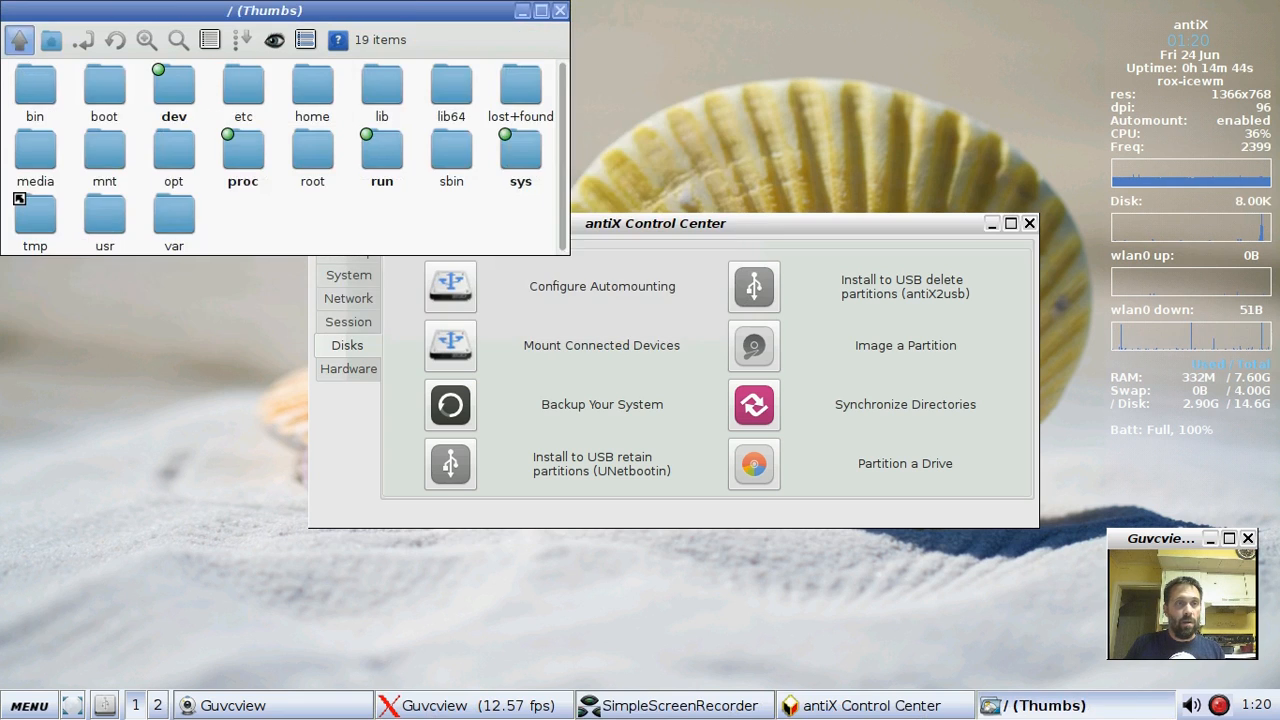
double_click(36, 156)
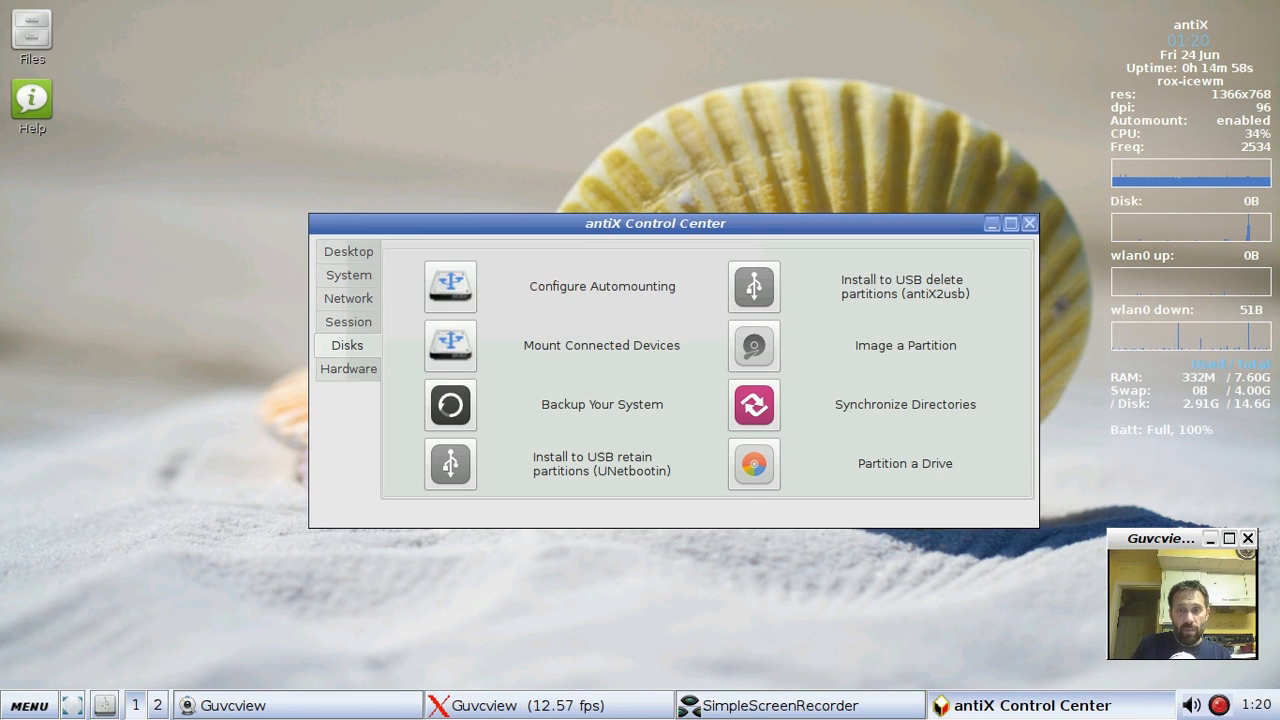
left_click(348, 368)
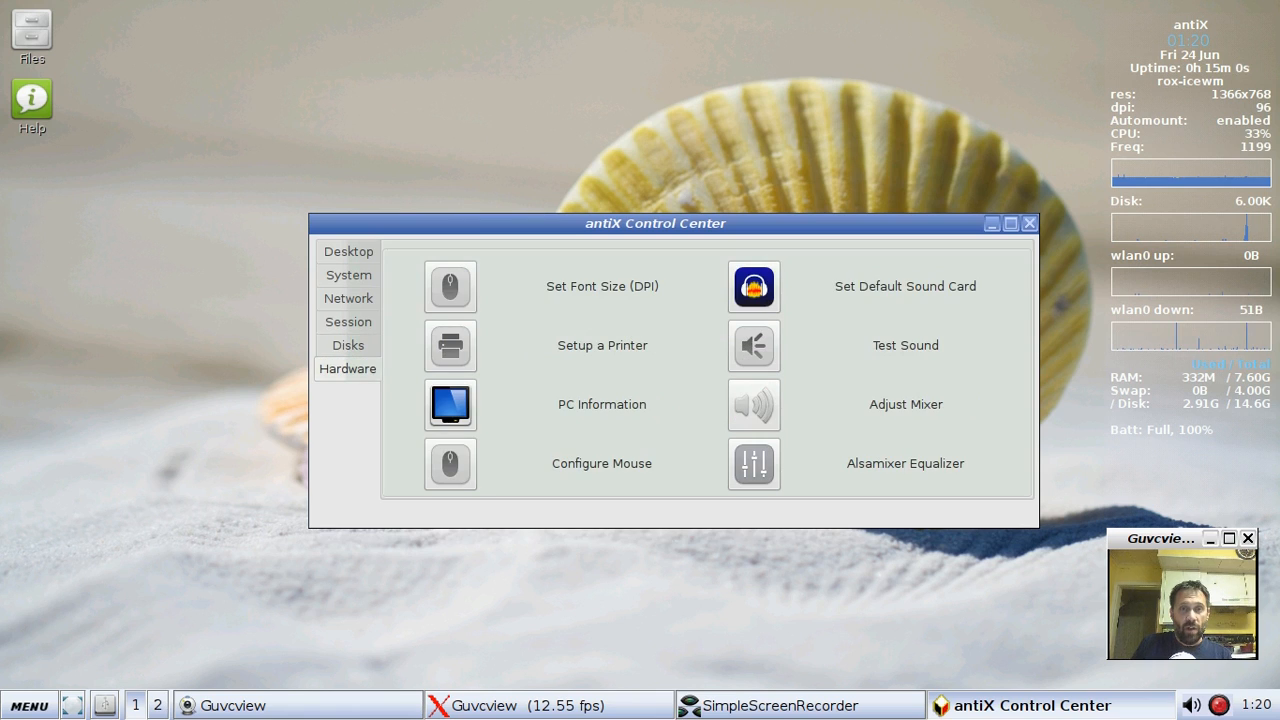
left_click(450, 288)
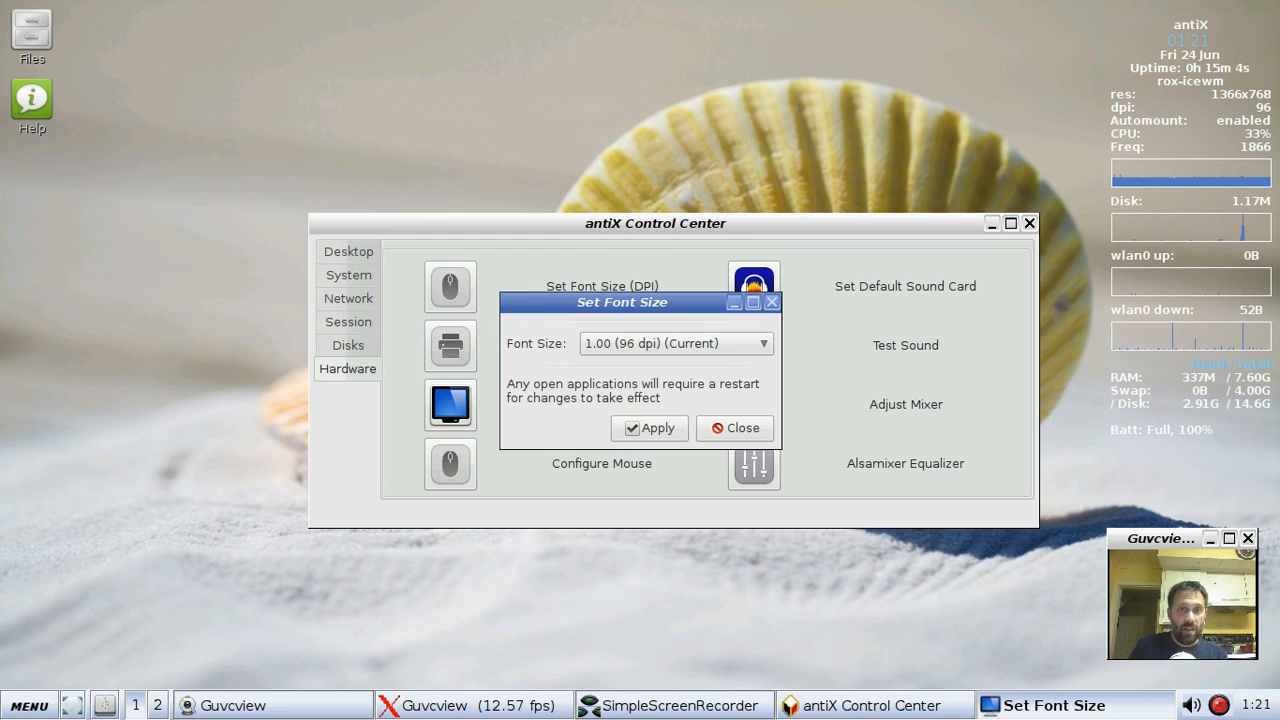
left_click(676, 344)
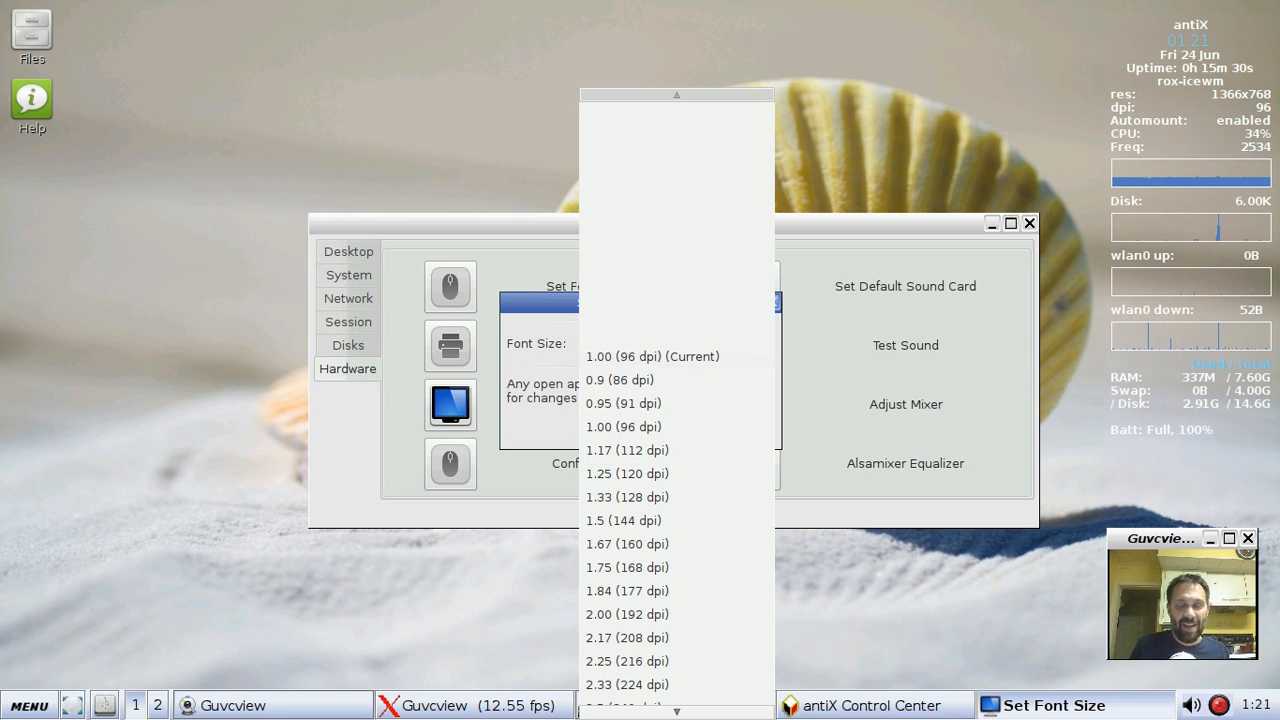
left_click(624, 426)
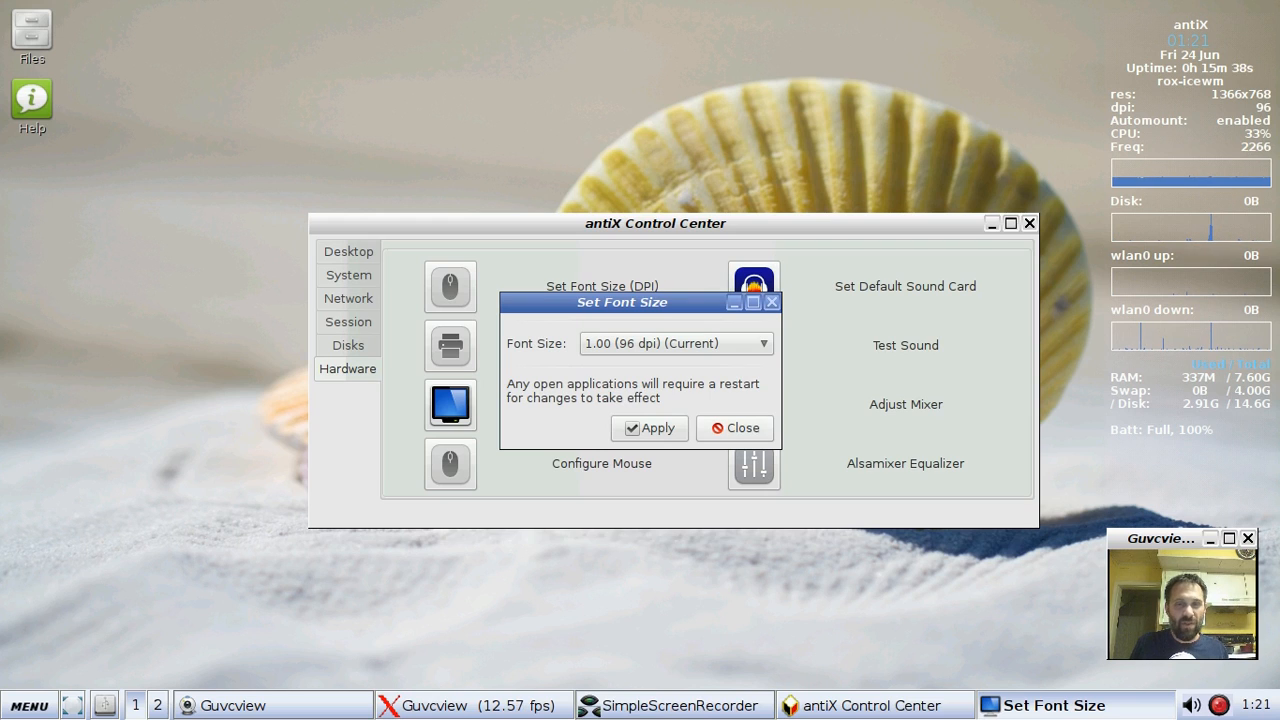
left_click(736, 428)
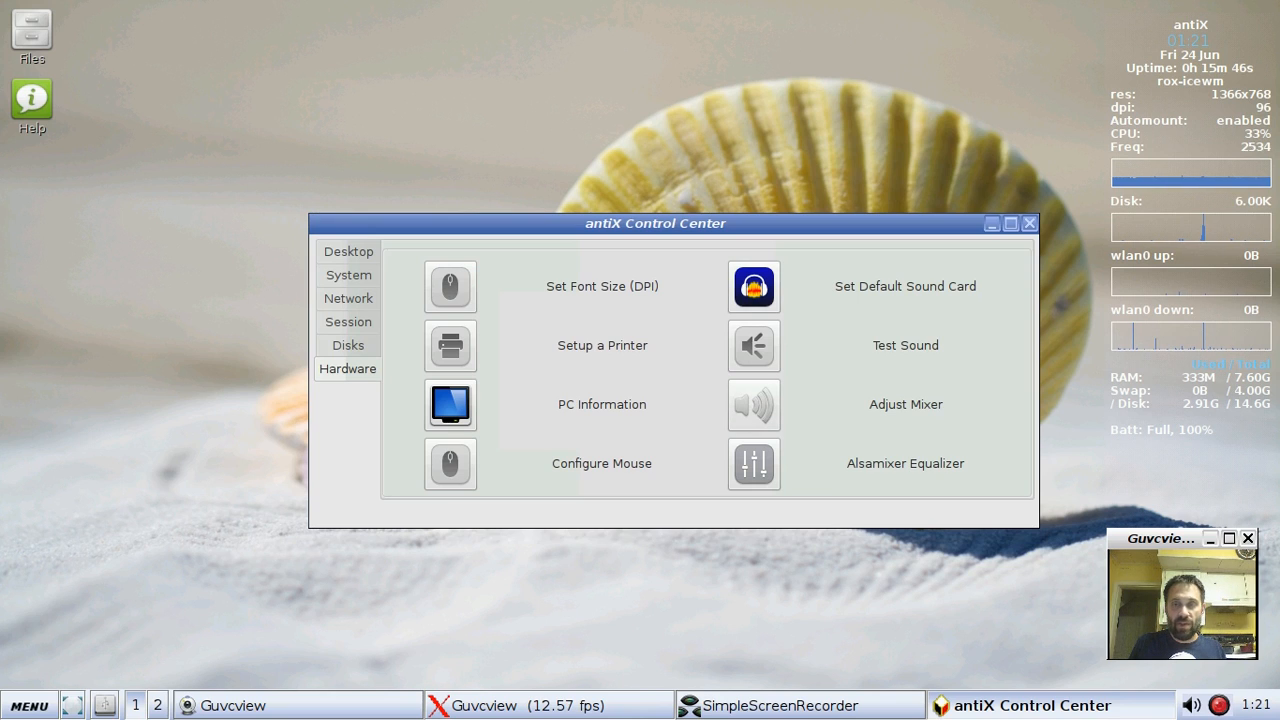
left_click(752, 286)
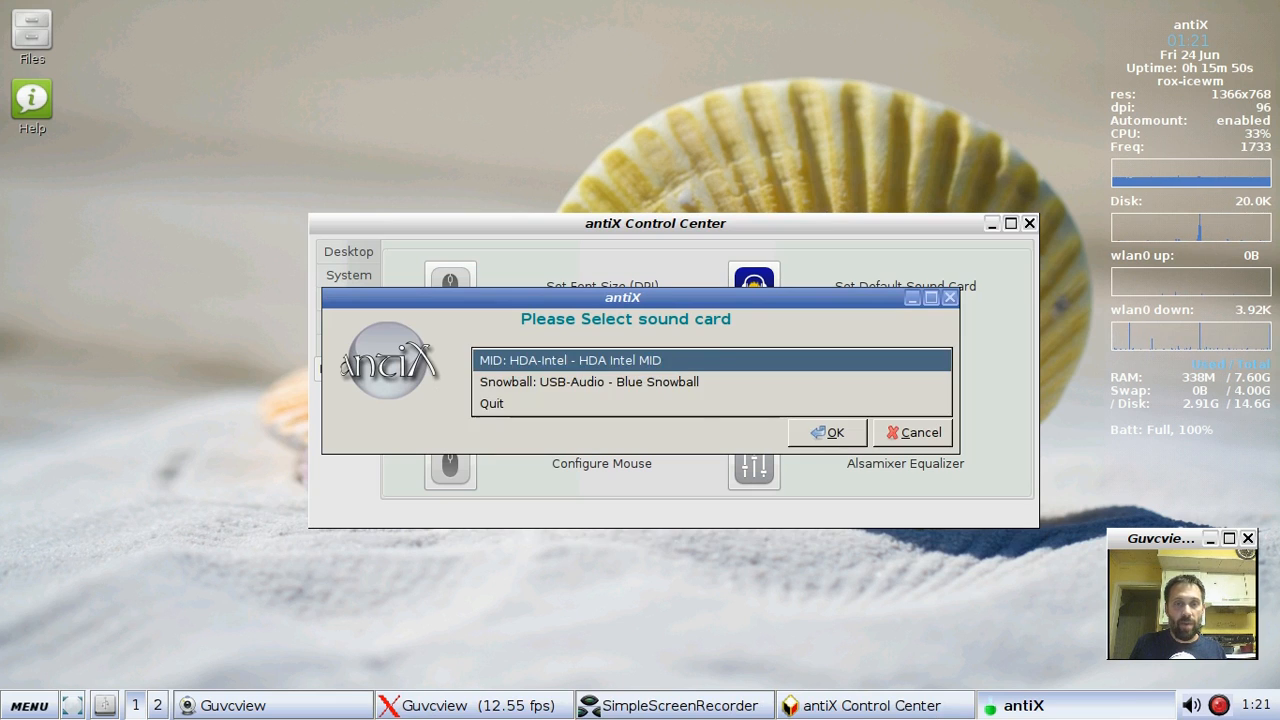
Step: Dismiss the sound card chooser unchanged, visit Desktop settings and return to the Disks tools
left_click(588, 380)
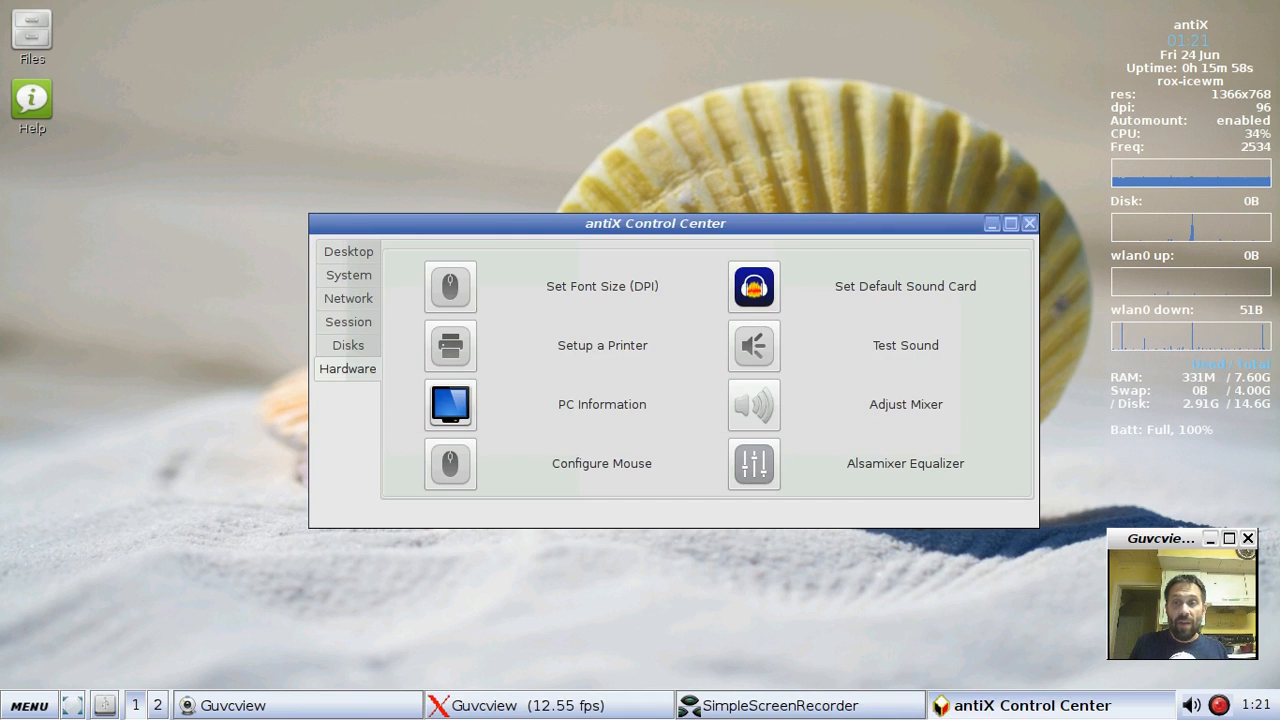
left_click(1028, 224)
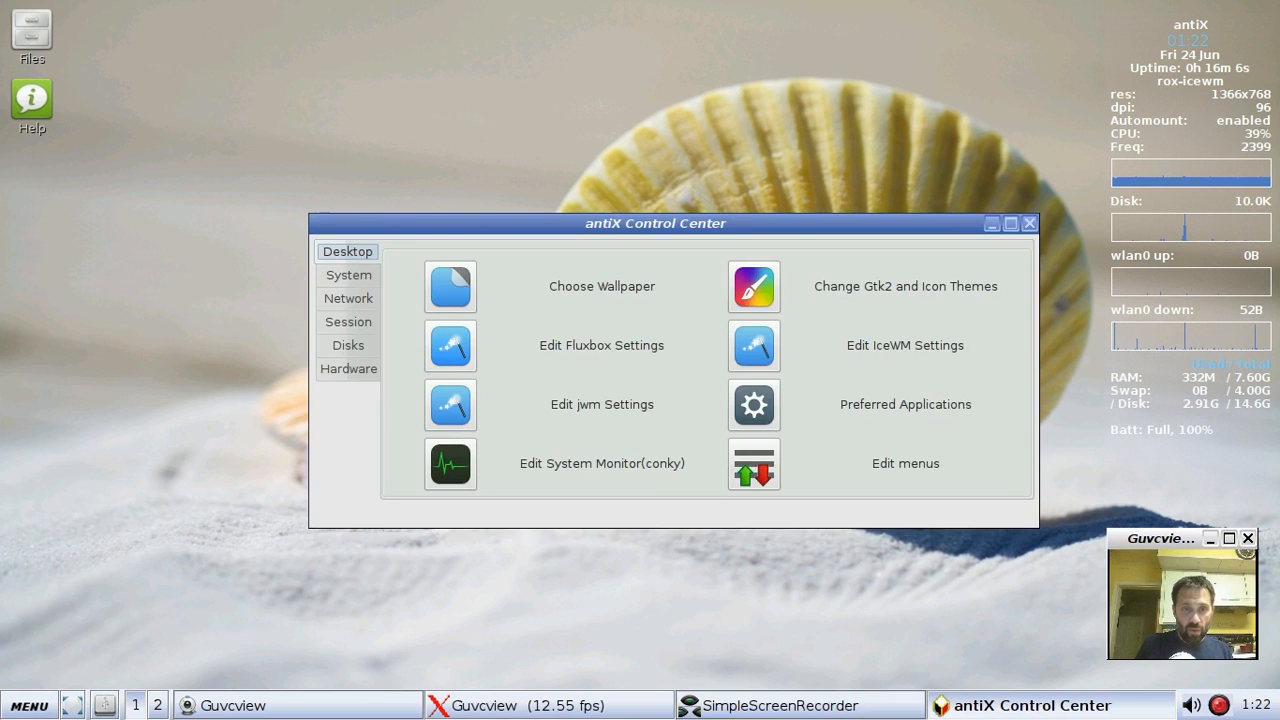
left_click(348, 344)
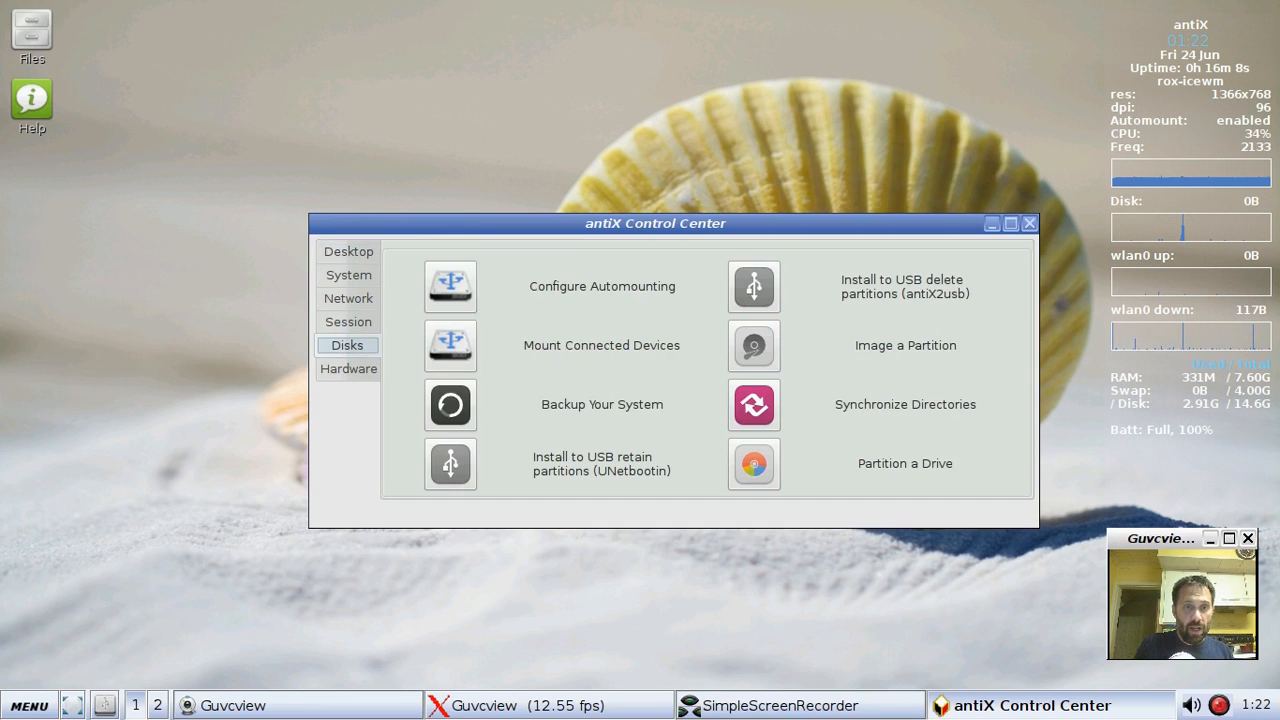
Step: In Hardware > Configure Mouse, enlarge the cursor size to 28 pixels and apply it
left_click(348, 368)
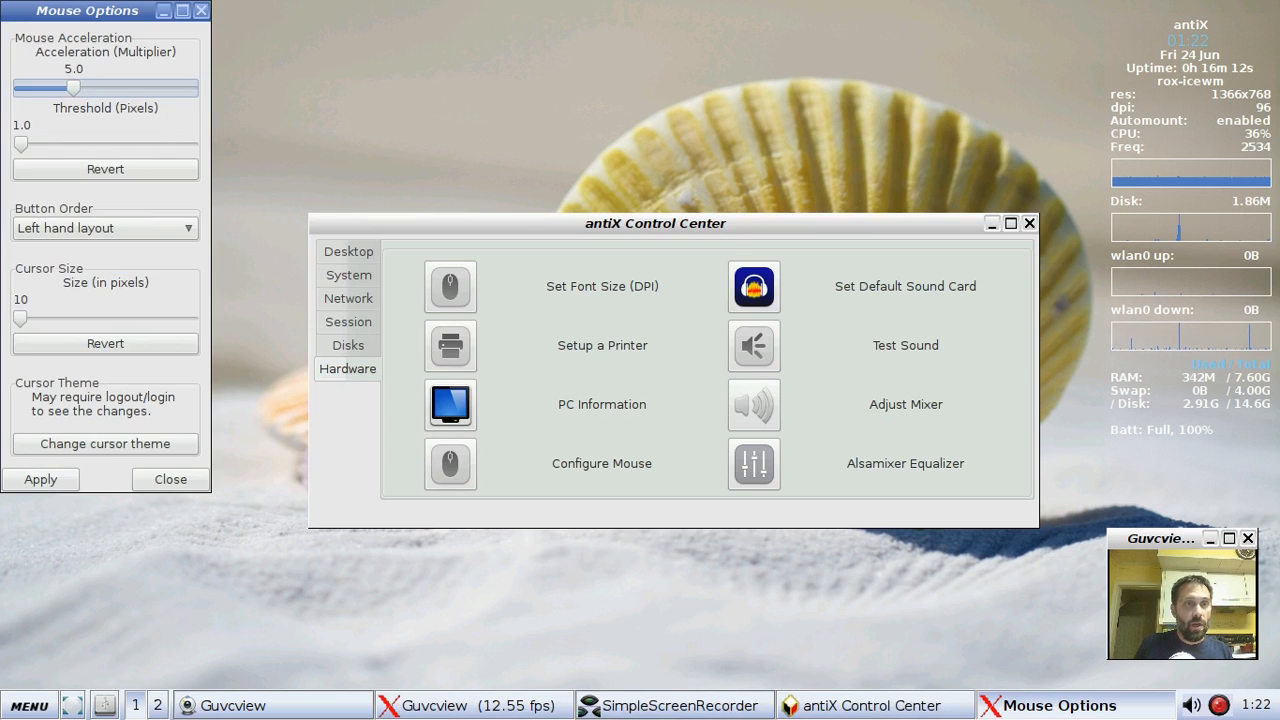
left_click_drag(88, 10, 168, 100)
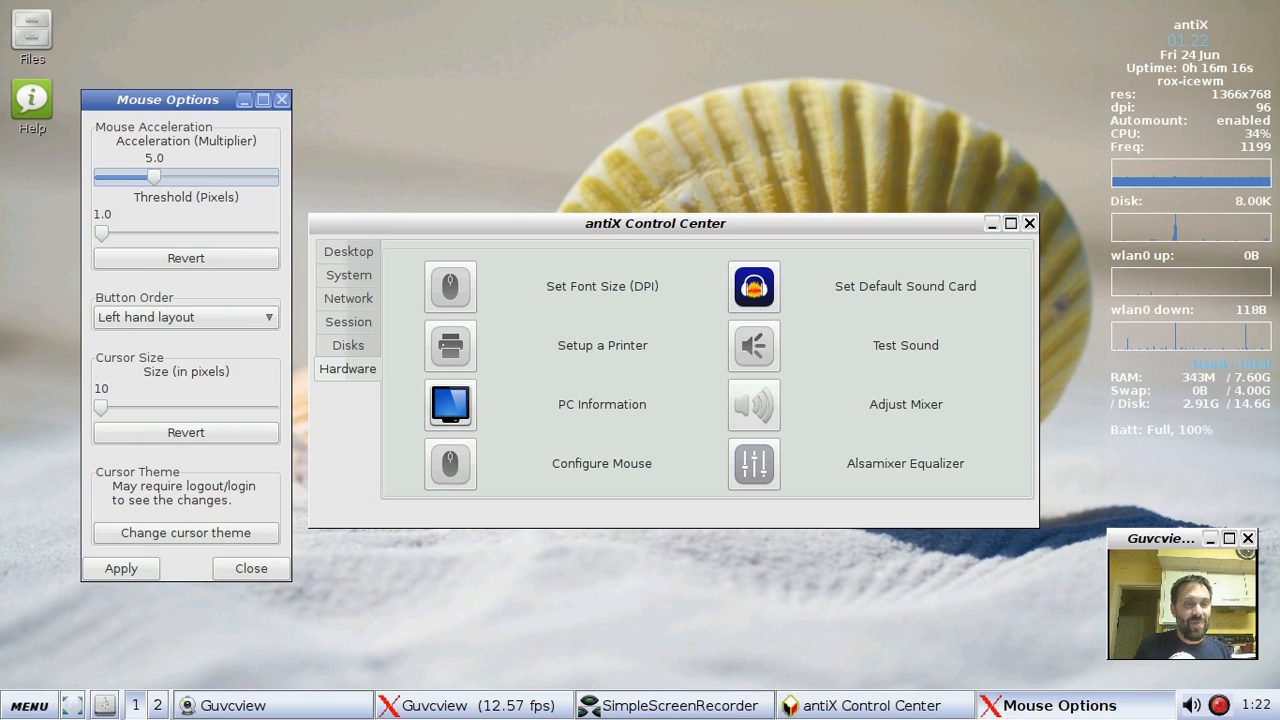
left_click_drag(100, 408, 140, 408)
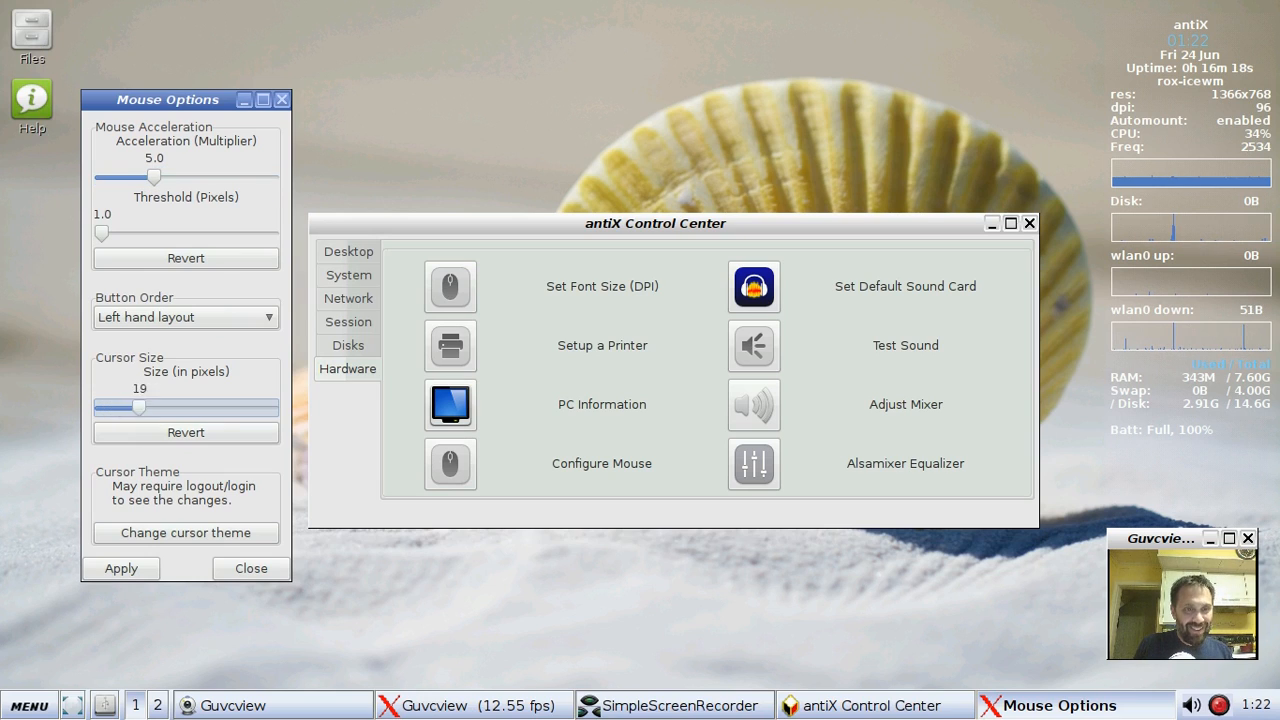
left_click_drag(140, 408, 178, 408)
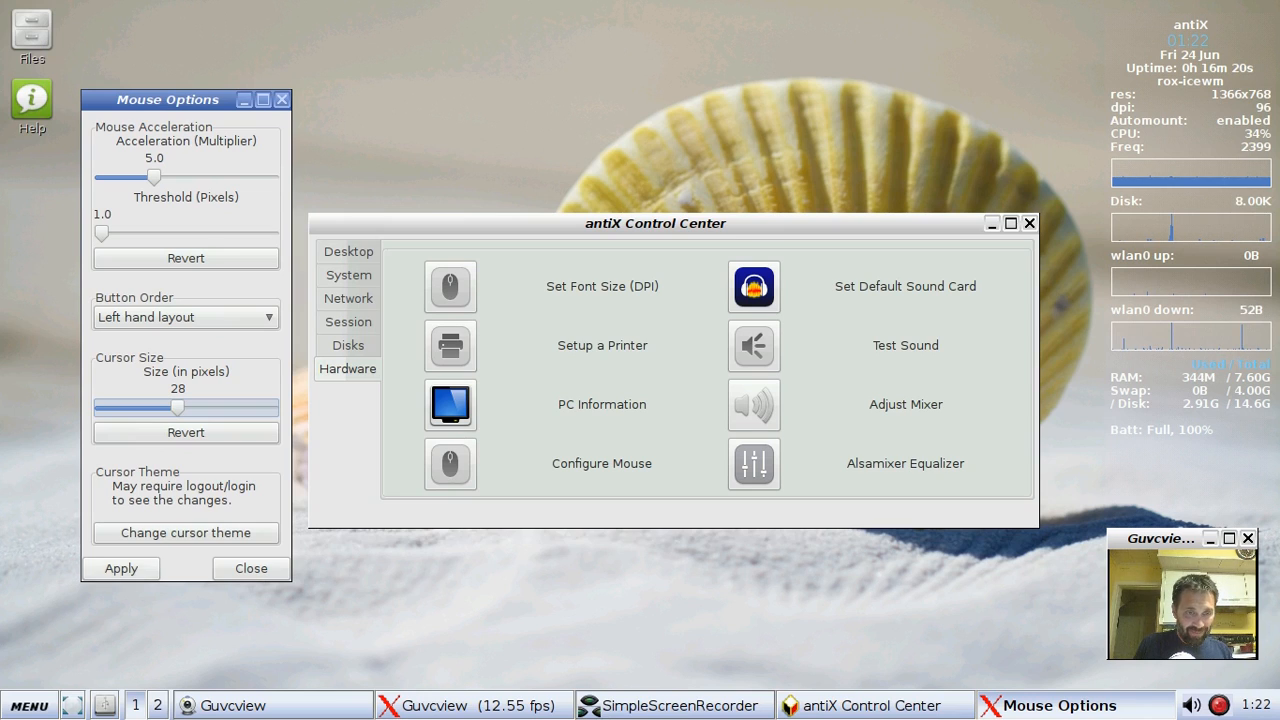
left_click(120, 568)
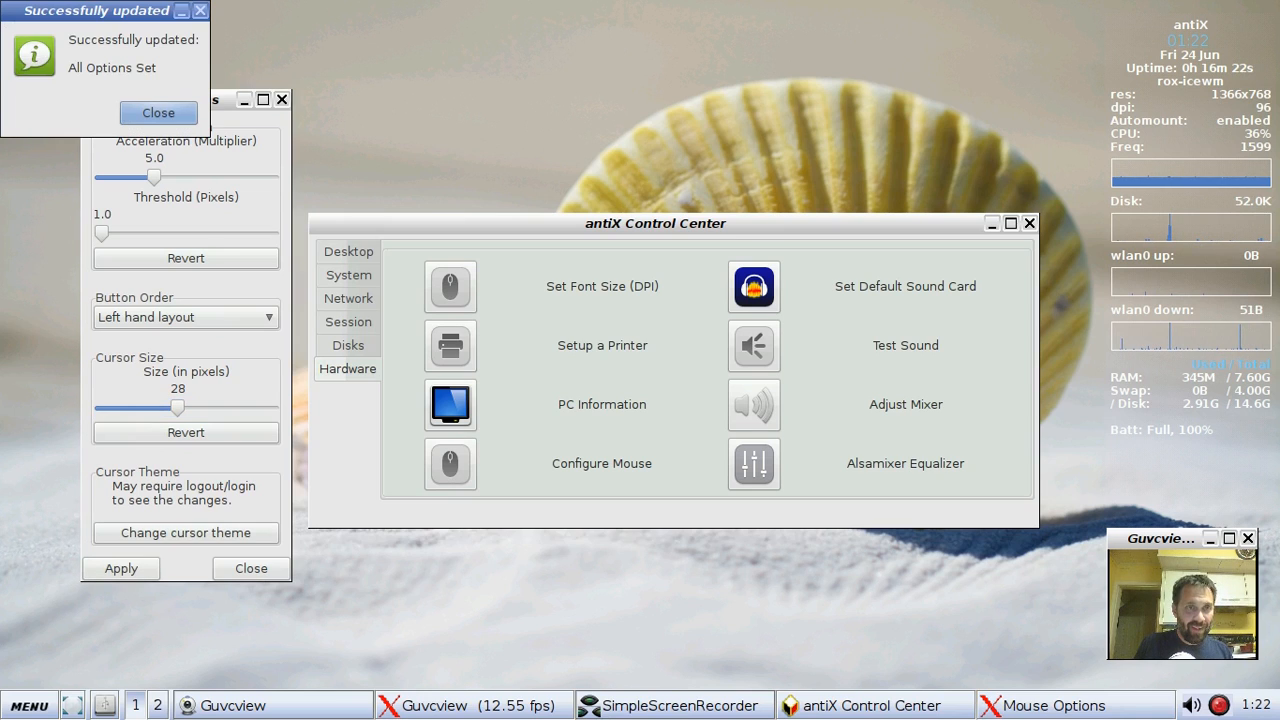
left_click(158, 112)
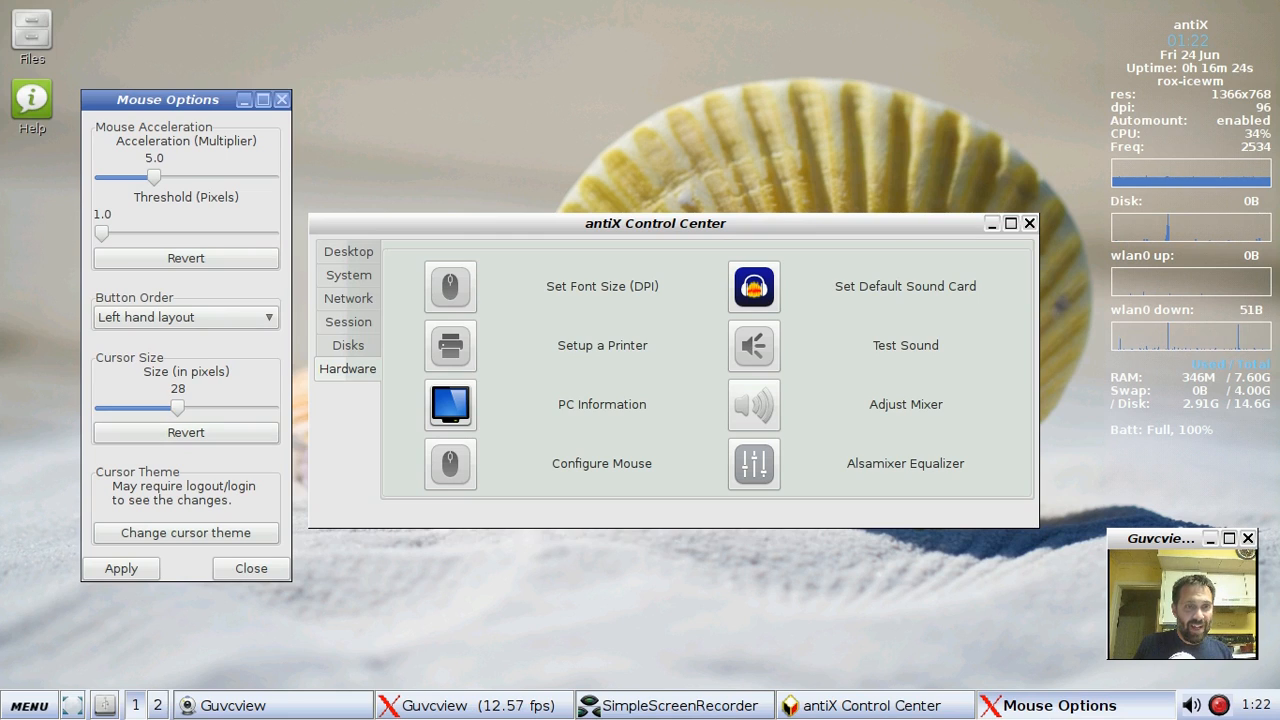
Step: Revert the cursor size, then set it to 10 pixels and apply
left_click_drag(178, 408, 100, 408)
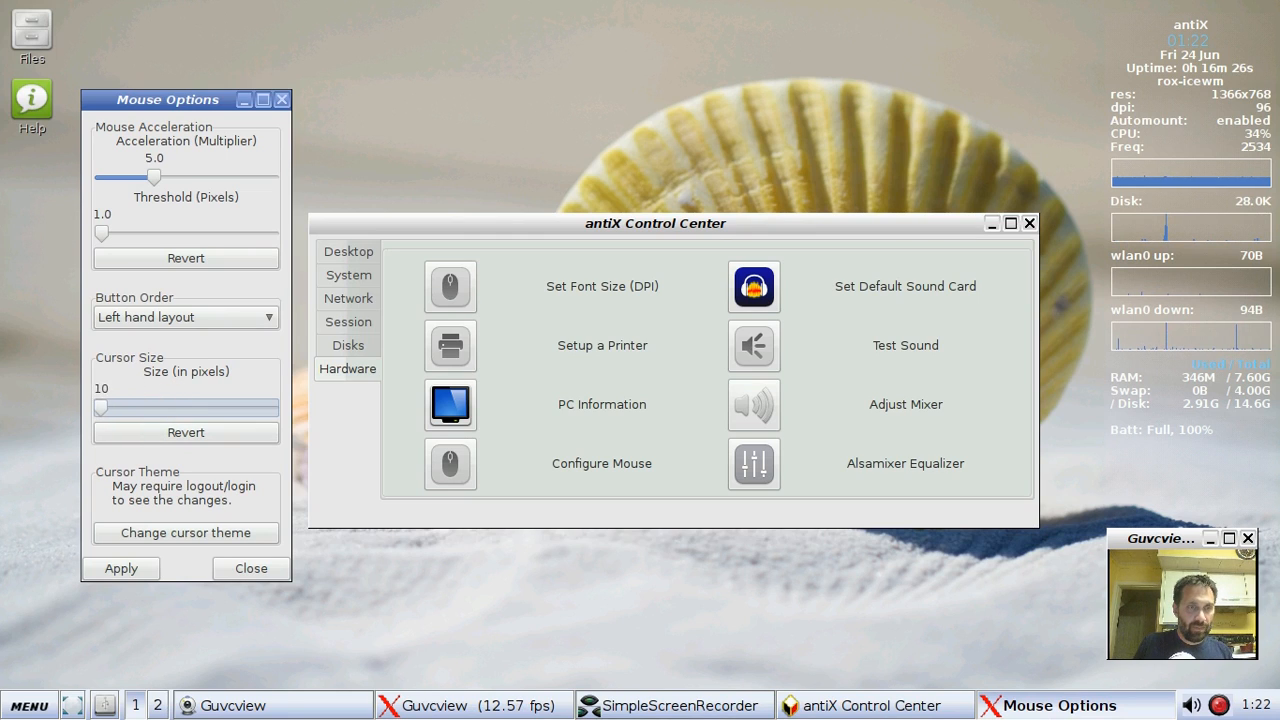
left_click(250, 568)
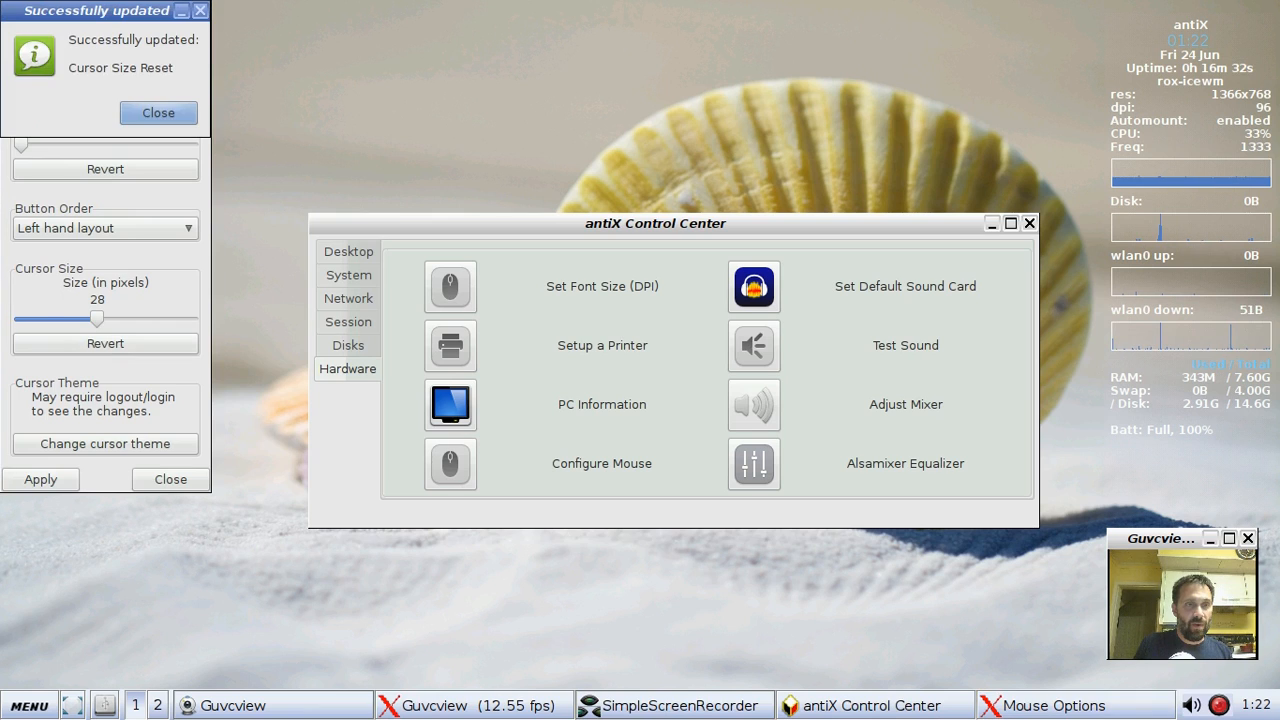
left_click(158, 112)
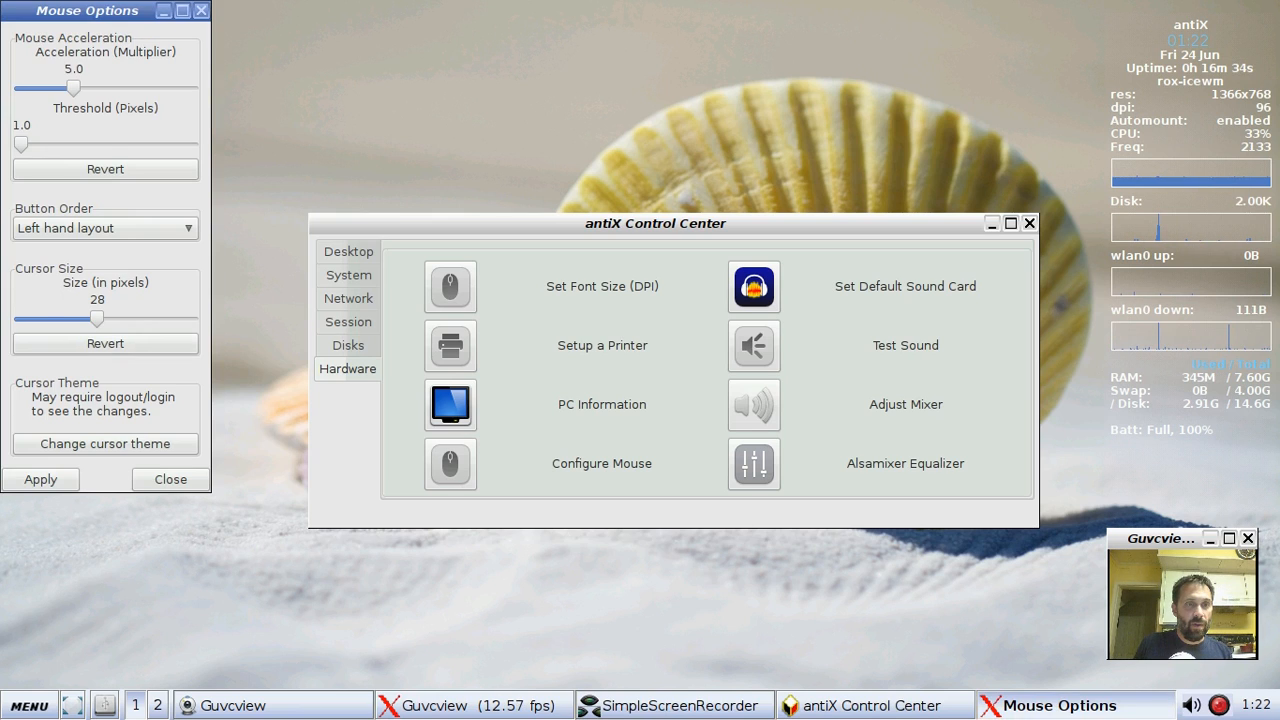
left_click_drag(96, 318, 18, 318)
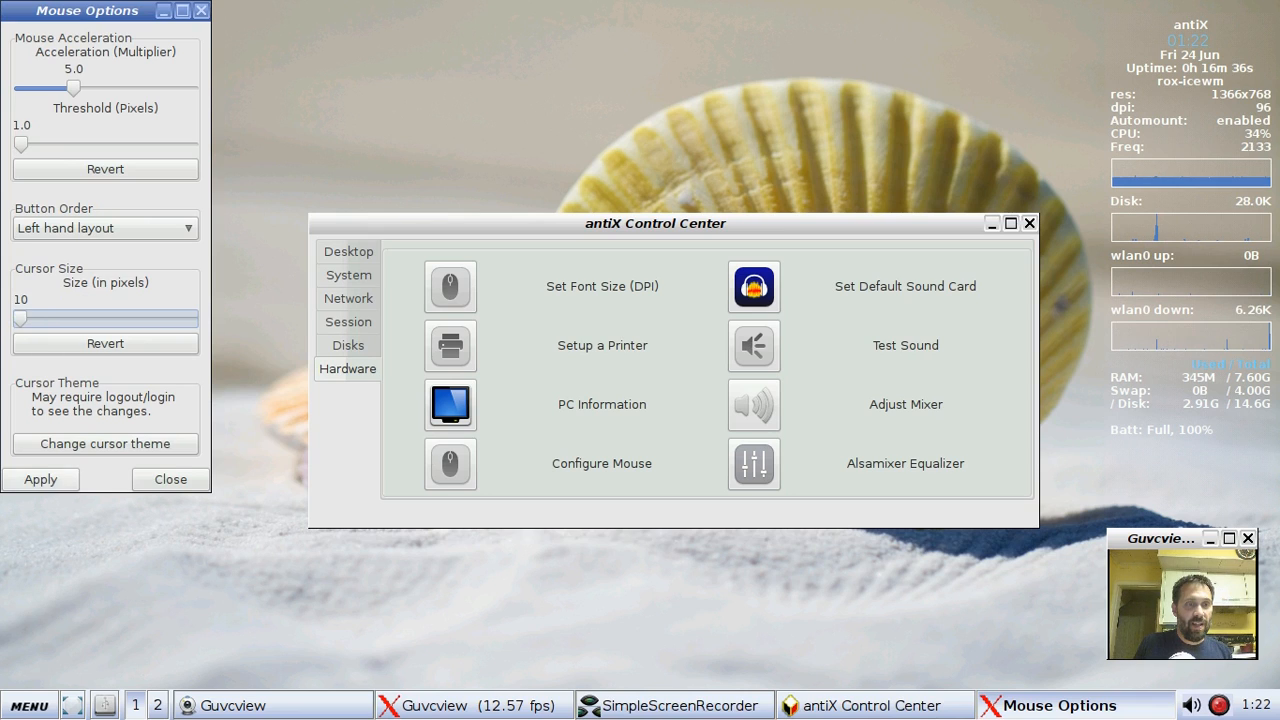
left_click(40, 480)
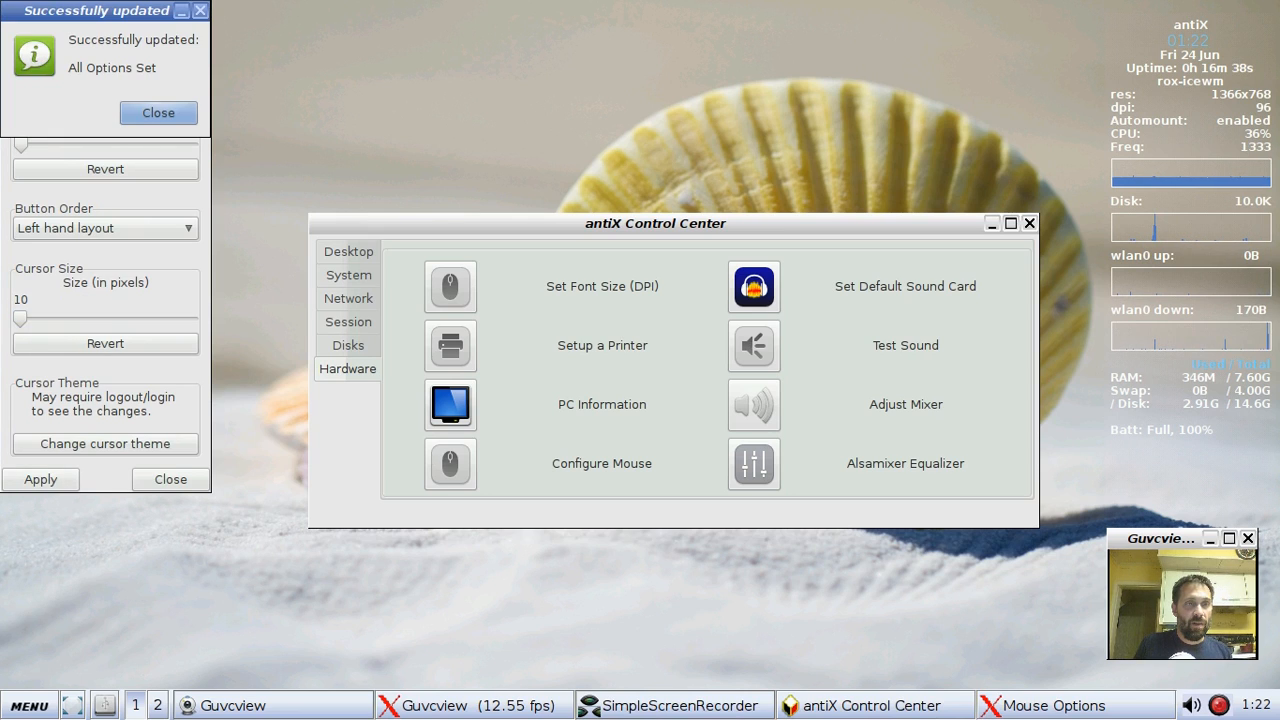
left_click(158, 112)
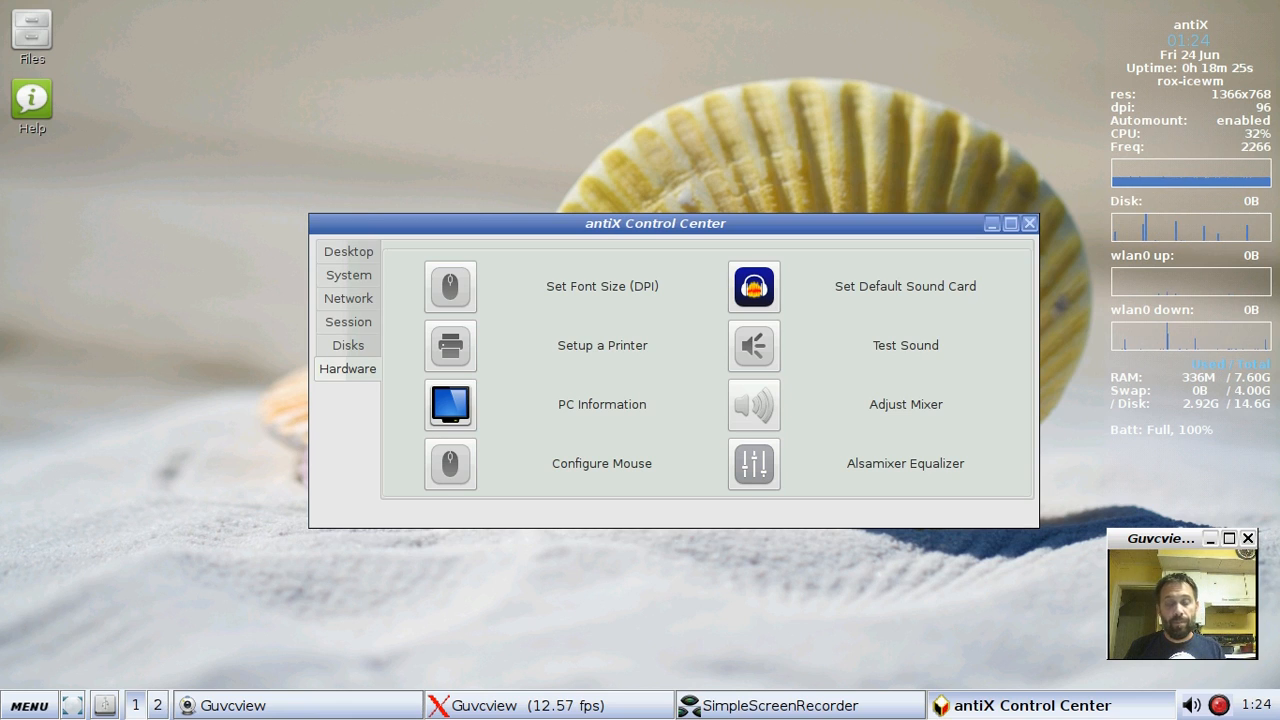
Step: Show the System section with package, user, configuration and date tools
left_click(348, 274)
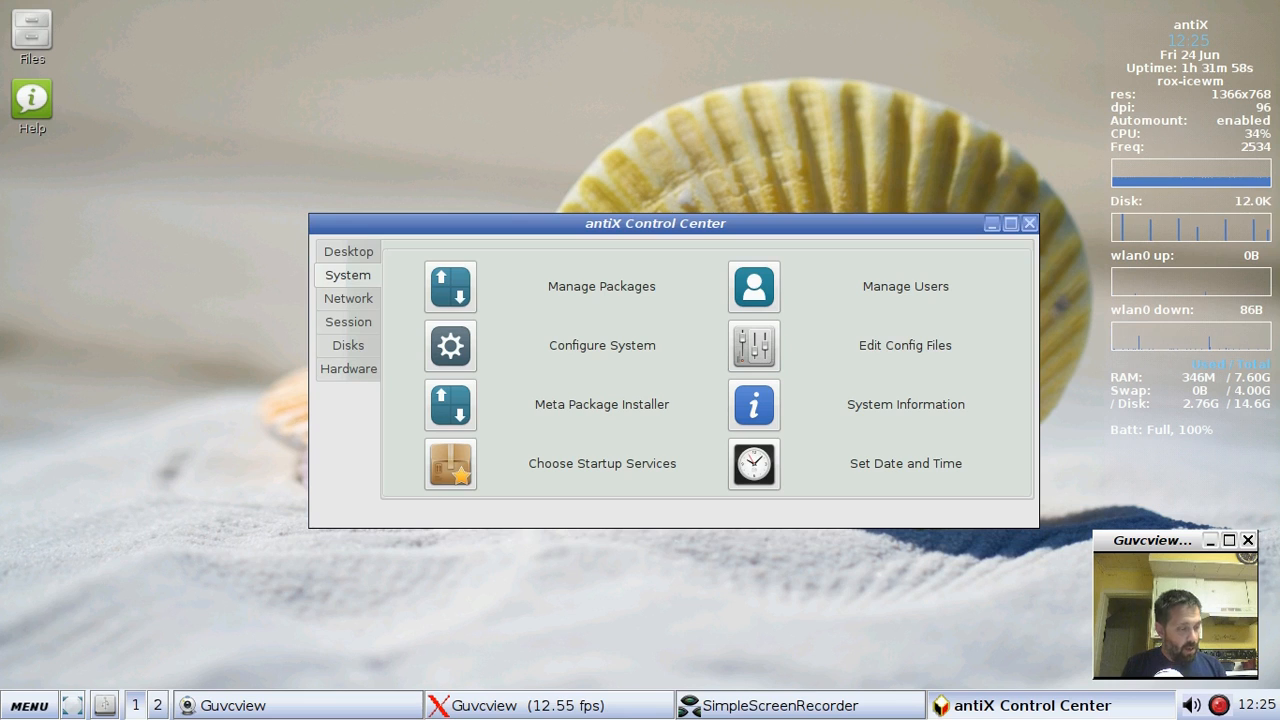
Step: Close the Control Center and bring up the antiX main menu's Desktop submenu
left_click(348, 368)
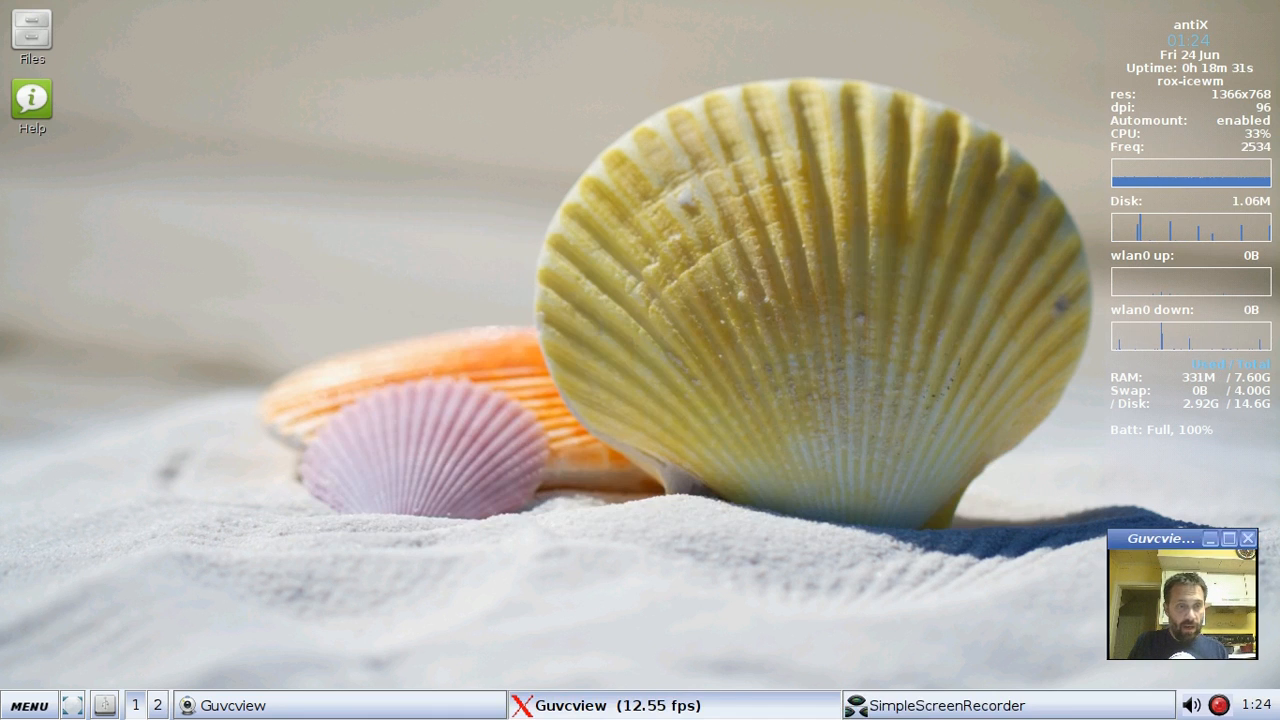
left_click(28, 704)
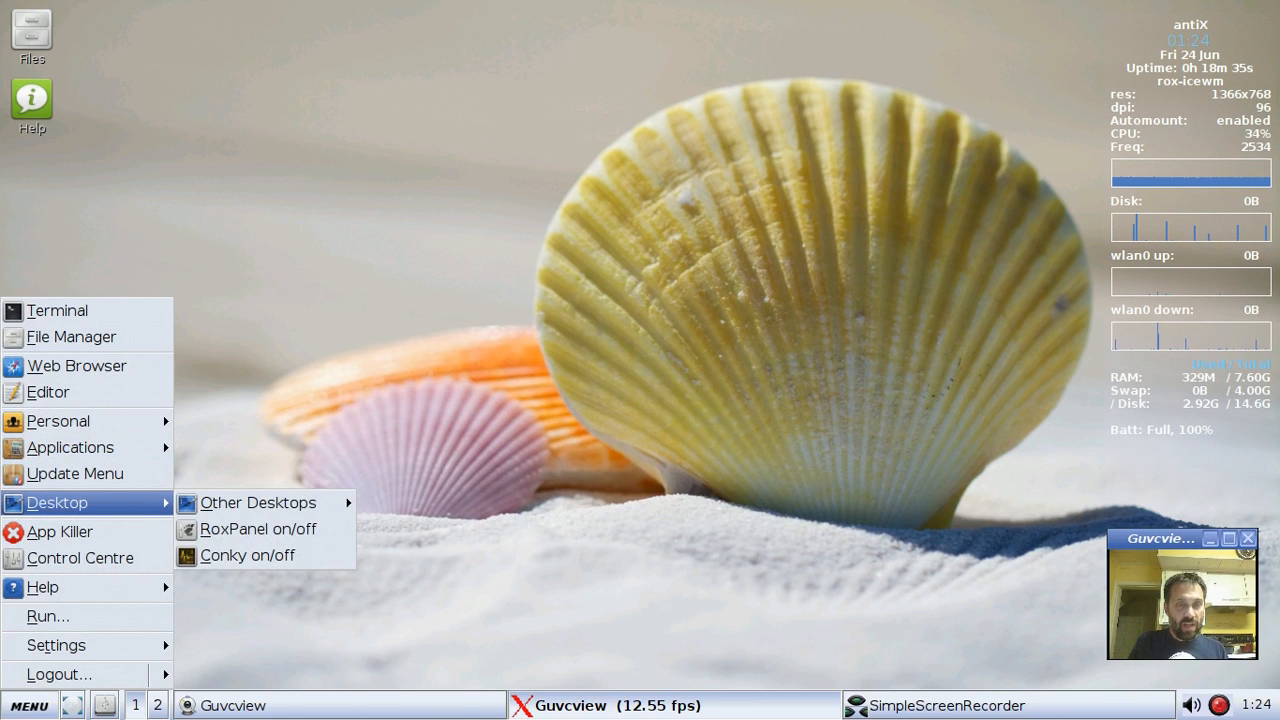
mouse_move(256, 502)
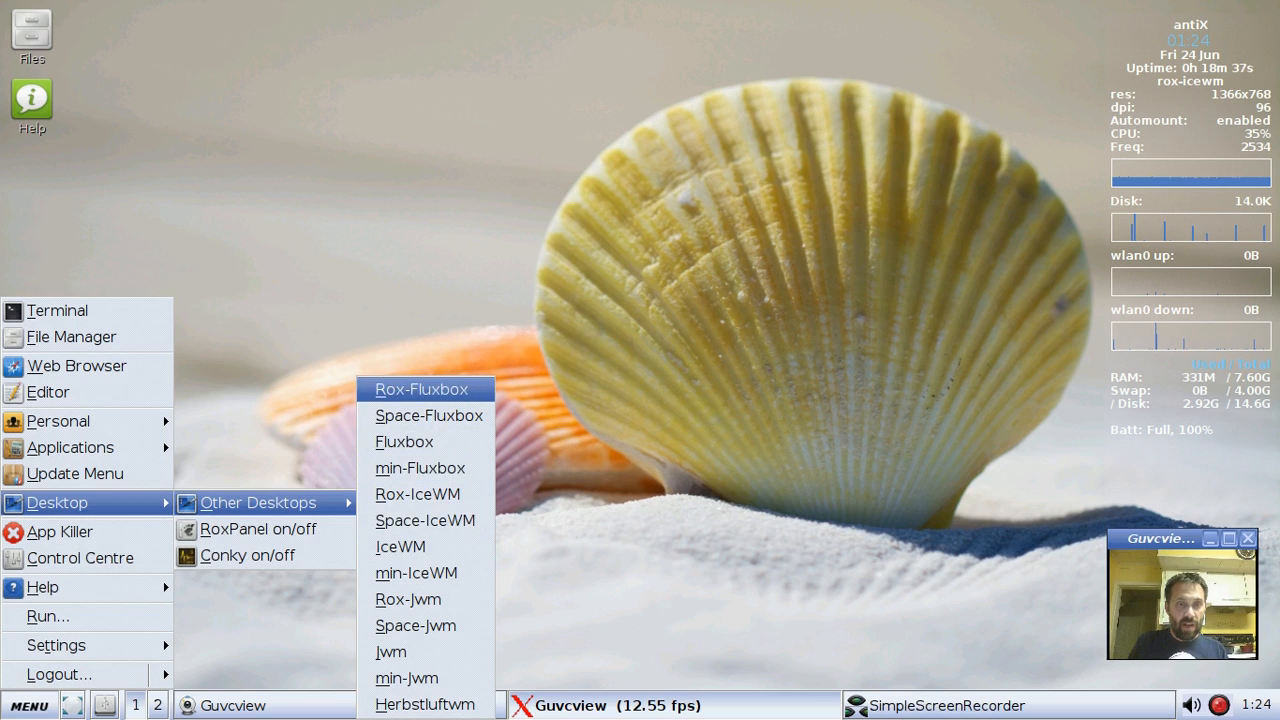
mouse_move(416, 494)
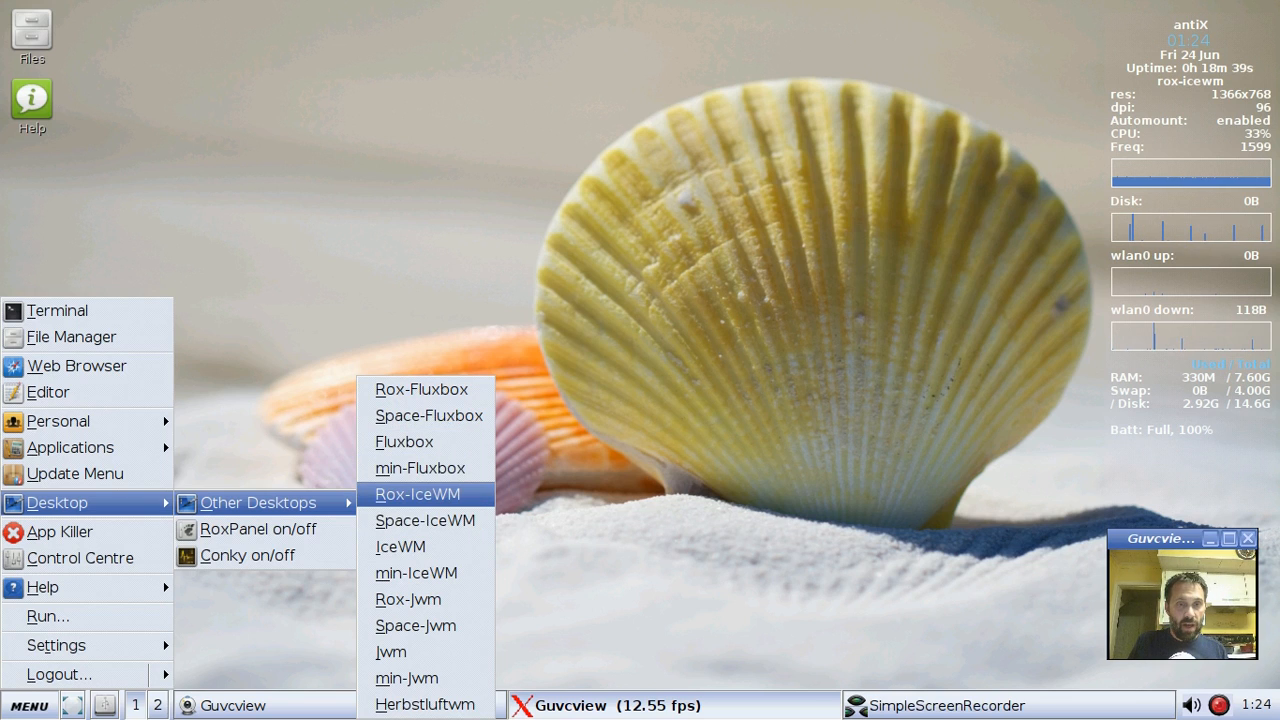
mouse_move(404, 442)
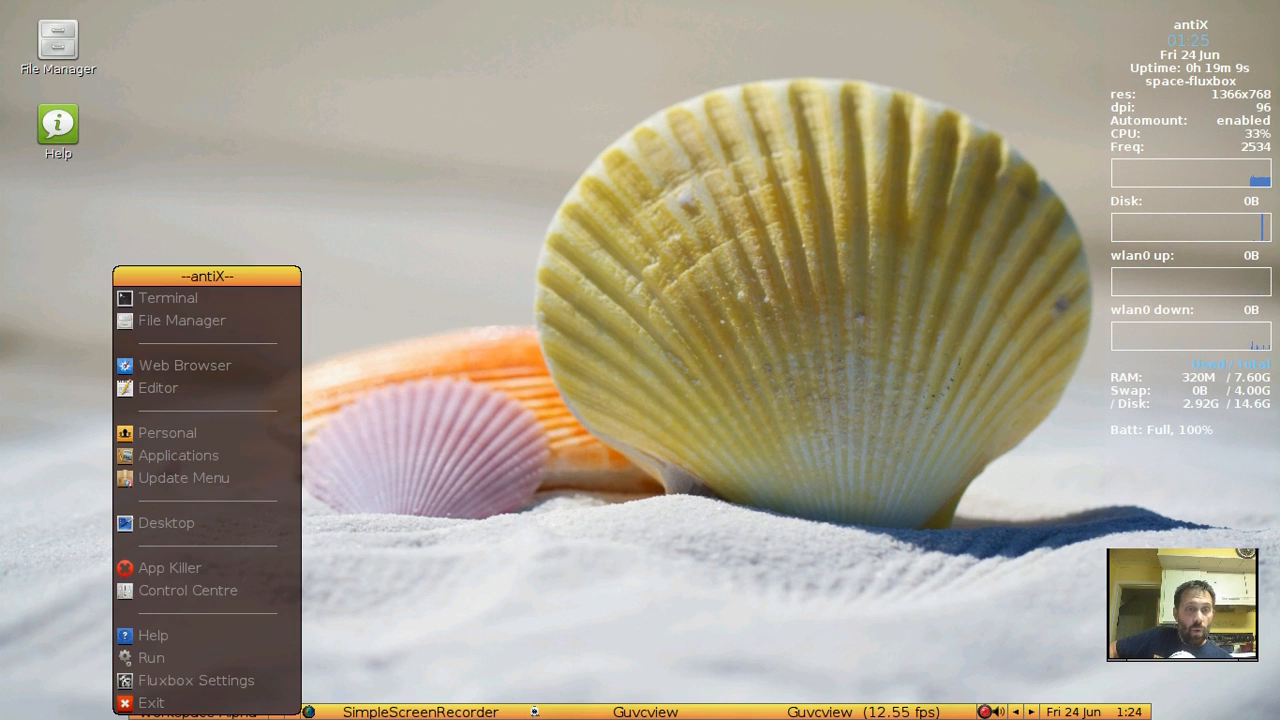
Step: List the Fluxbox styles such as Radiant-antiX-Medium under Fluxbox Settings > Styles
left_click(152, 634)
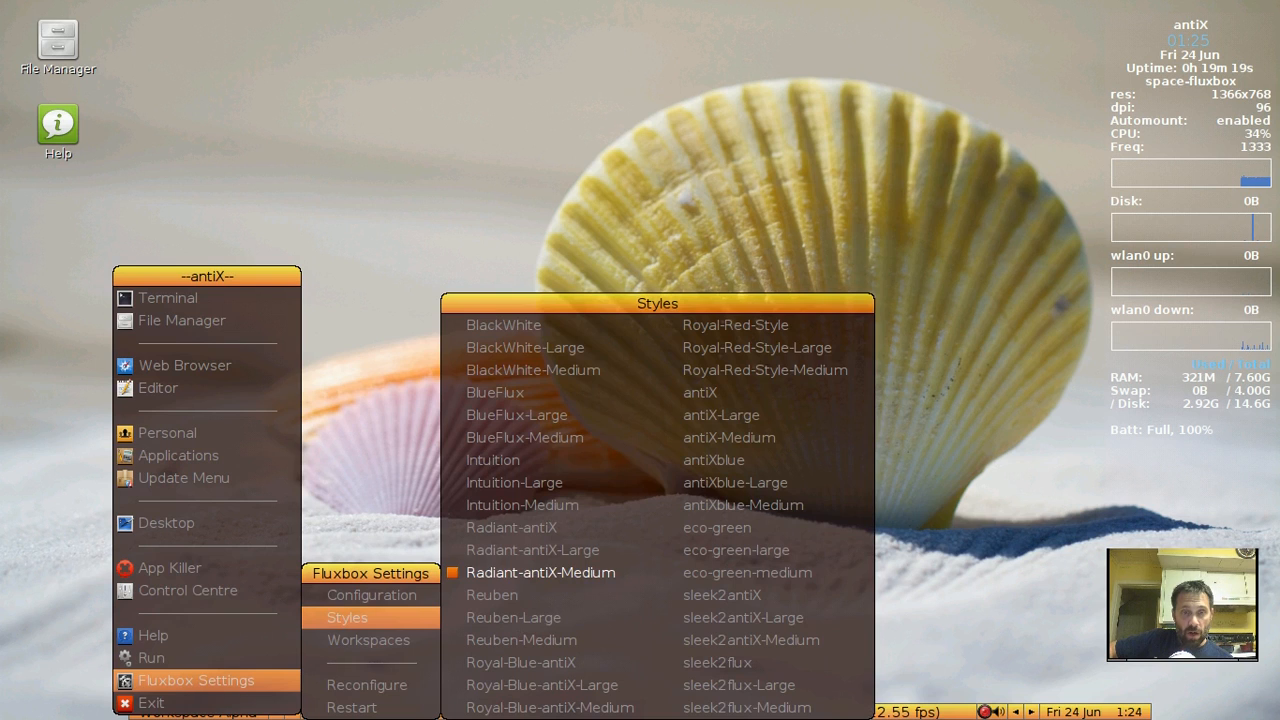
mouse_move(492, 596)
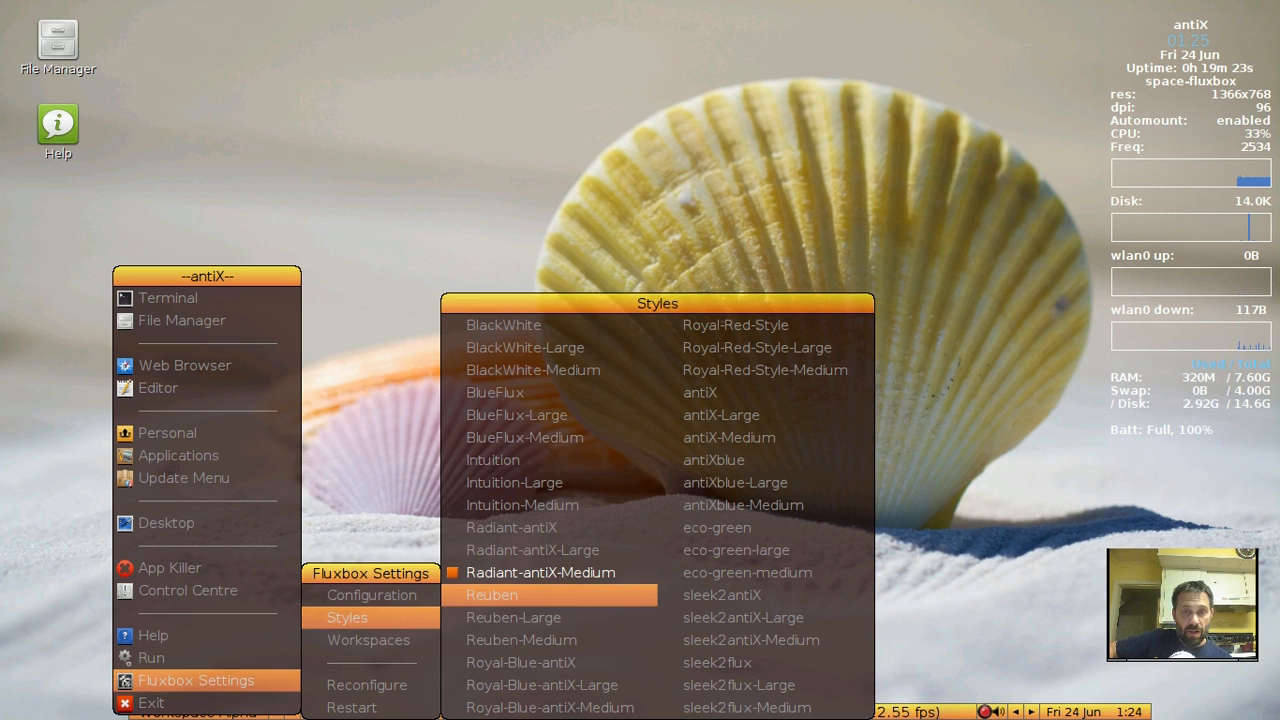
mouse_move(512, 528)
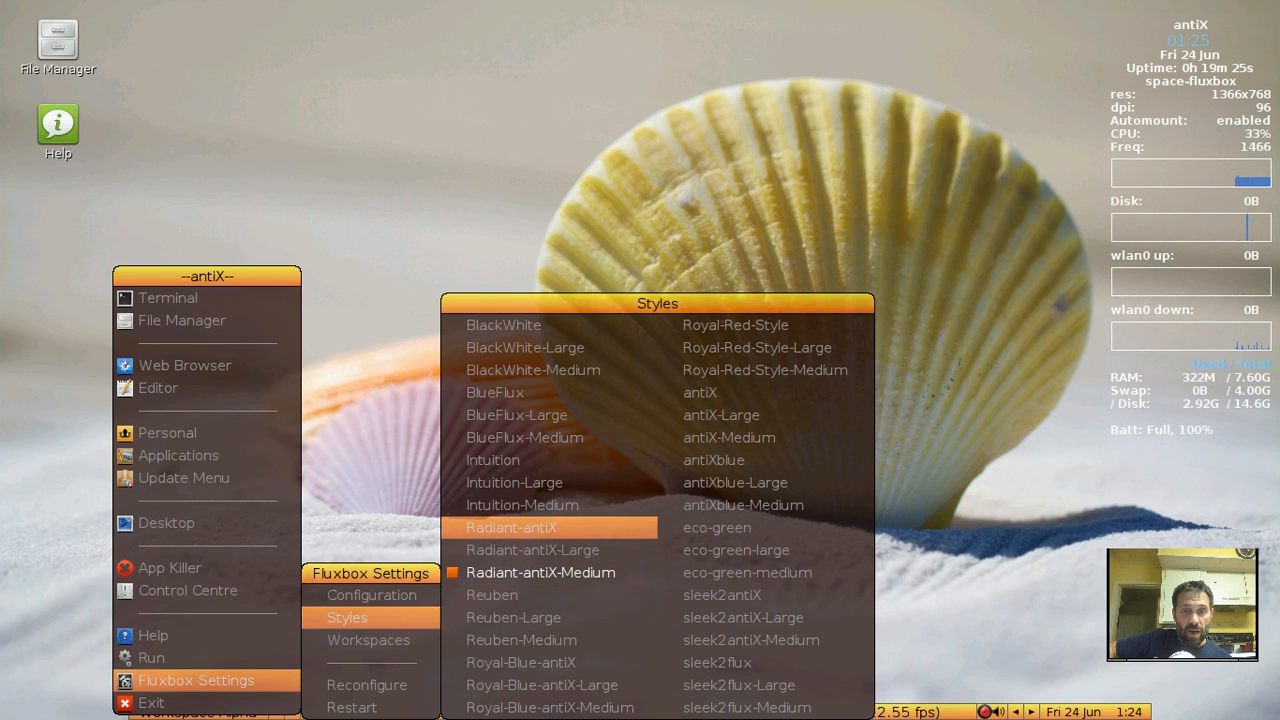
mouse_move(522, 504)
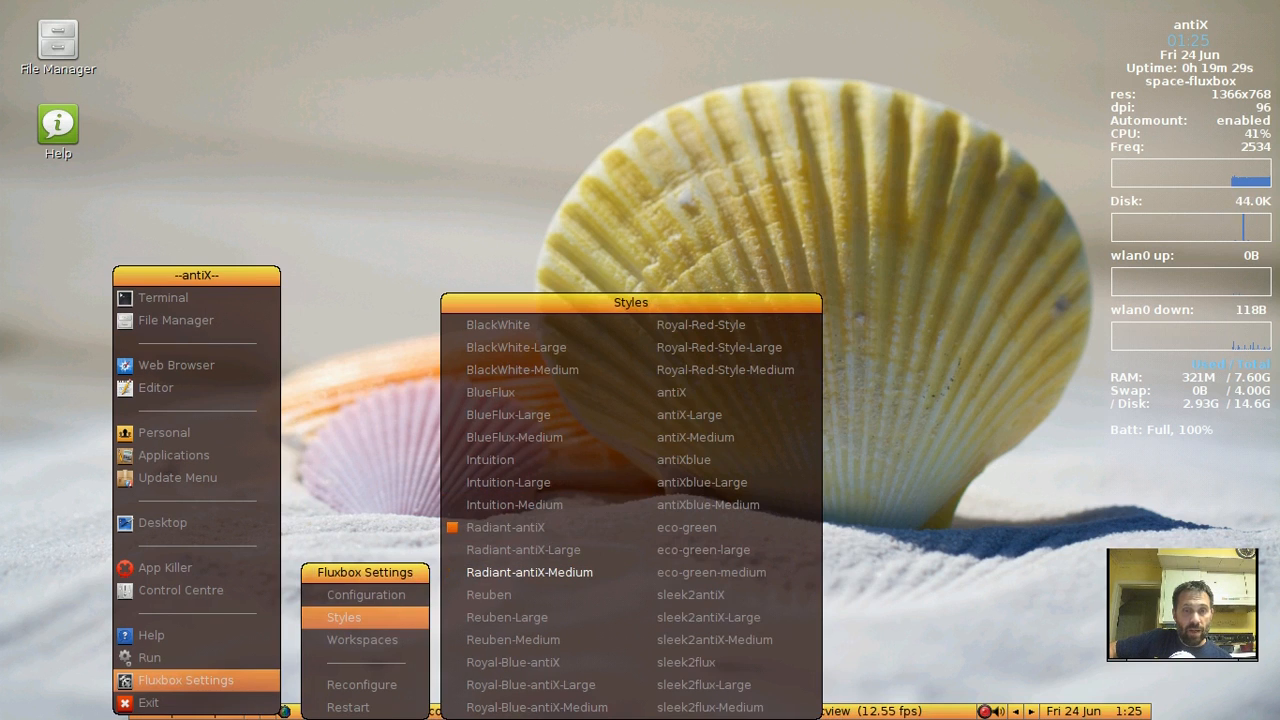
mouse_move(524, 550)
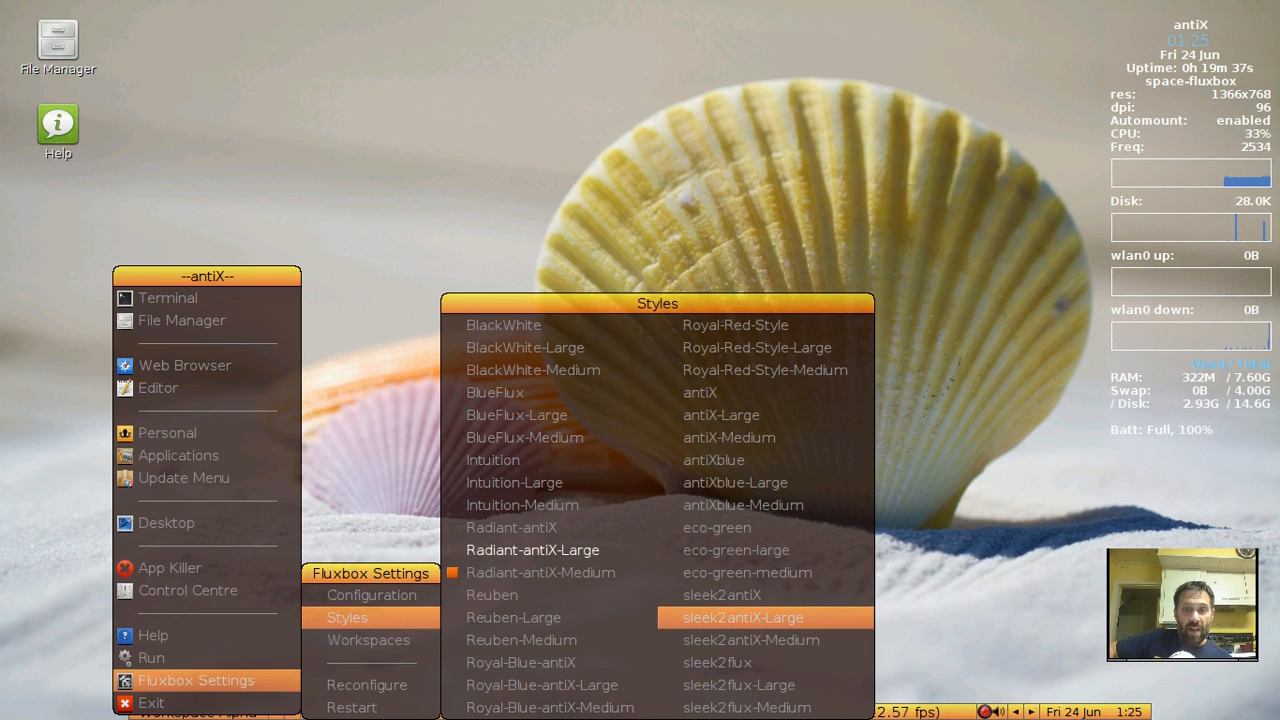
mouse_move(756, 348)
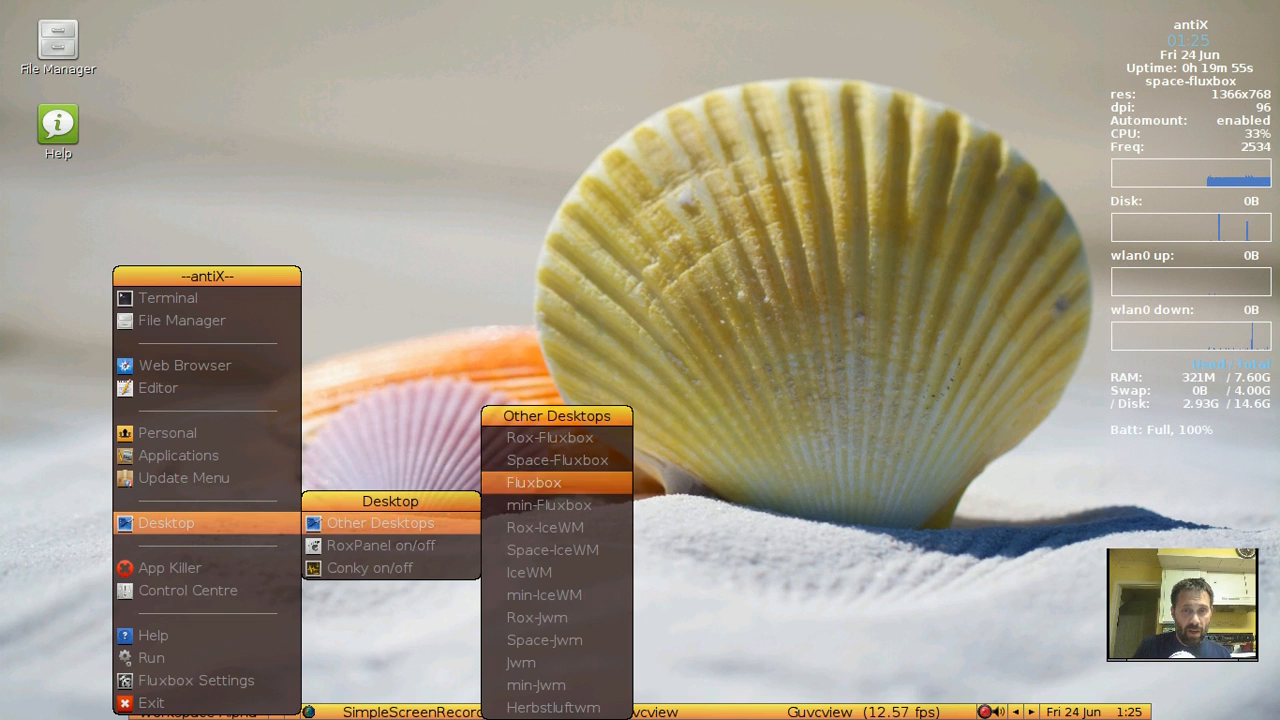
mouse_move(528, 572)
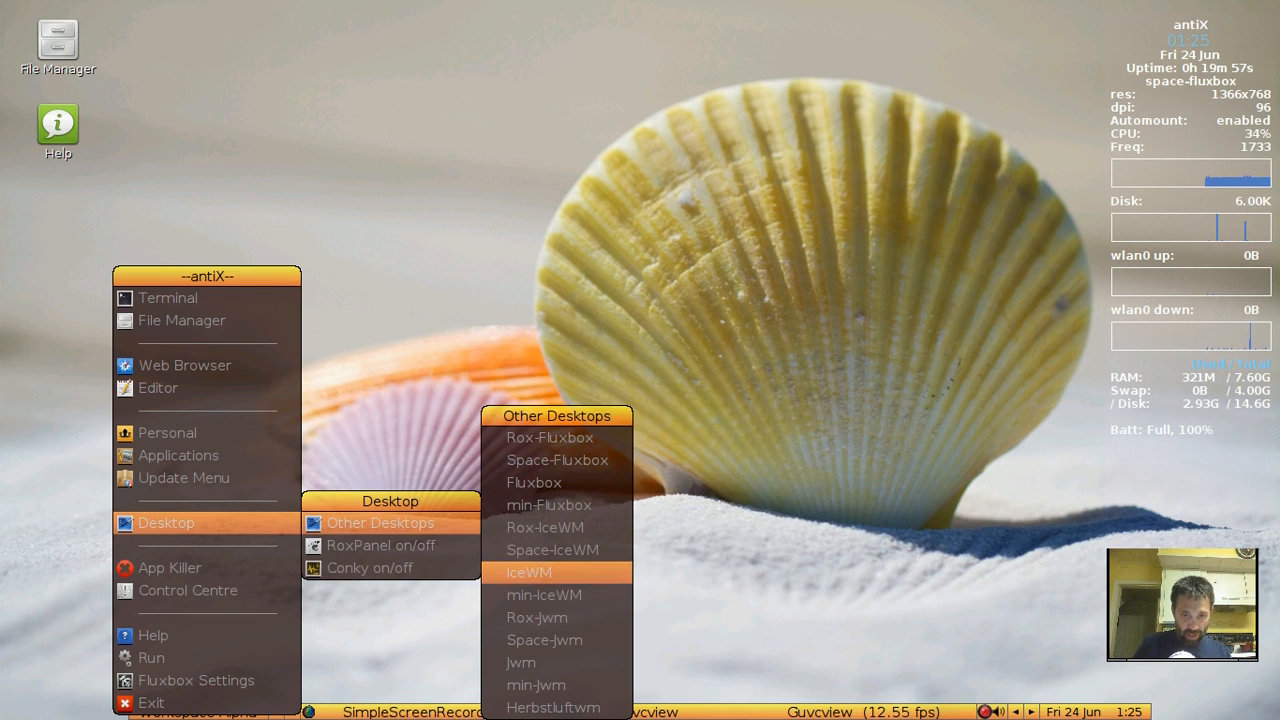
Step: Switch to the Rox-IceWM session and list its themes via MENU > Settings > Themes
left_click(528, 572)
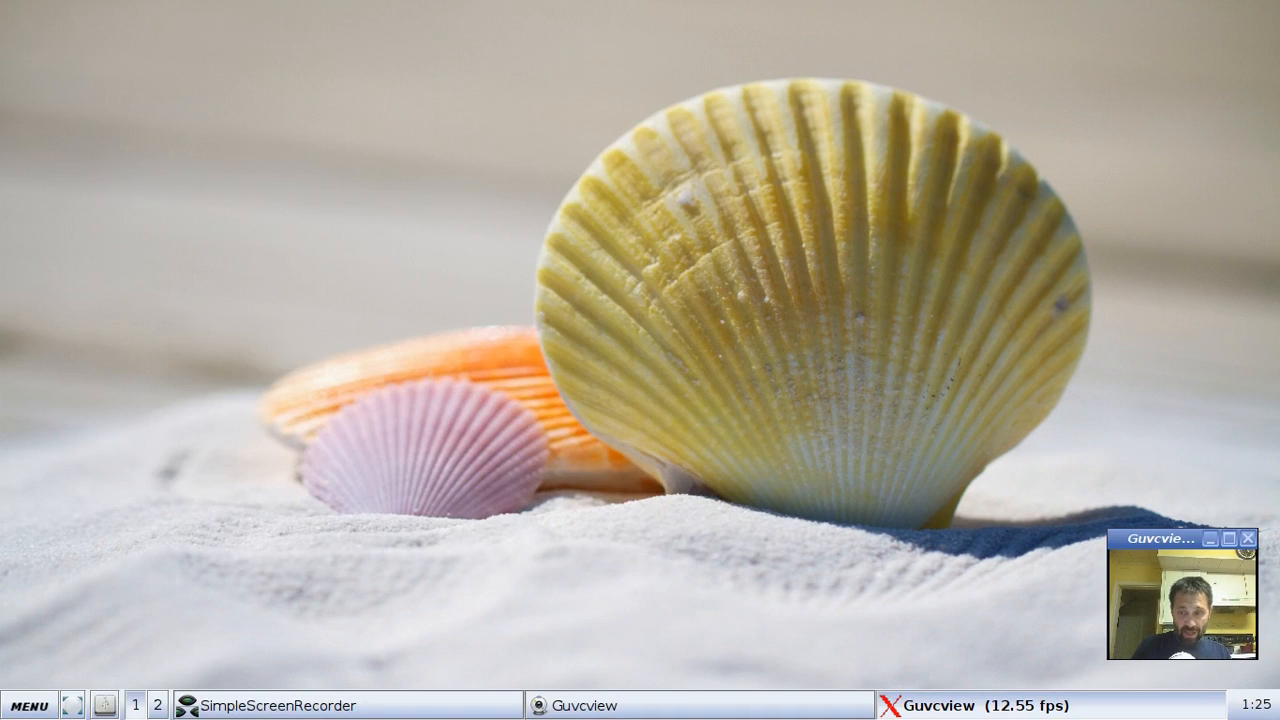
left_click(28, 704)
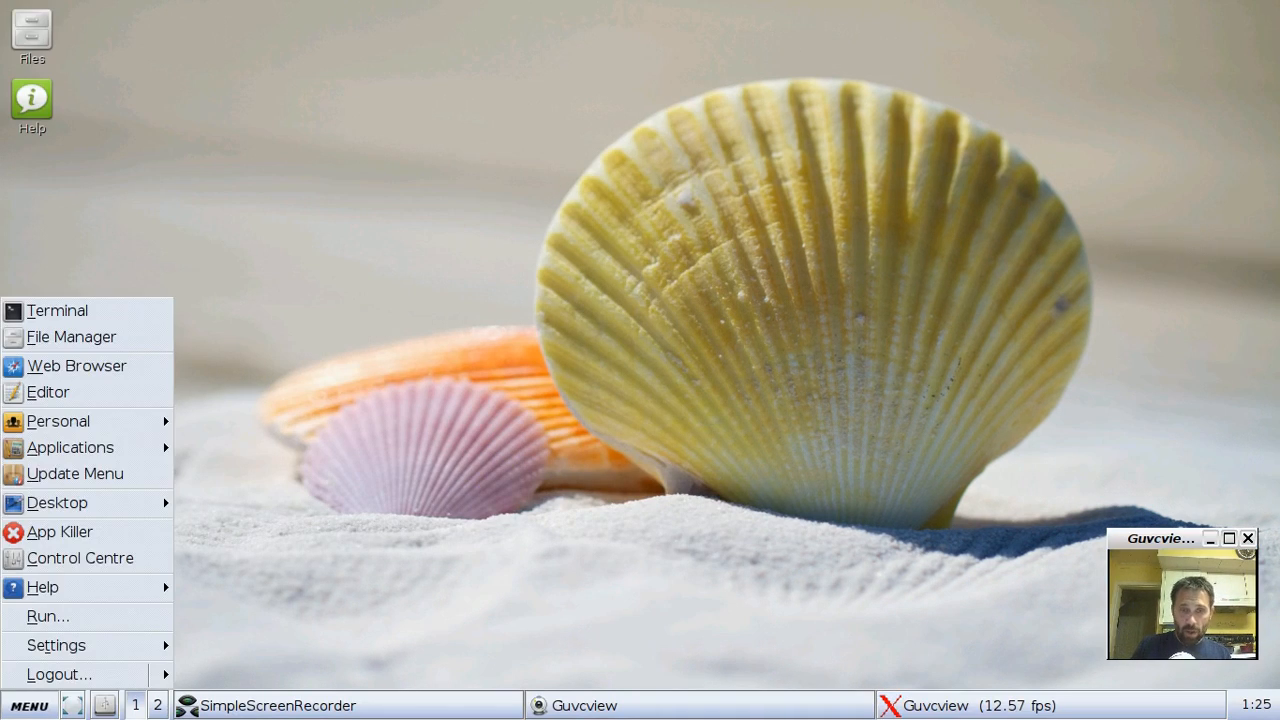
left_click(56, 644)
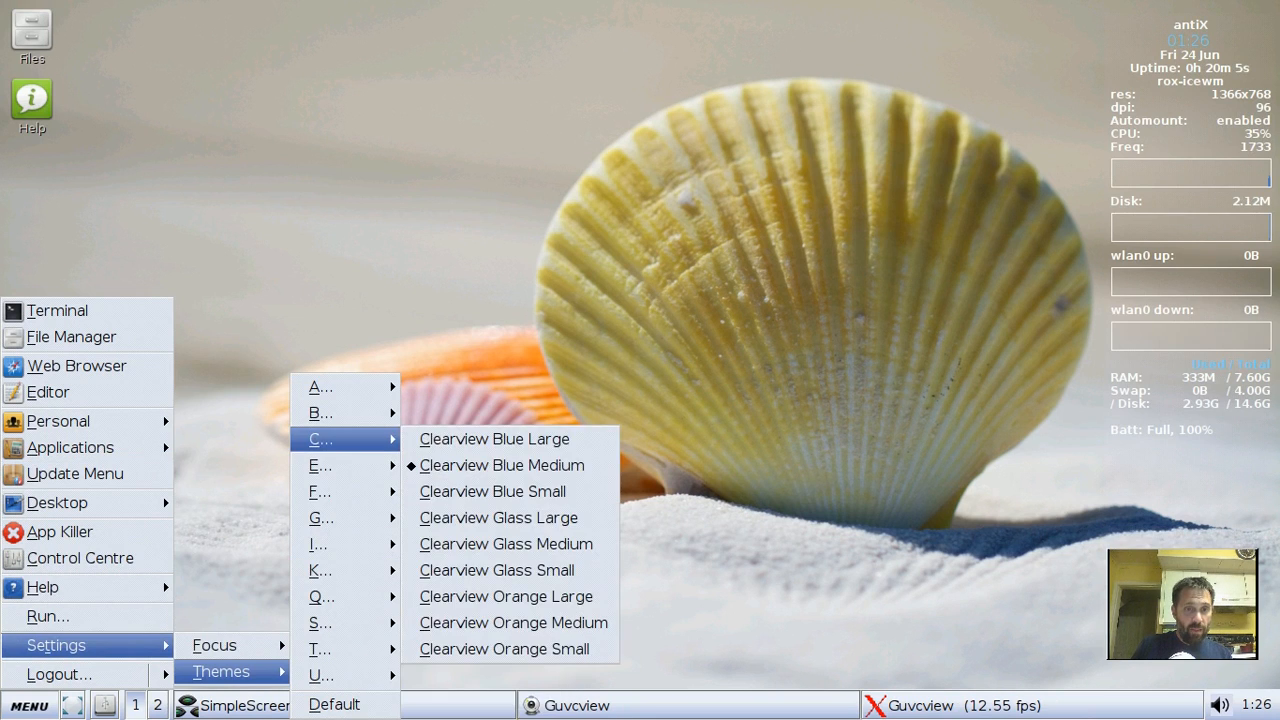
mouse_move(504, 544)
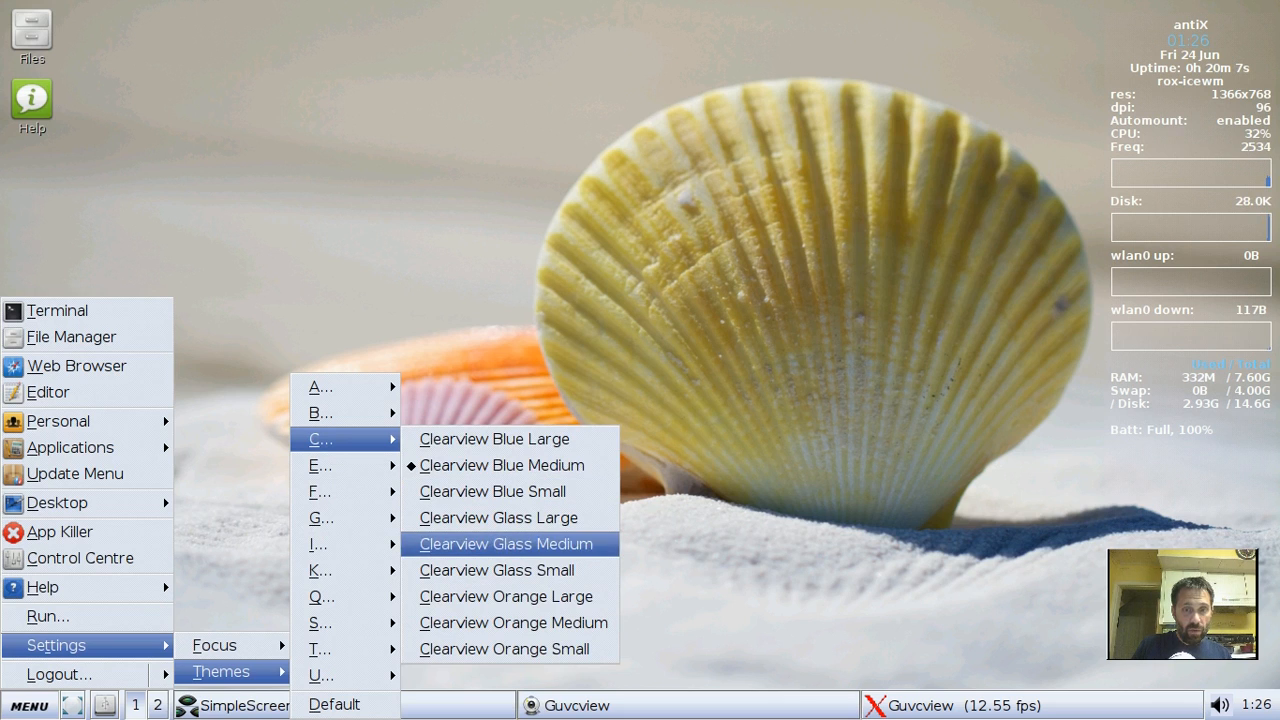
mouse_move(502, 464)
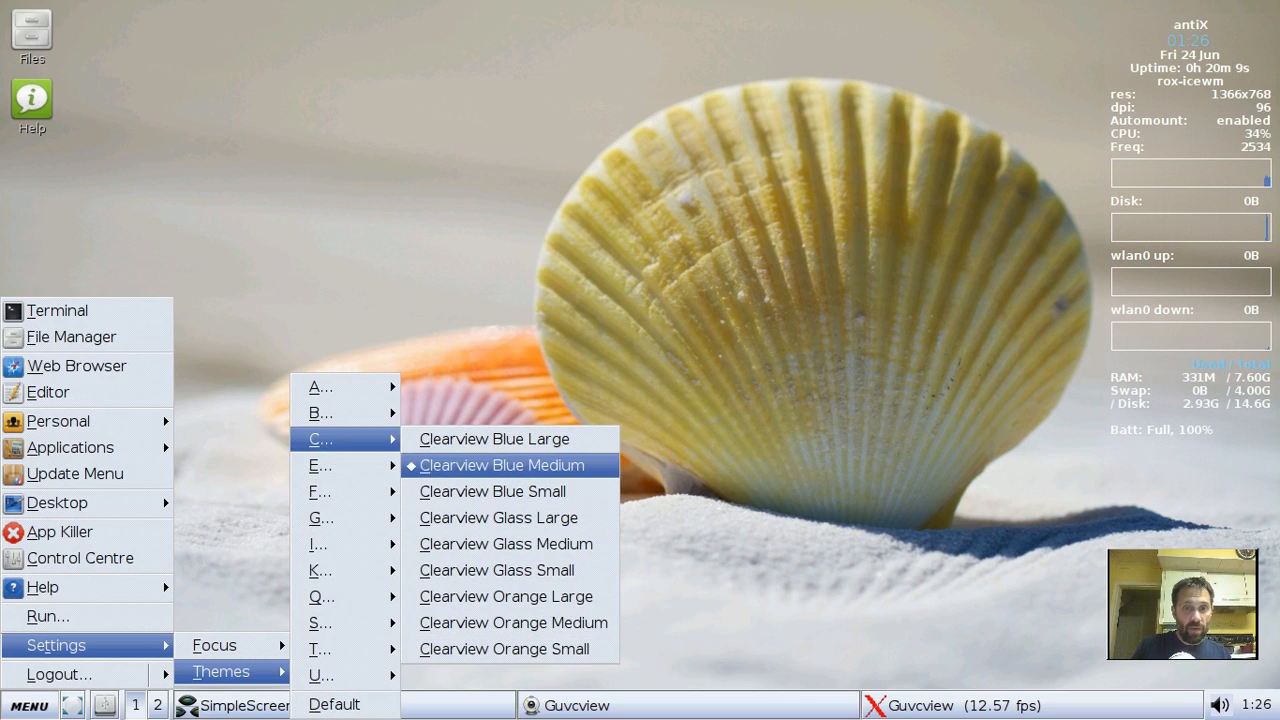
Step: Keep Clearview Blue Medium, then pick a darker IceWM theme from the themes list
left_click(502, 464)
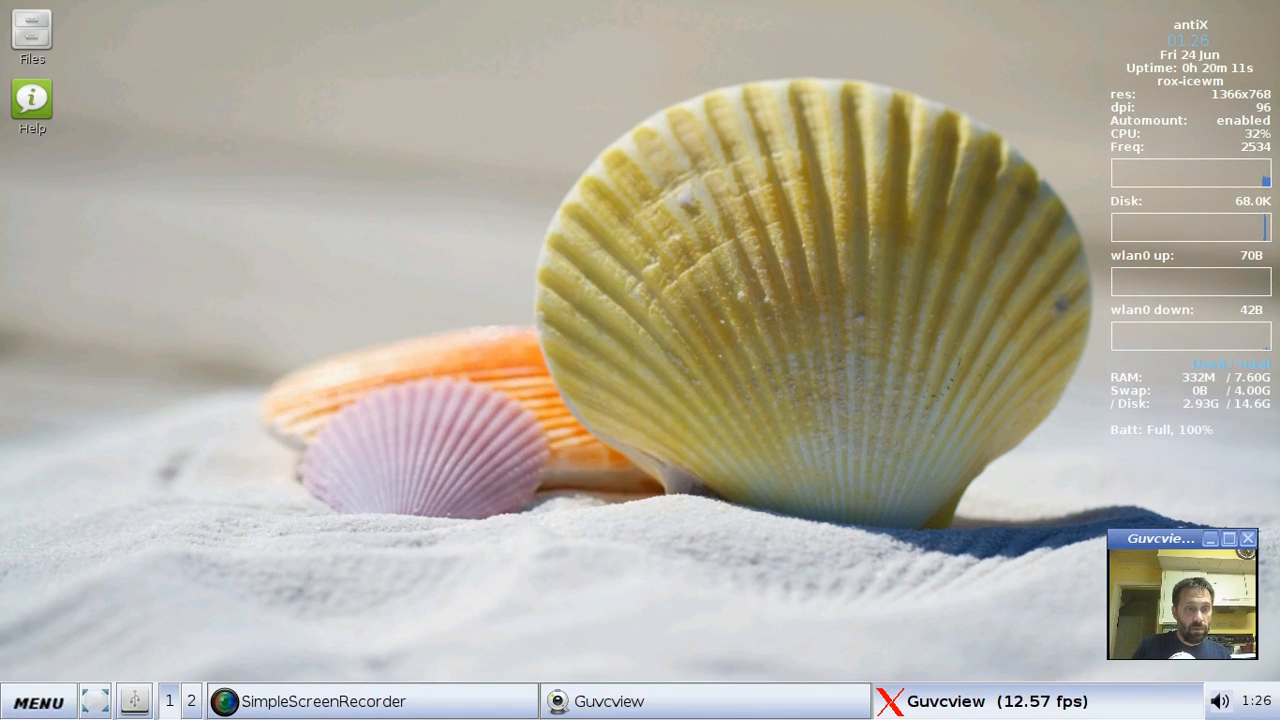
left_click(38, 700)
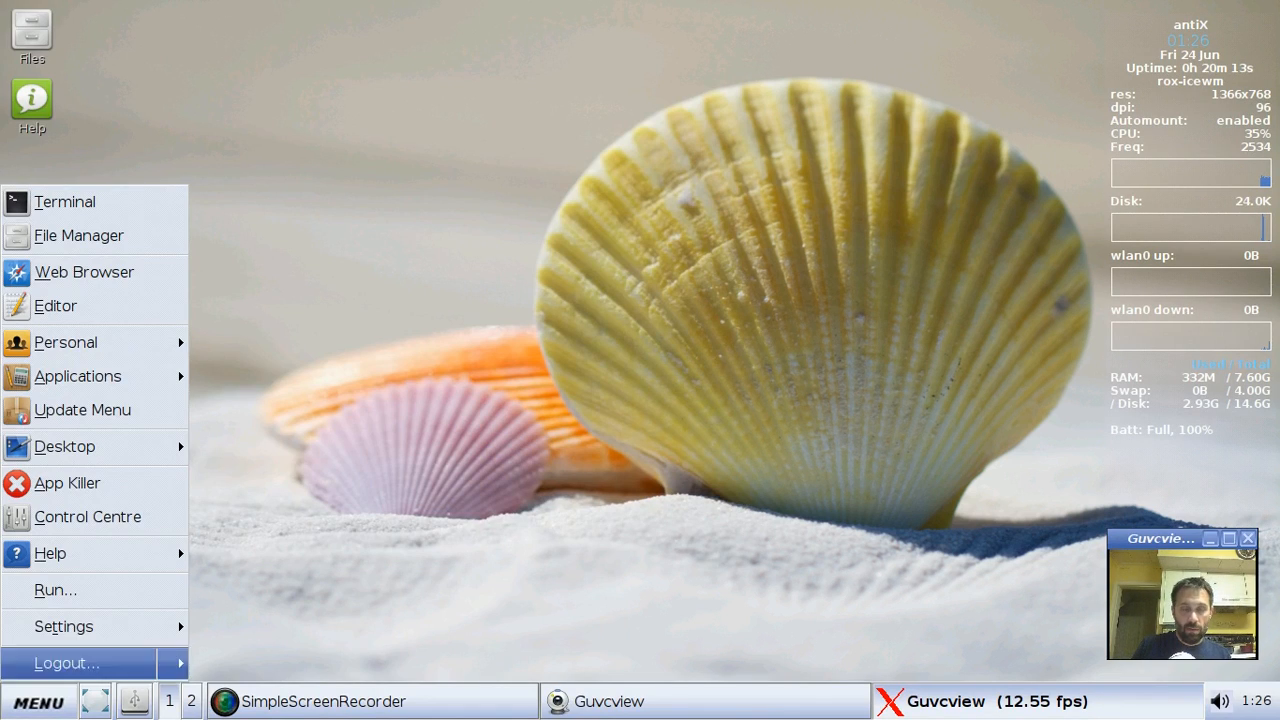
left_click(76, 376)
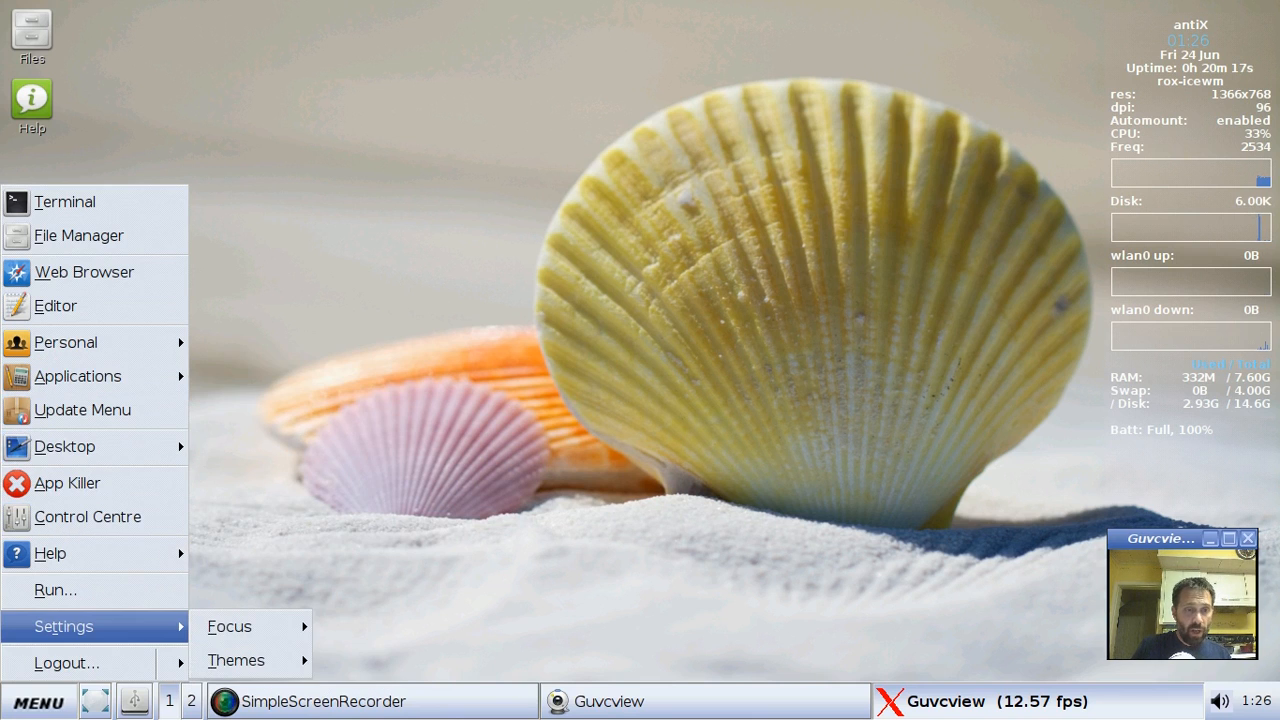
left_click(236, 660)
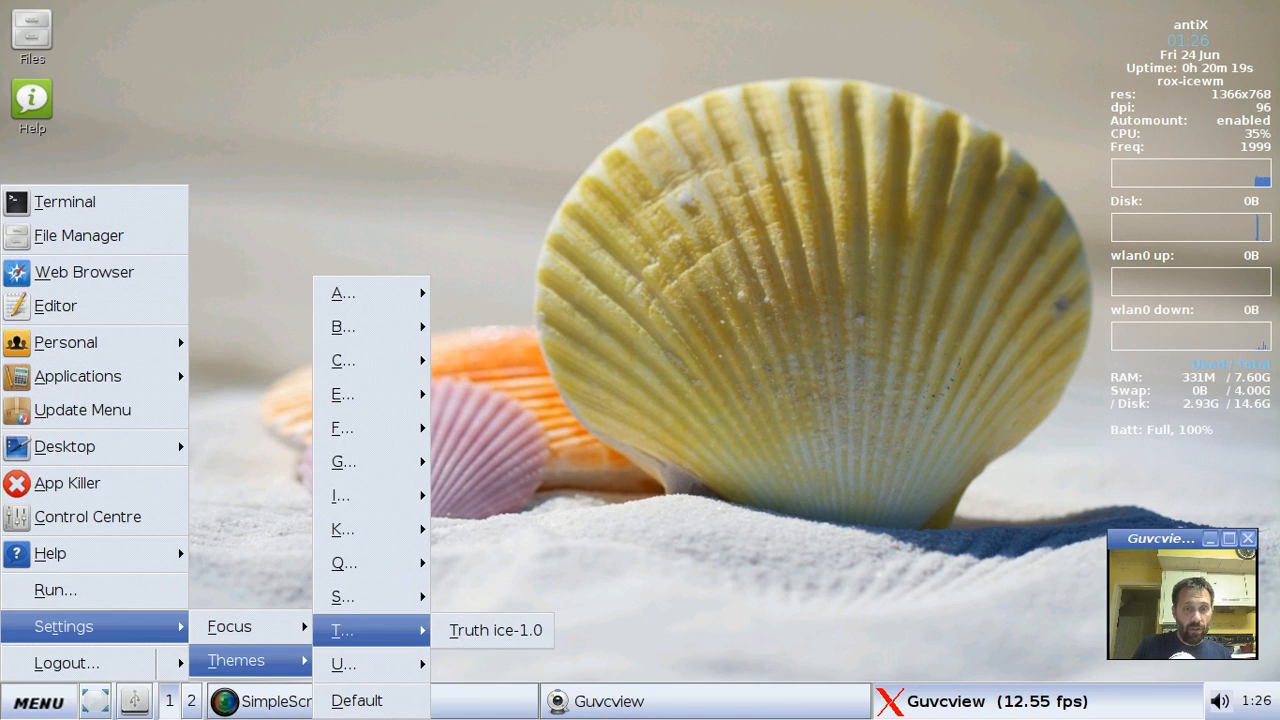
mouse_move(344, 564)
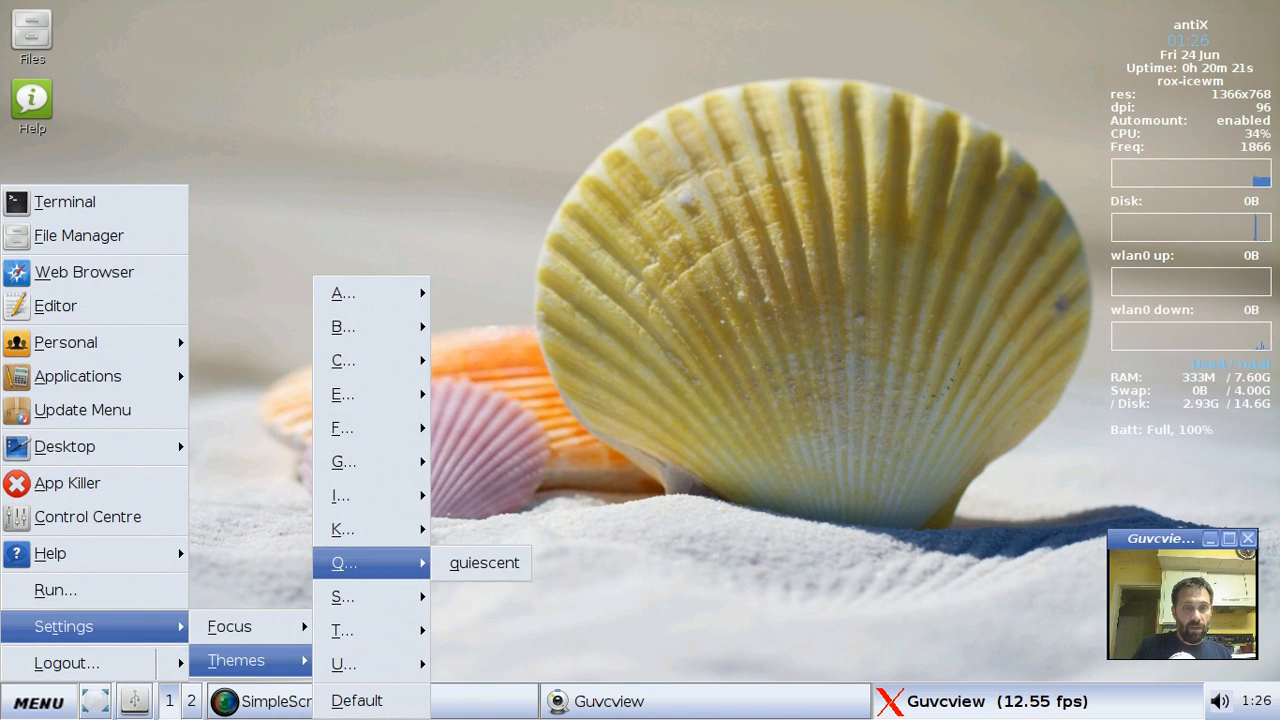
mouse_move(340, 496)
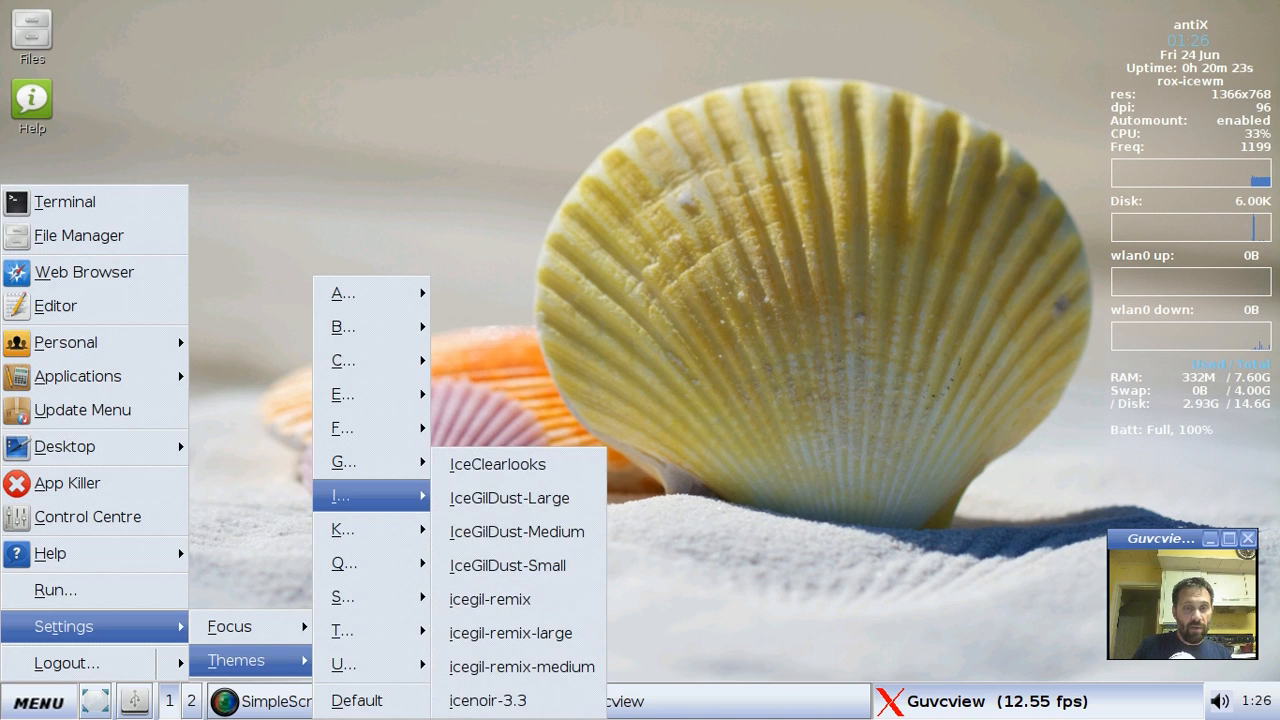
mouse_move(344, 460)
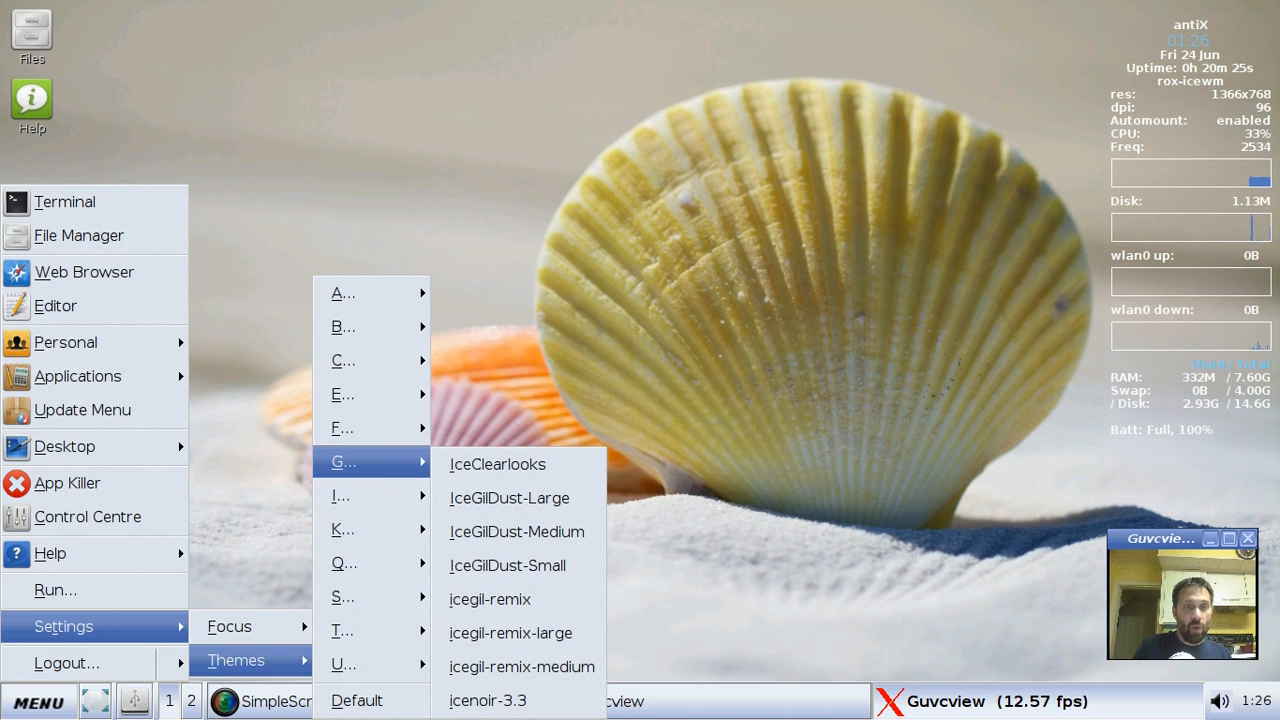
mouse_move(370, 496)
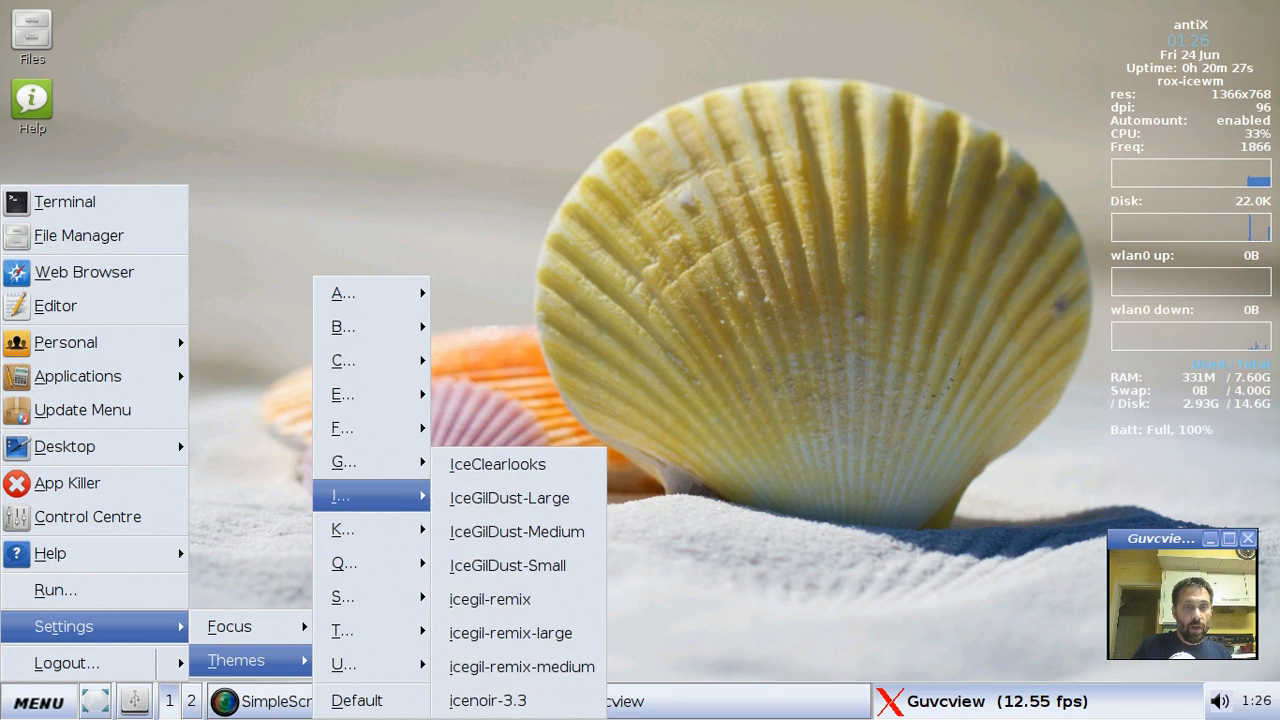
mouse_move(516, 532)
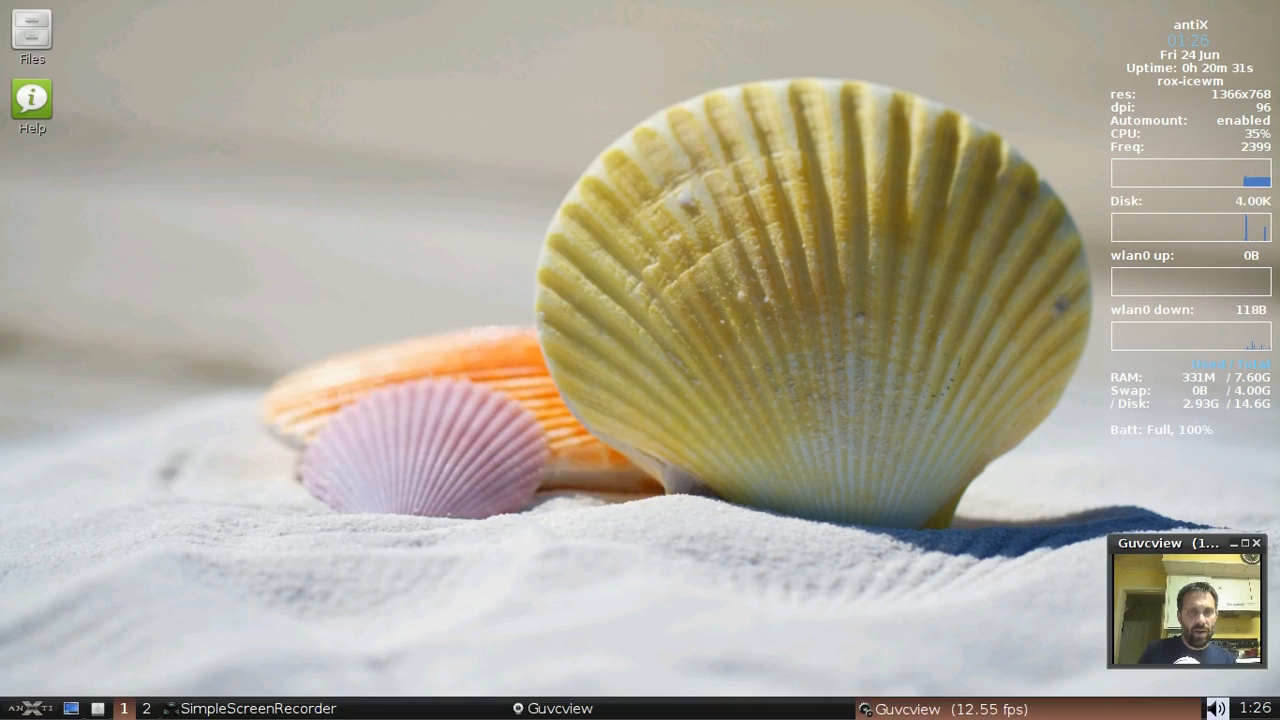
left_click(10, 708)
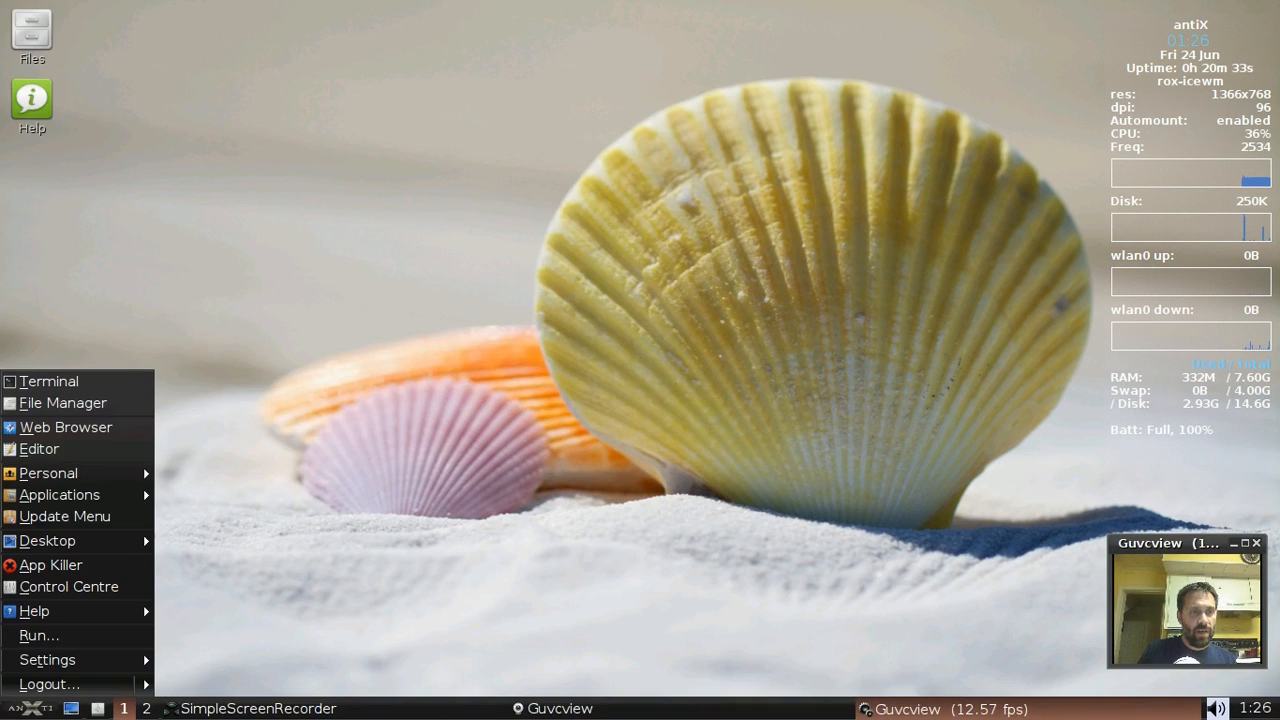